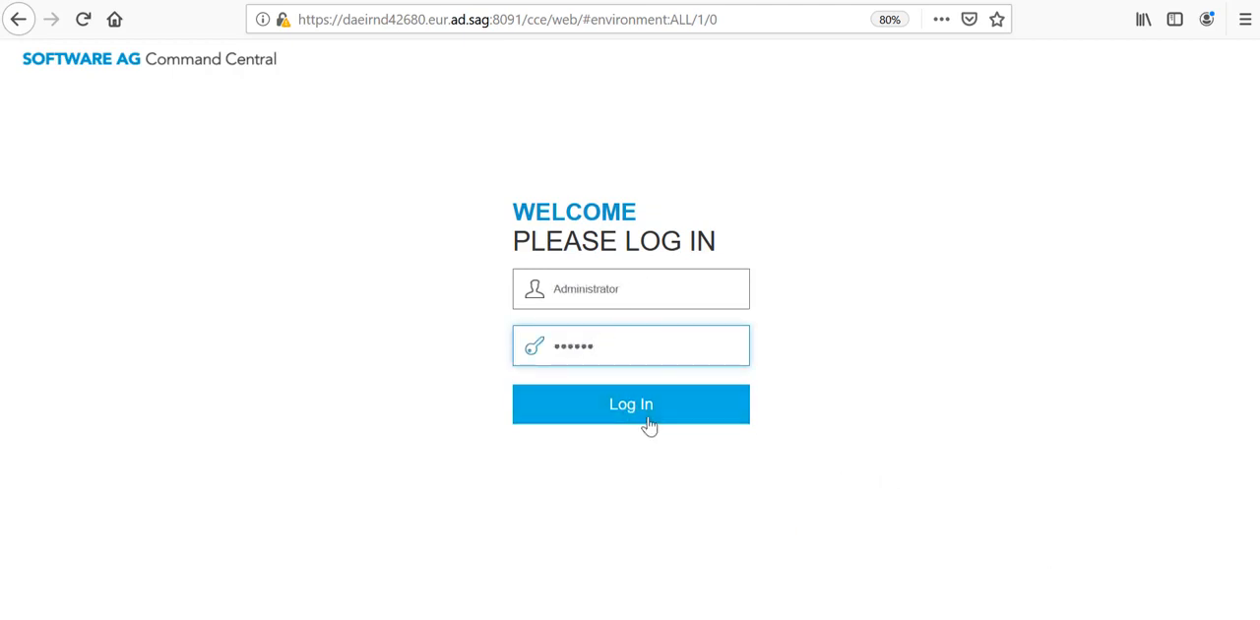
Sign in to Command Central as Administrator to reach the Instances list.
{"action": "left_click", "coordinate": [630, 404]}
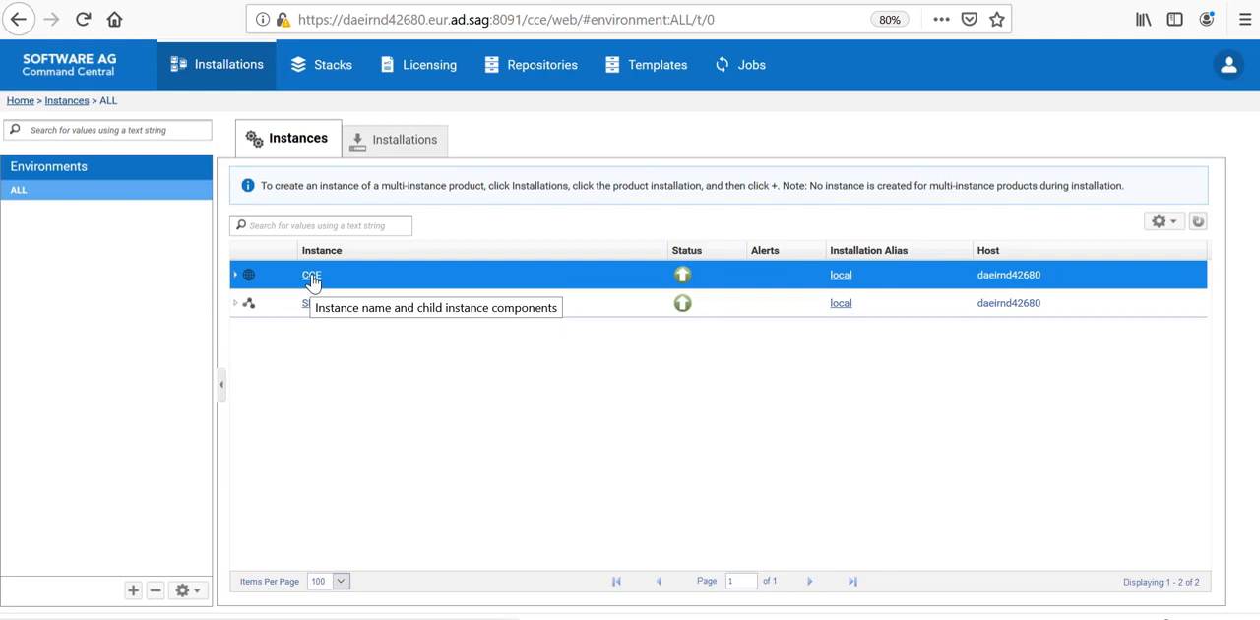
Go to the Command Central Server's credentials in the CCE instance and start adding a credential.
{"action": "left_click", "coordinate": [312, 275]}
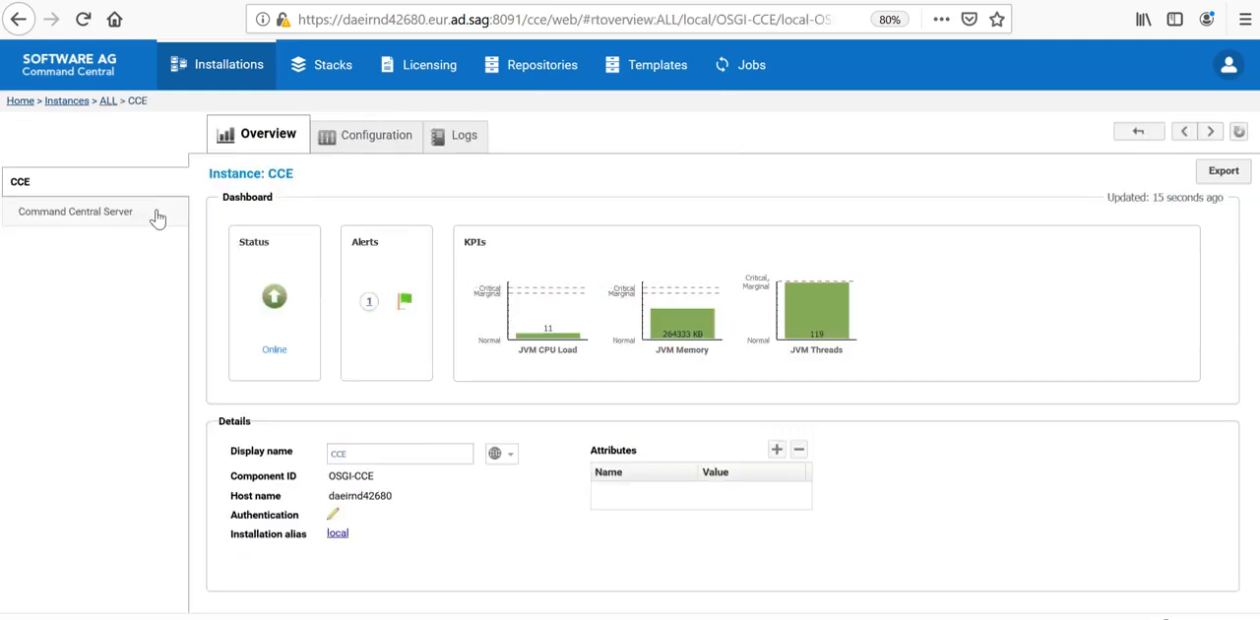
{"action": "left_click", "coordinate": [372, 134]}
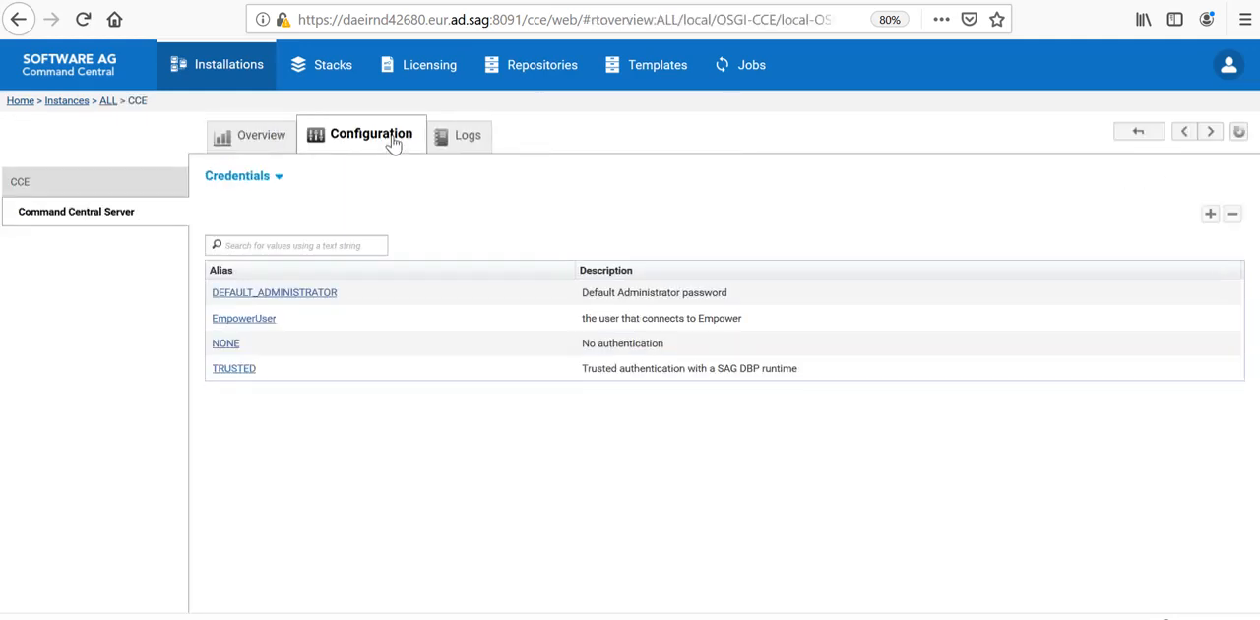
{"action": "mouse_move", "coordinate": [1211, 214]}
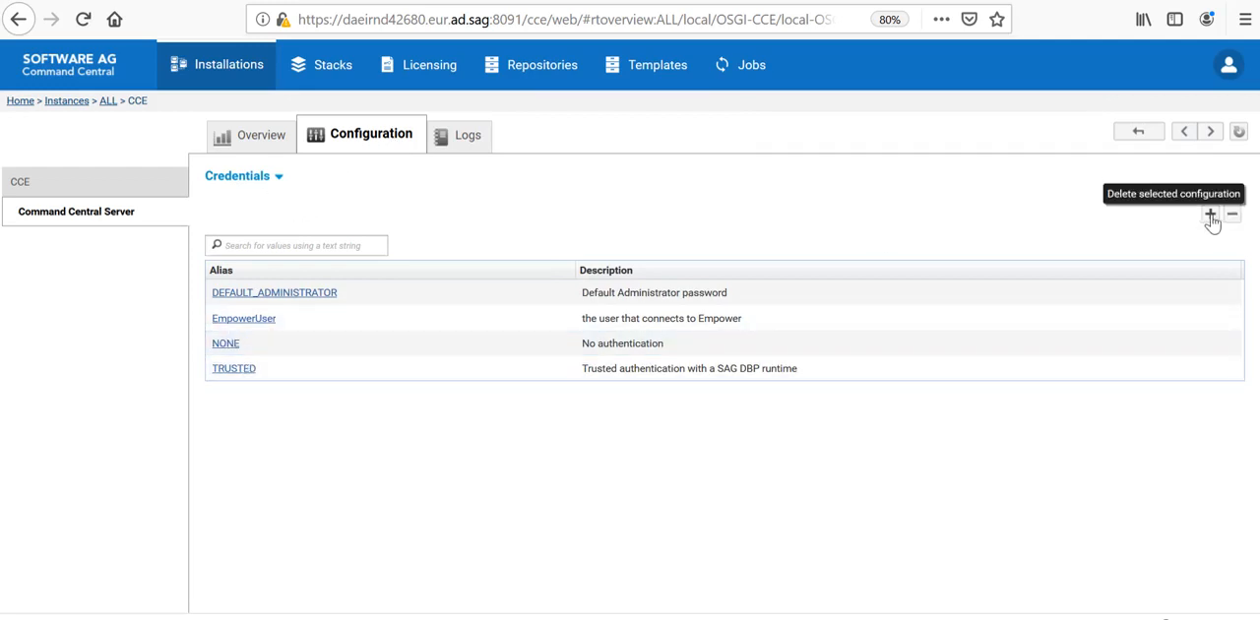
{"action": "left_click", "coordinate": [1212, 215]}
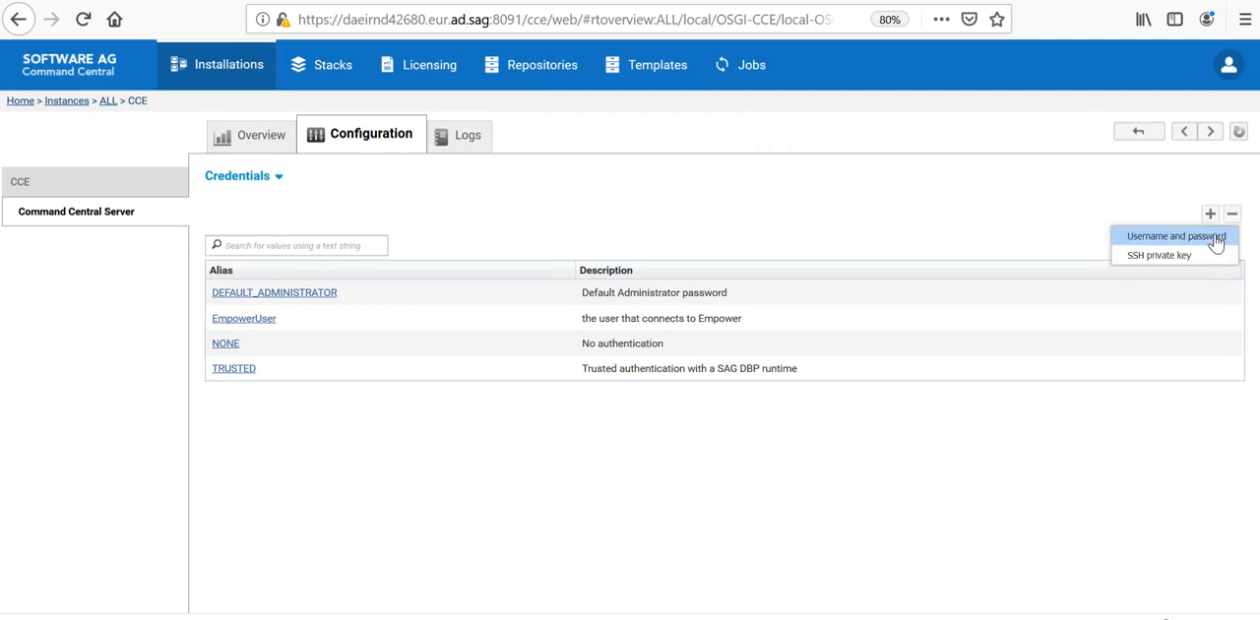
Save a username-and-password credential OScredential, described as the user to connect to SSH, with user EUR and a password.
{"action": "left_click", "coordinate": [1173, 236]}
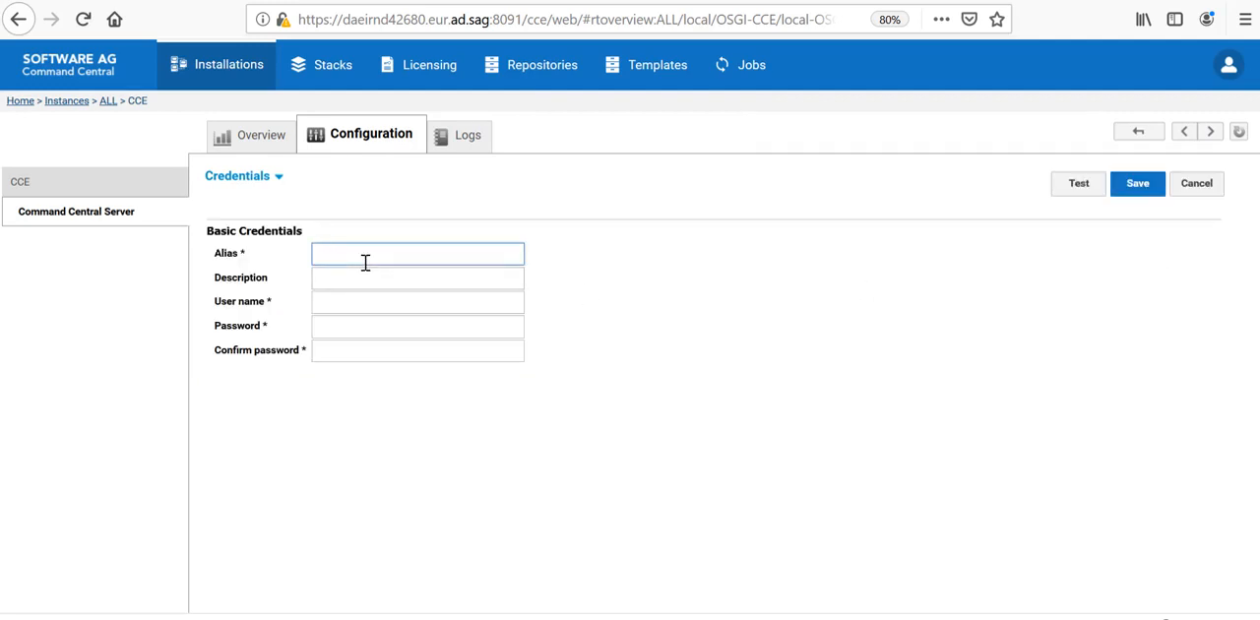
{"action": "type", "text": "OSG"}
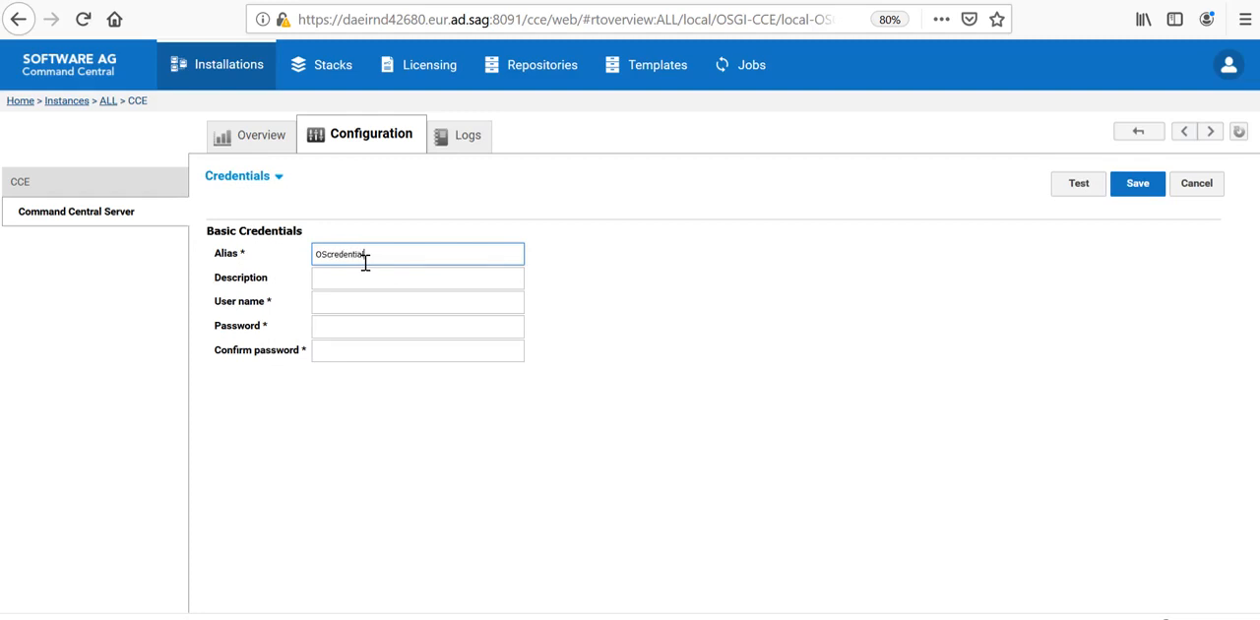
{"action": "type", "text": "th"}
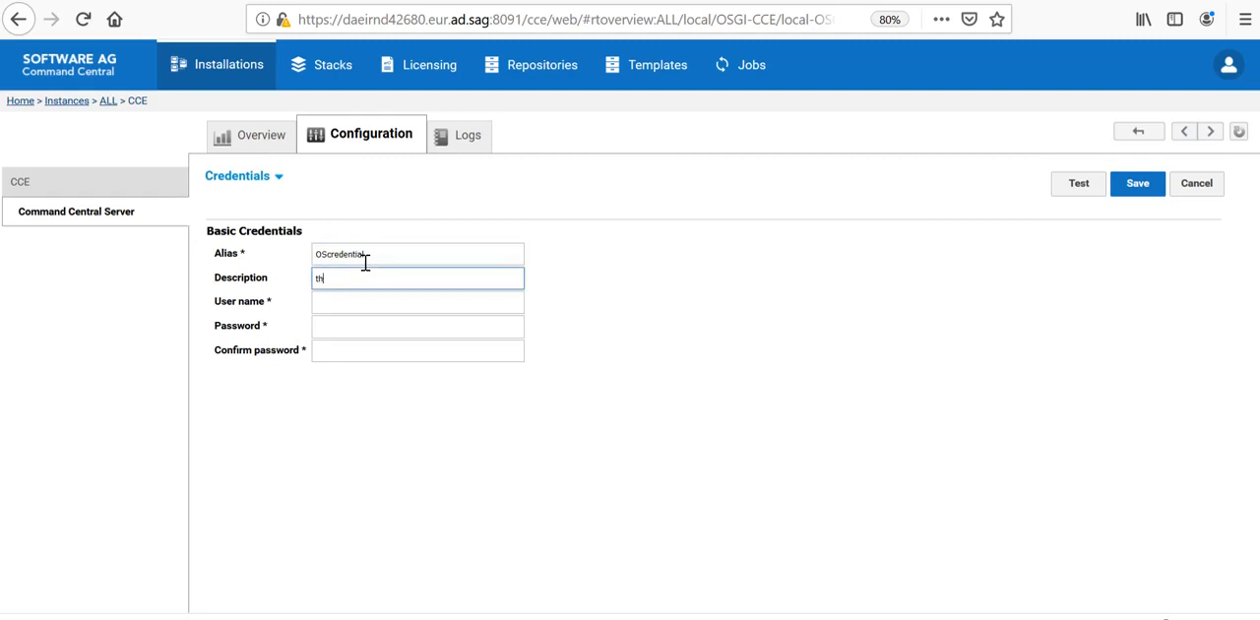
{"action": "type", "text": "he user to cc"}
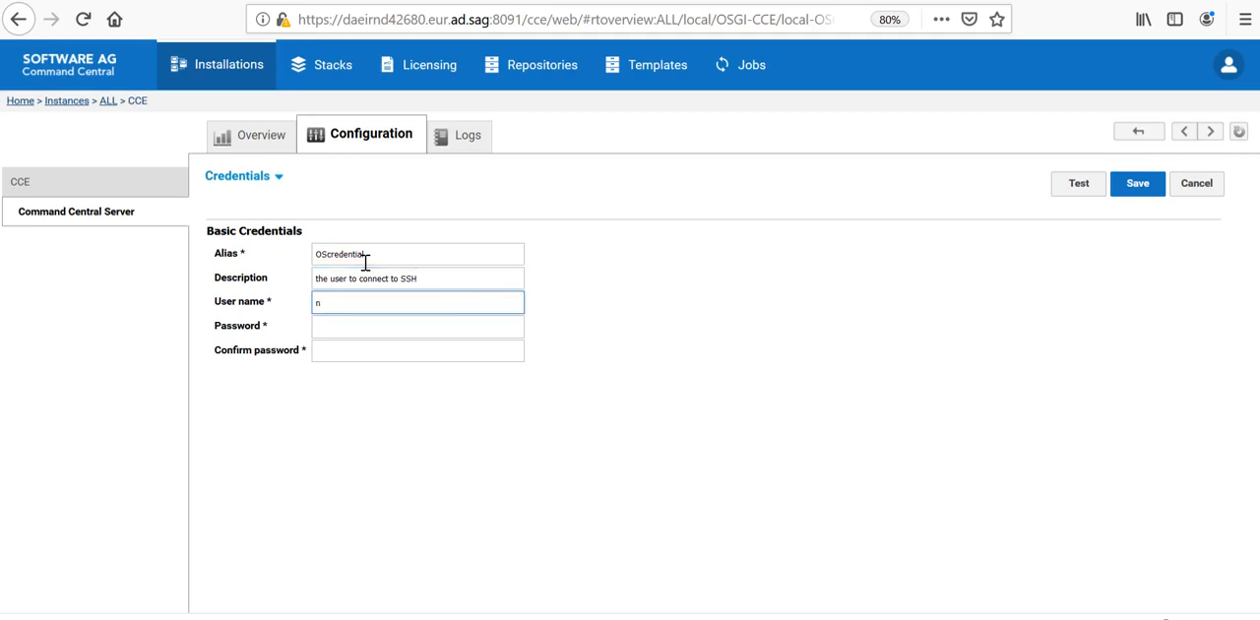
{"action": "type", "text": "EUR\\bgn"}
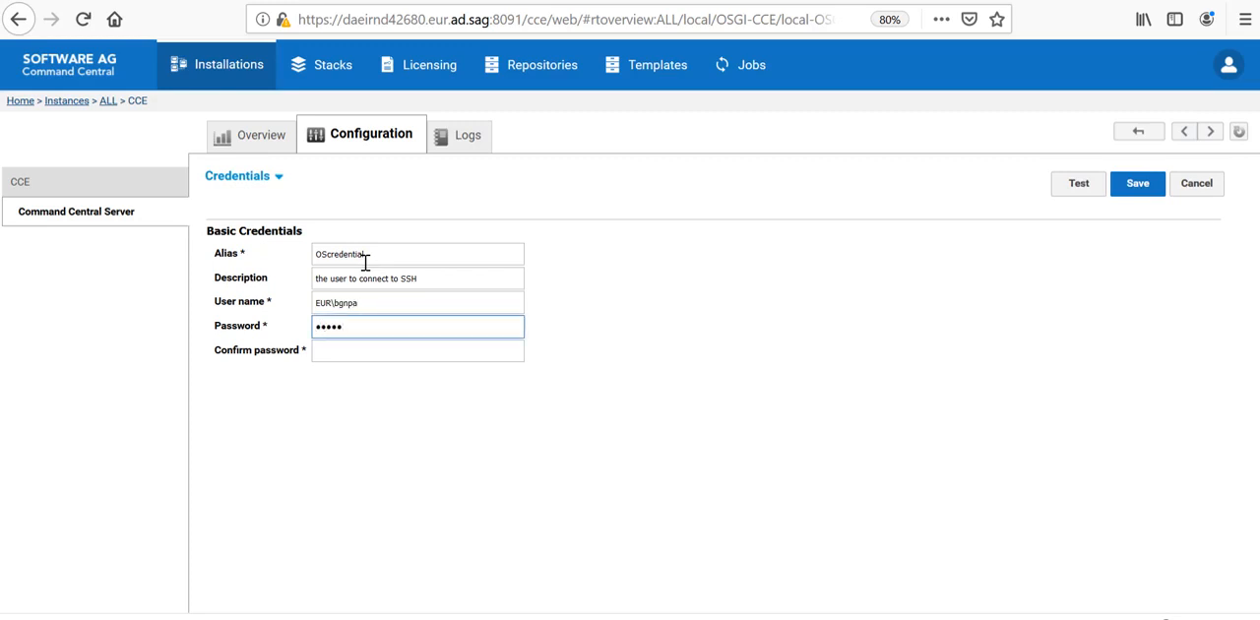
{"action": "type", "text": "password"}
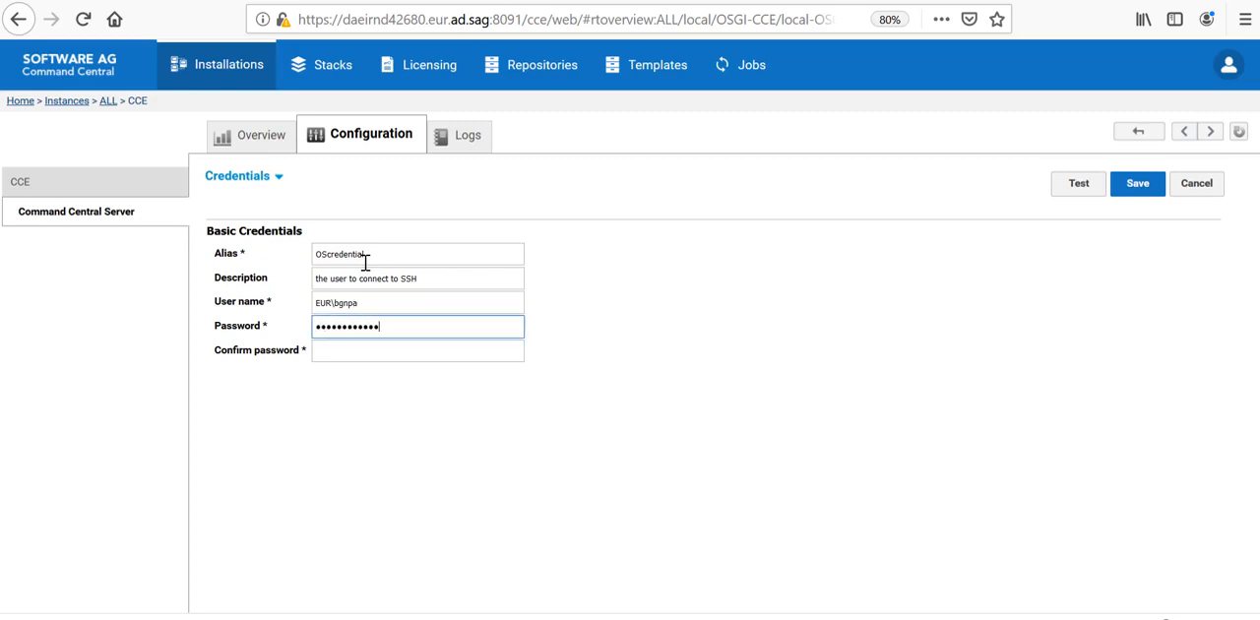
{"action": "type", "text": "••••"}
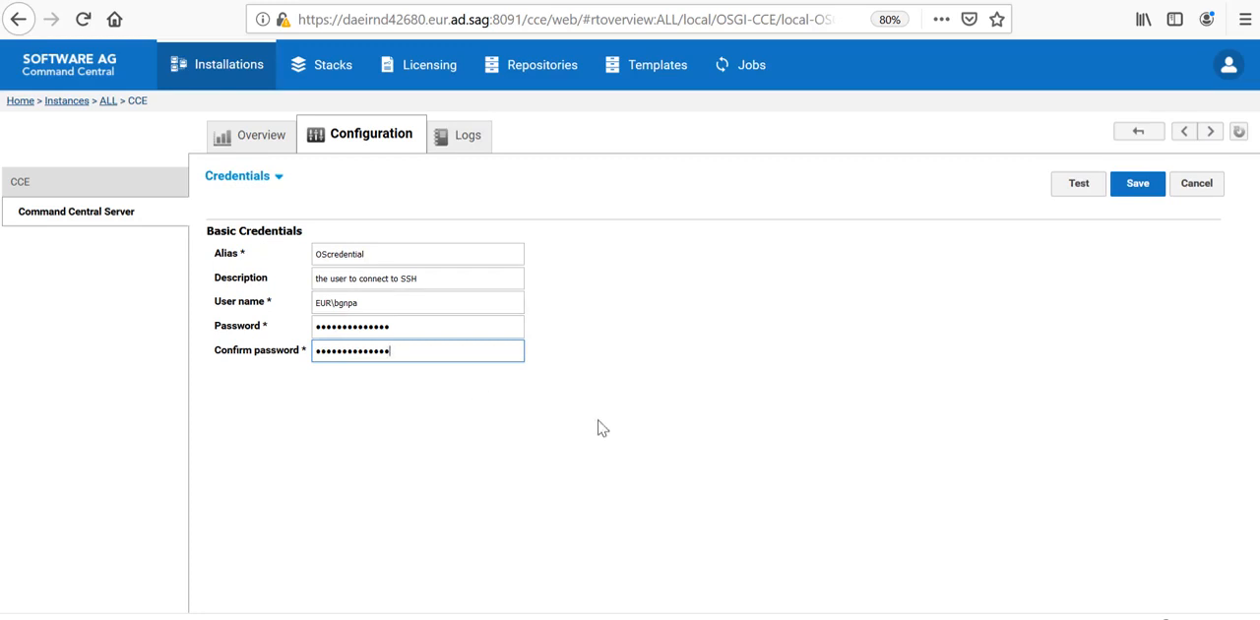
{"action": "left_click", "coordinate": [1137, 184]}
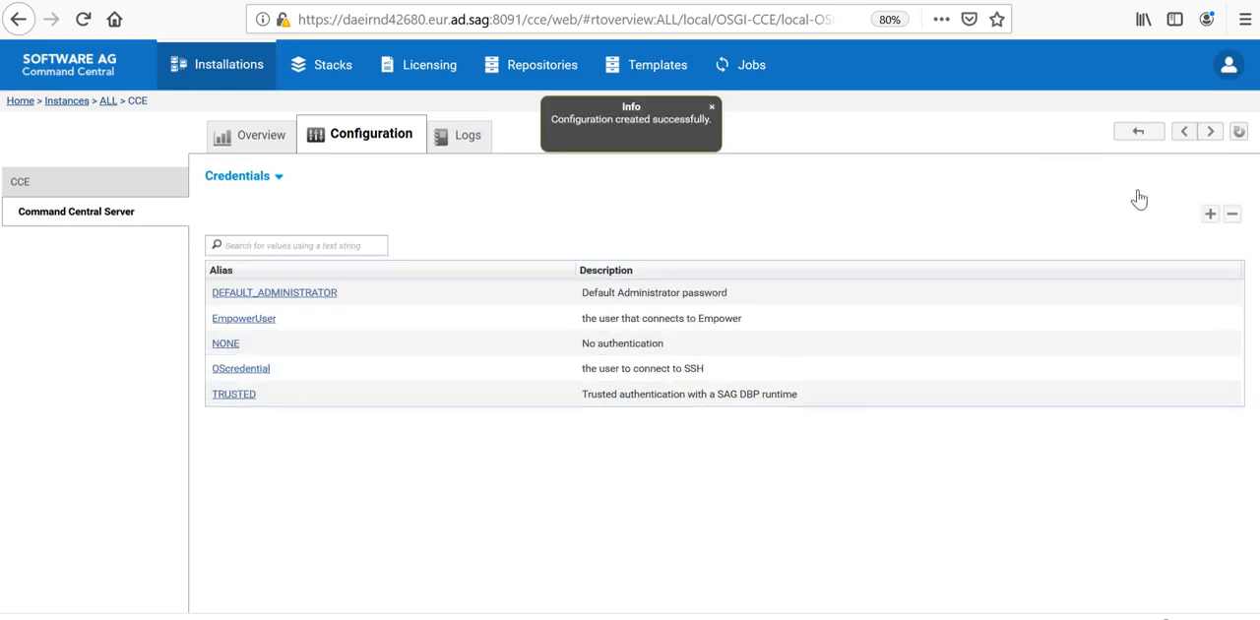
{"action": "mouse_move", "coordinate": [333, 71]}
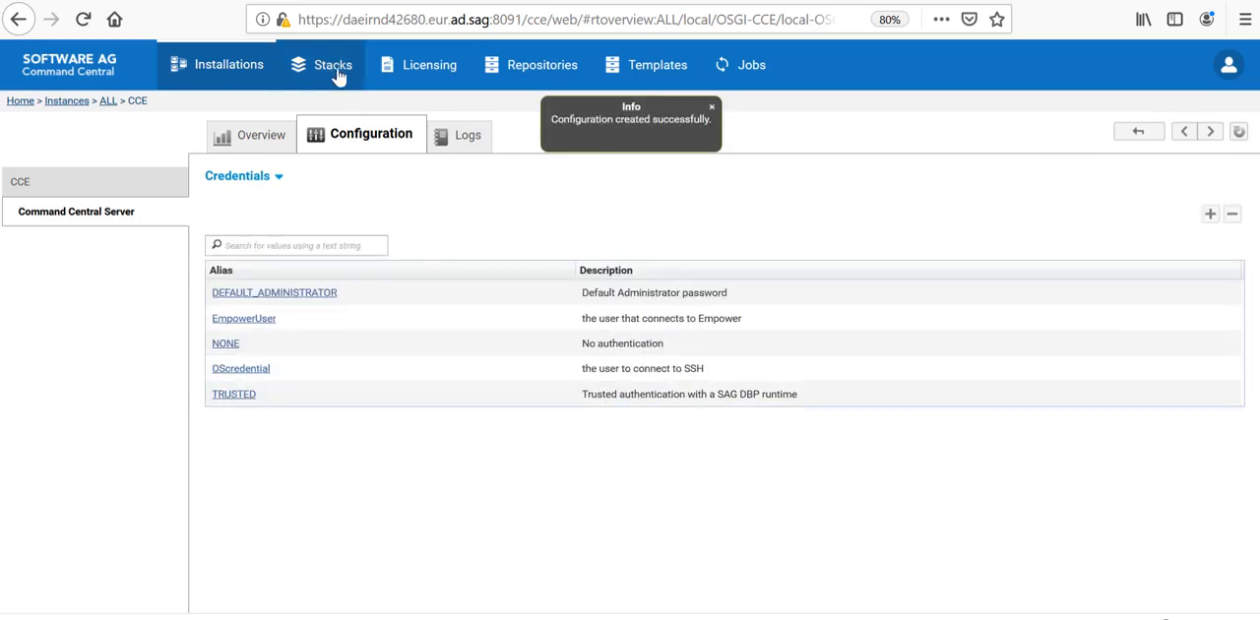
In Stacks, start a new stack named DemoStack and pick product release 10.5.
{"action": "left_click", "coordinate": [333, 64]}
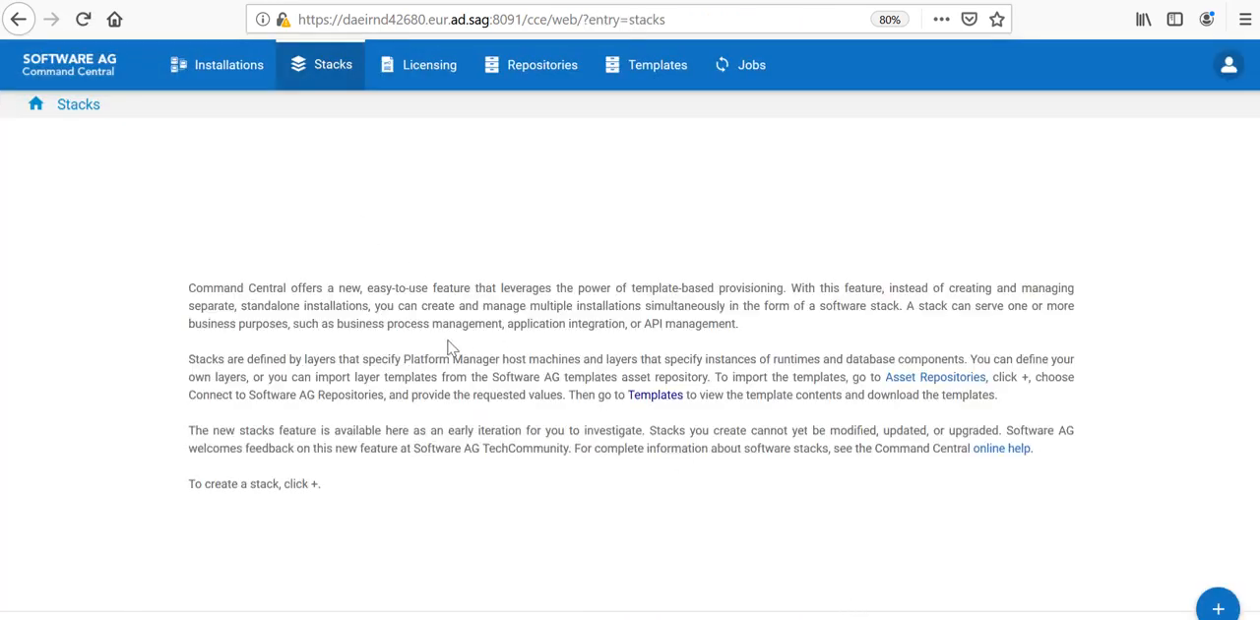
{"action": "mouse_move", "coordinate": [616, 325]}
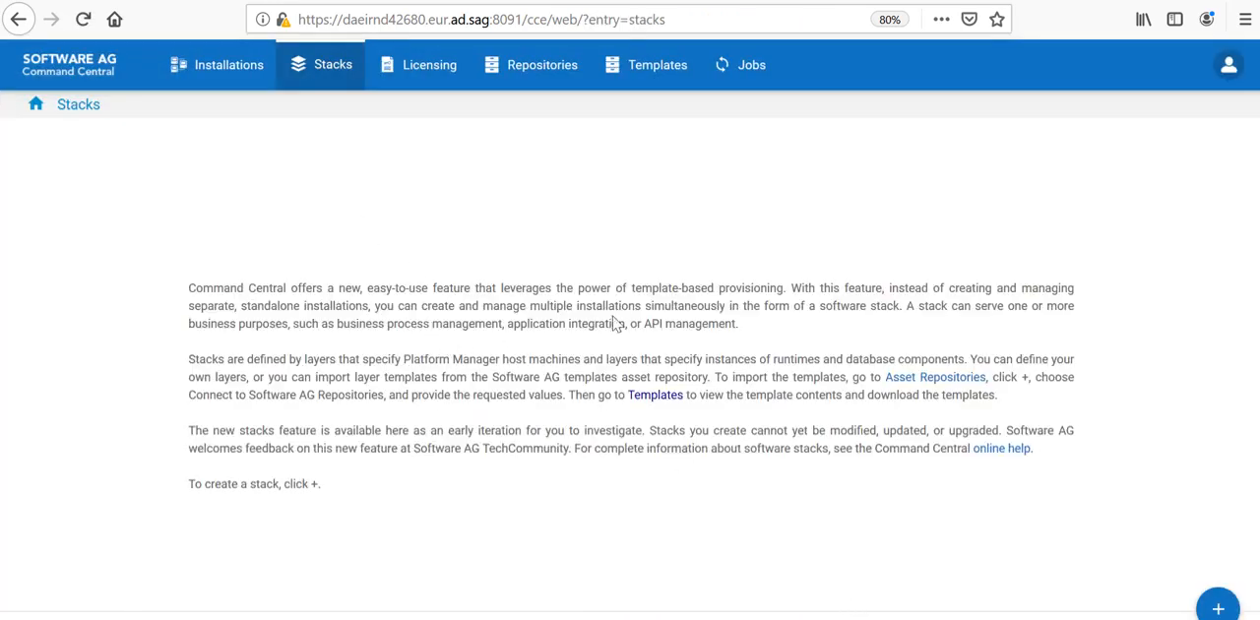
{"action": "left_click", "coordinate": [1218, 606]}
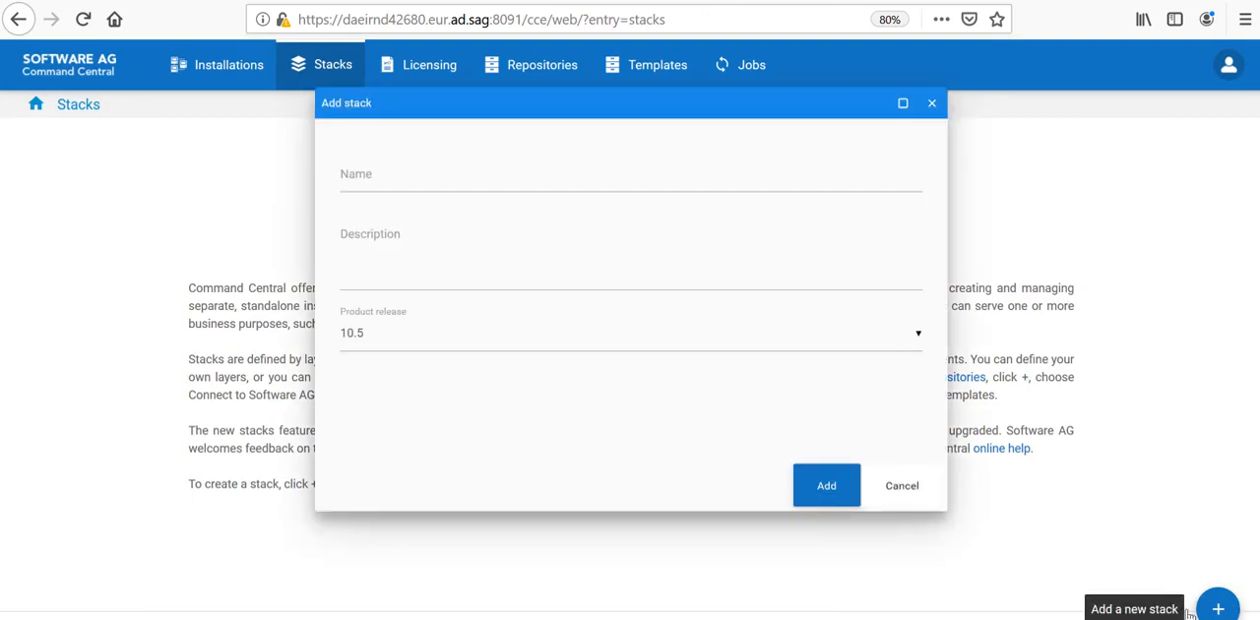
{"action": "left_click", "coordinate": [490, 183]}
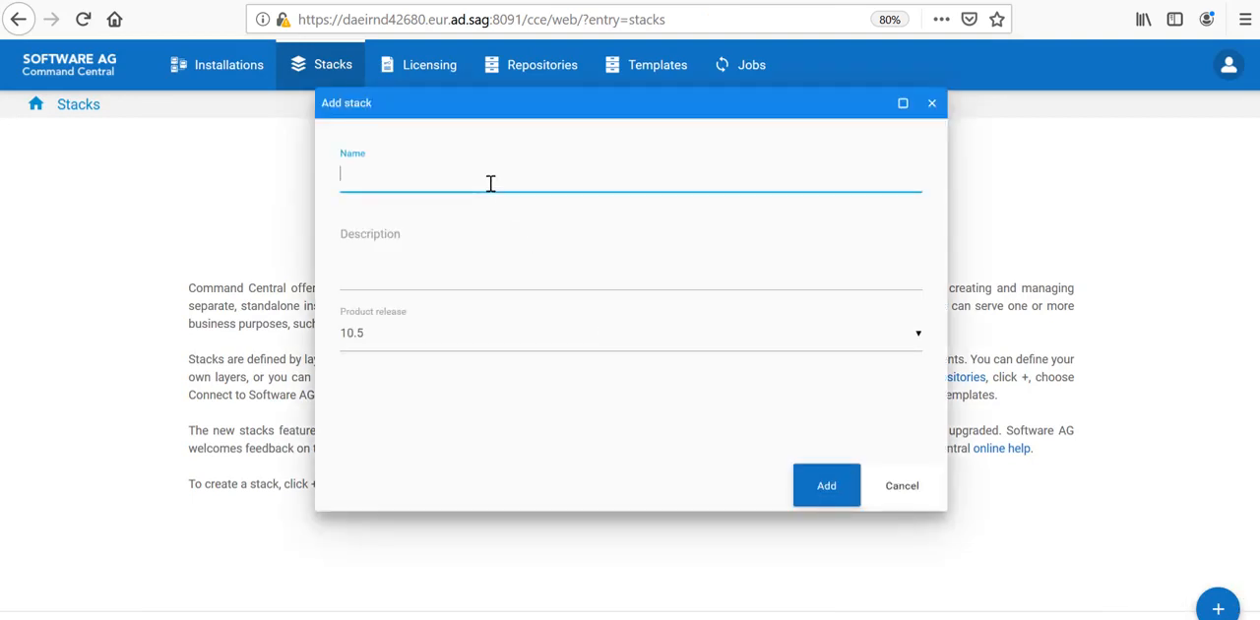
{"action": "type", "text": "Demo"}
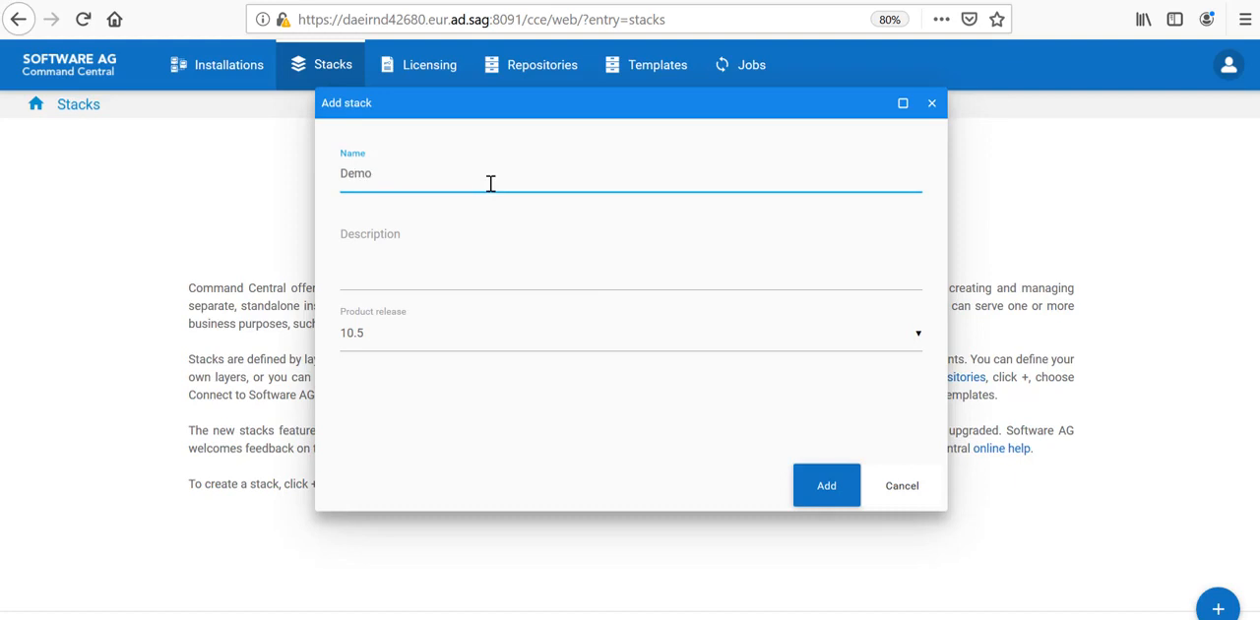
{"action": "type", "text": "Stack"}
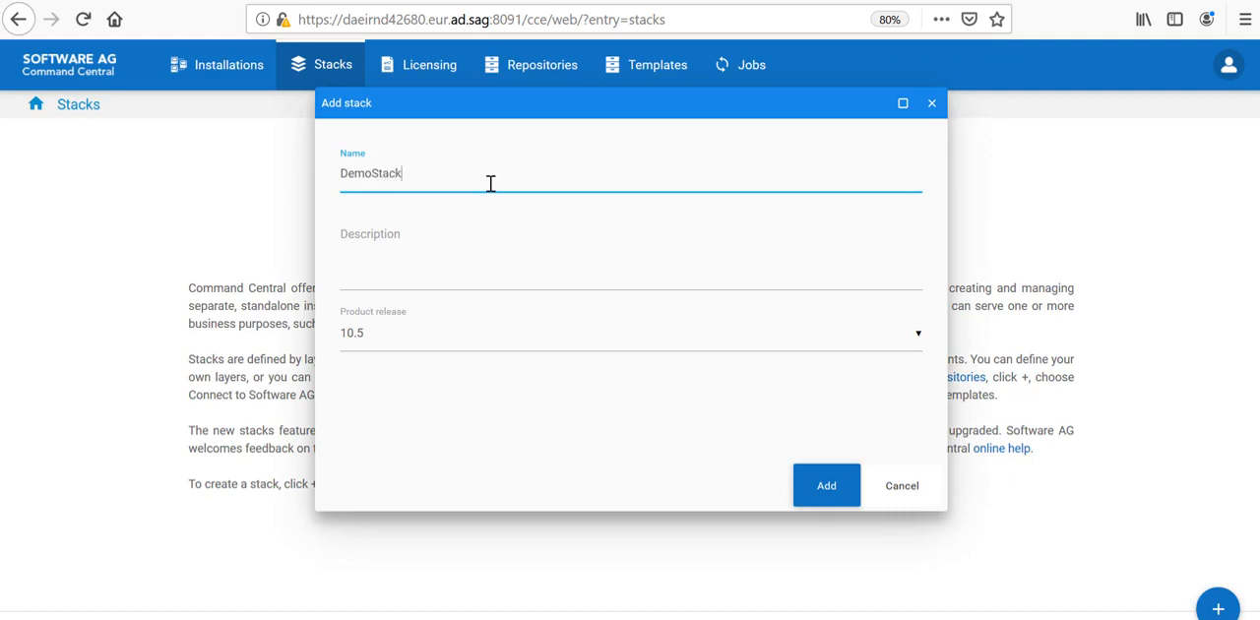
{"action": "mouse_move", "coordinate": [333, 347]}
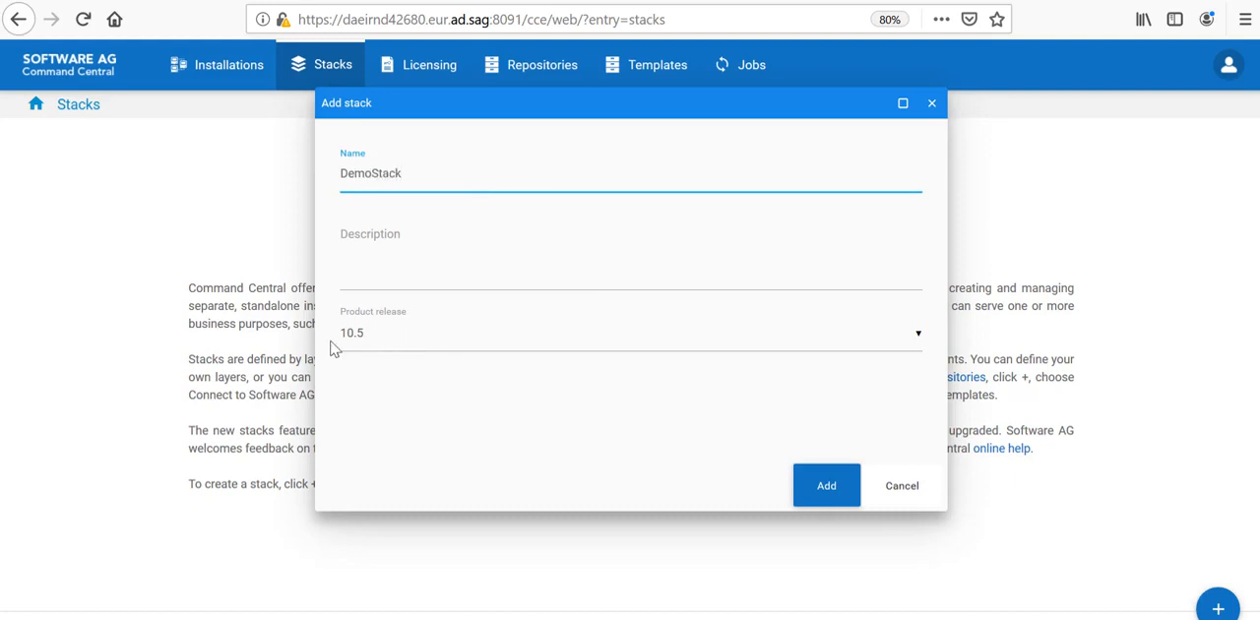
{"action": "mouse_move", "coordinate": [898, 335]}
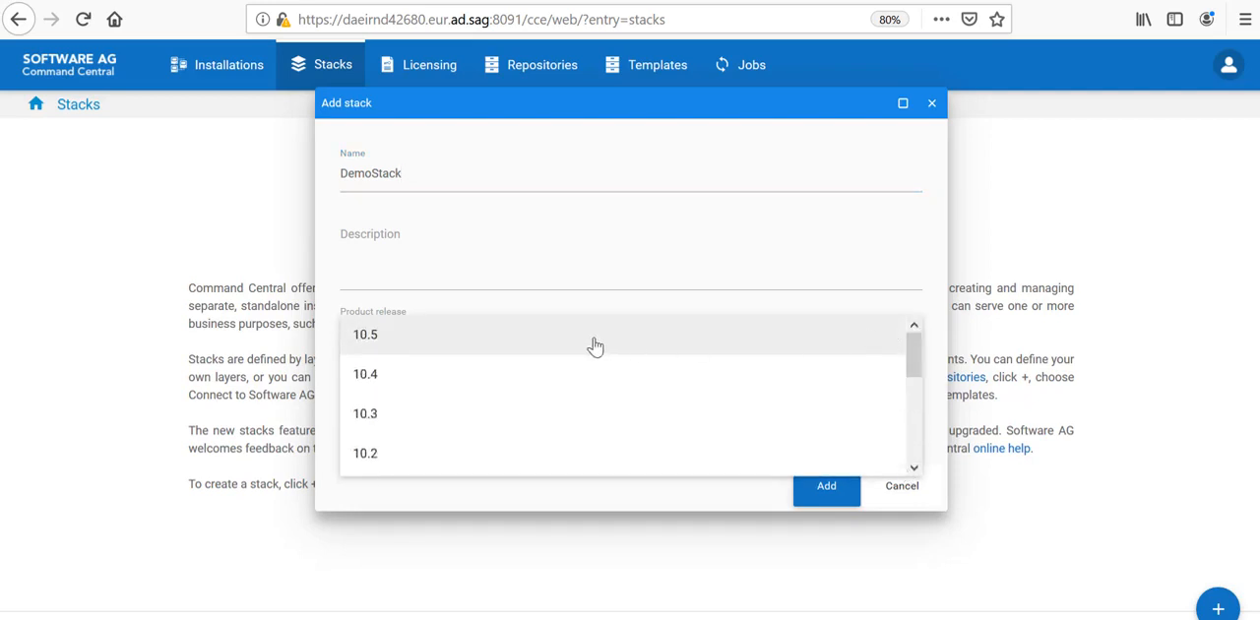
{"action": "left_click", "coordinate": [366, 334]}
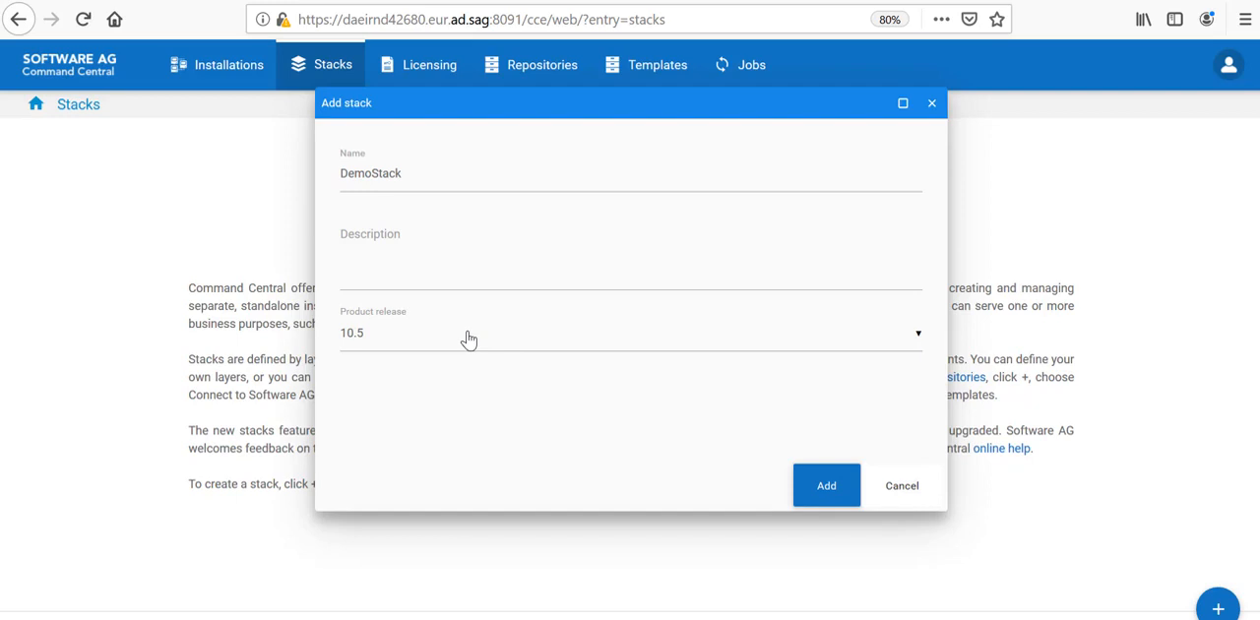
{"action": "mouse_move", "coordinate": [787, 464]}
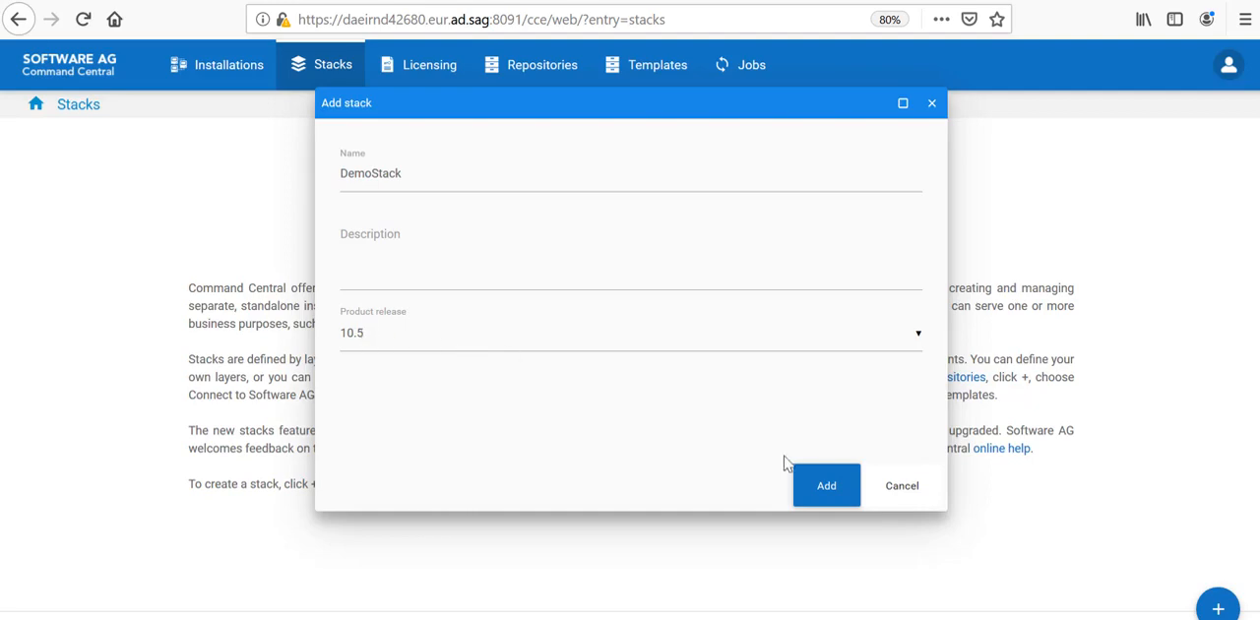
Add the DemoStack stack so it appears among the stacks.
{"action": "left_click", "coordinate": [826, 486]}
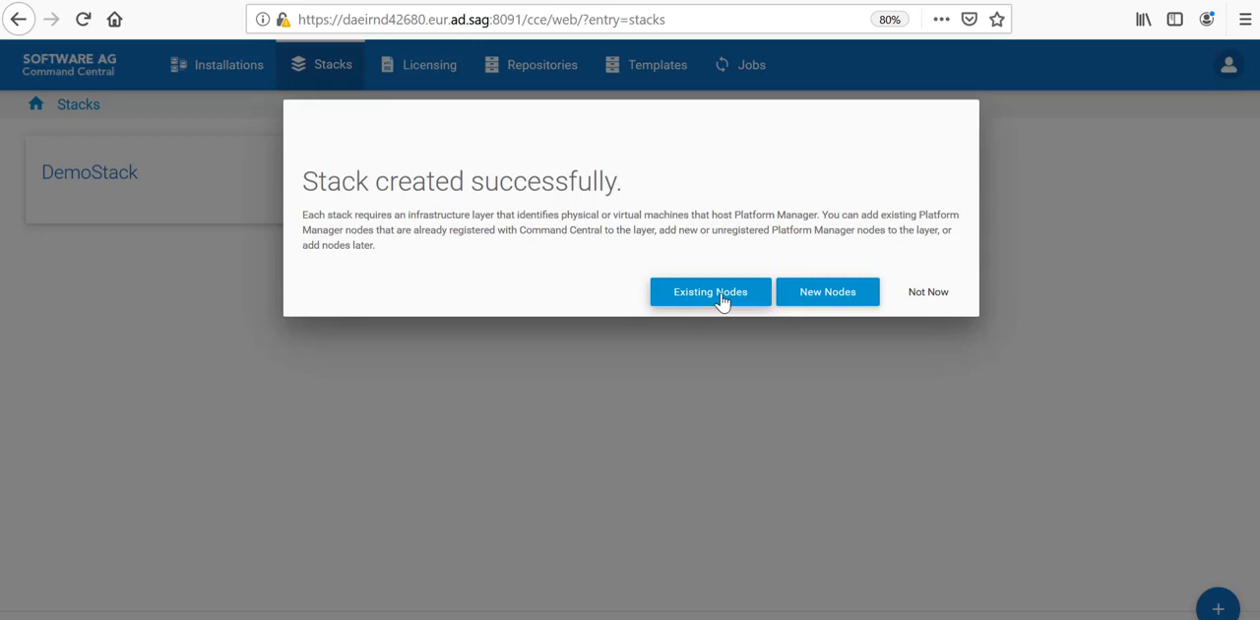
{"action": "mouse_move", "coordinate": [827, 292]}
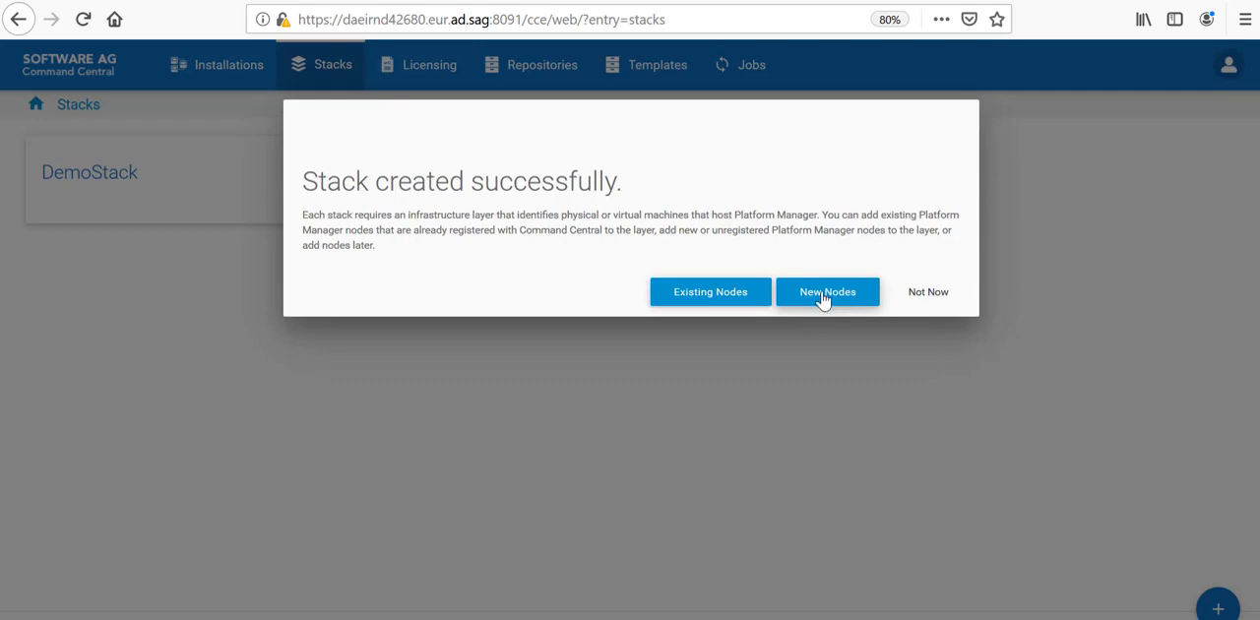
Start adding an Infrastructure layer to DemoStack using new nodes.
{"action": "left_click", "coordinate": [827, 292]}
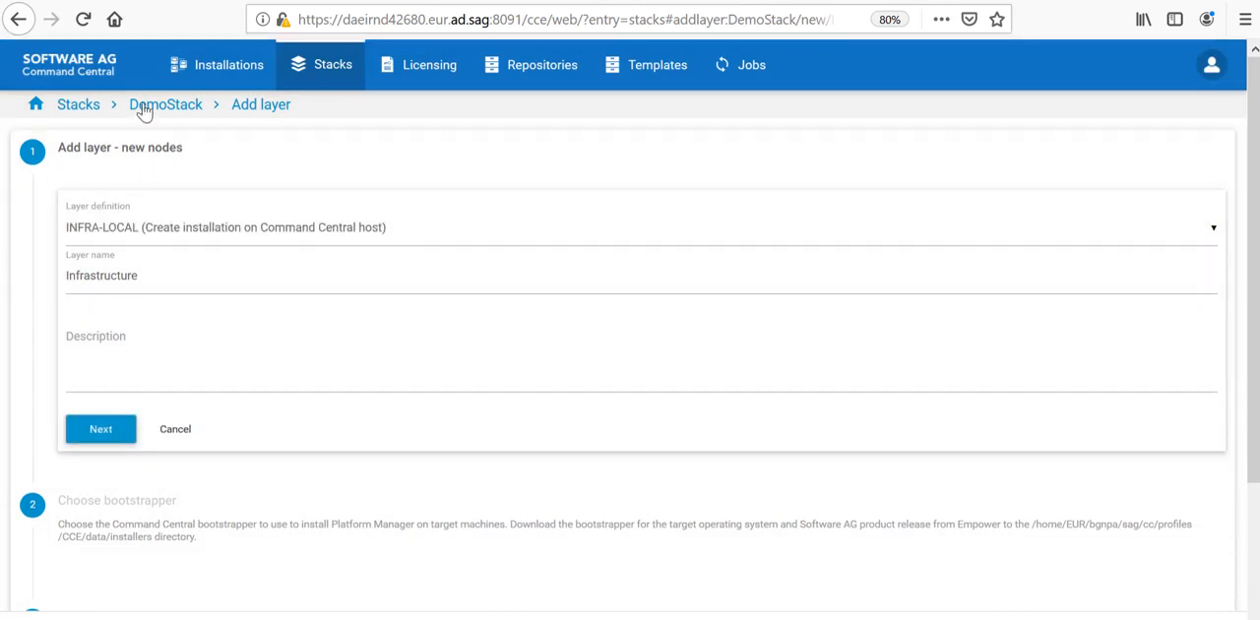
{"action": "mouse_move", "coordinate": [251, 110]}
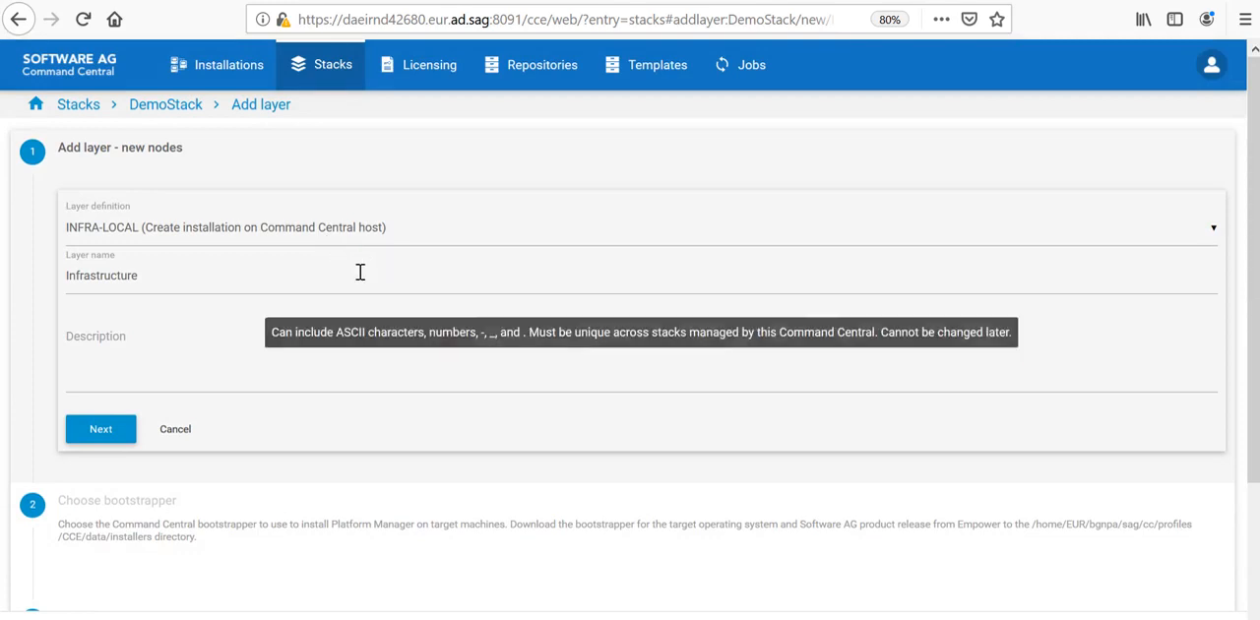
{"action": "mouse_move", "coordinate": [315, 278]}
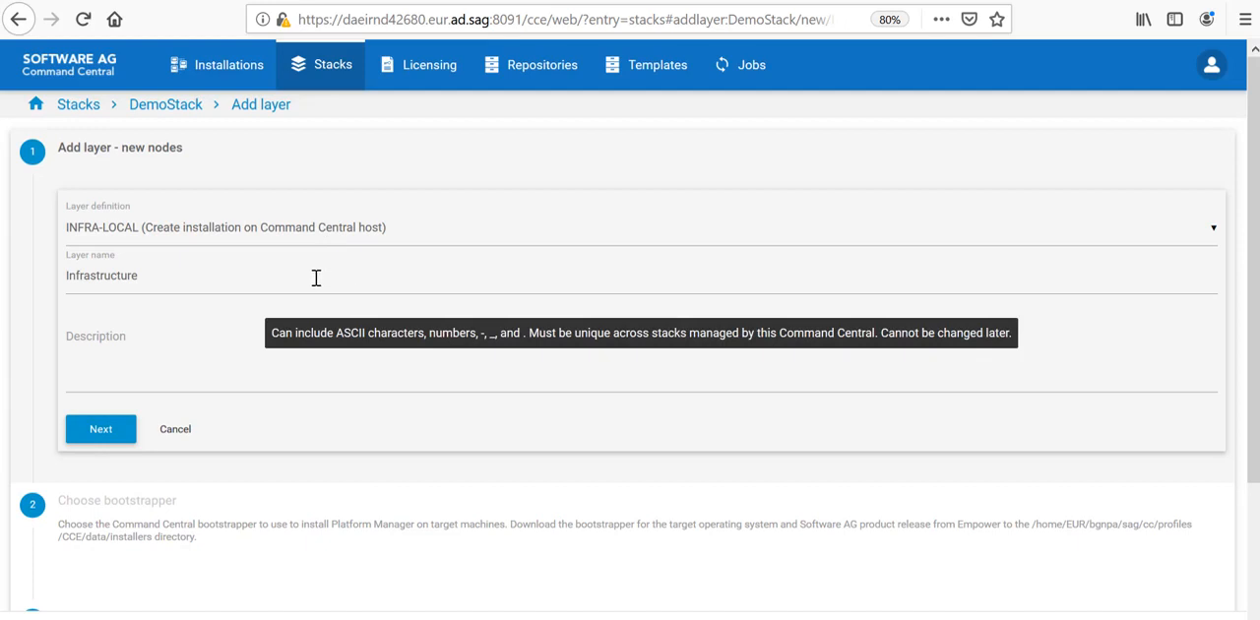
{"action": "mouse_move", "coordinate": [290, 235]}
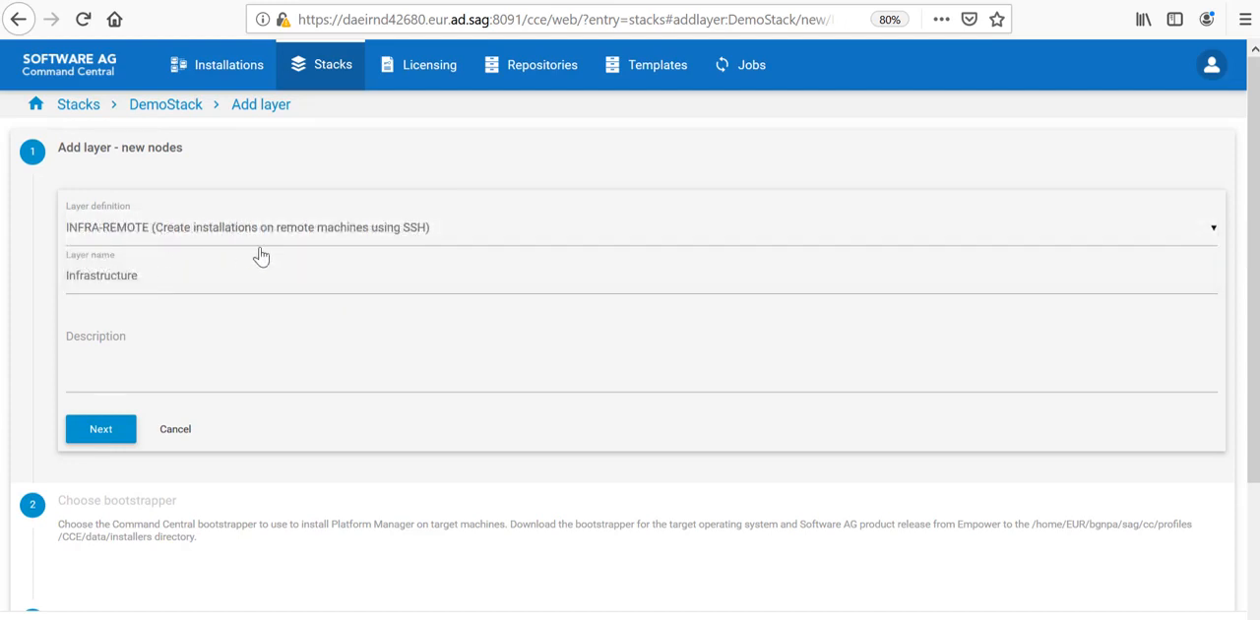
{"action": "mouse_move", "coordinate": [283, 247]}
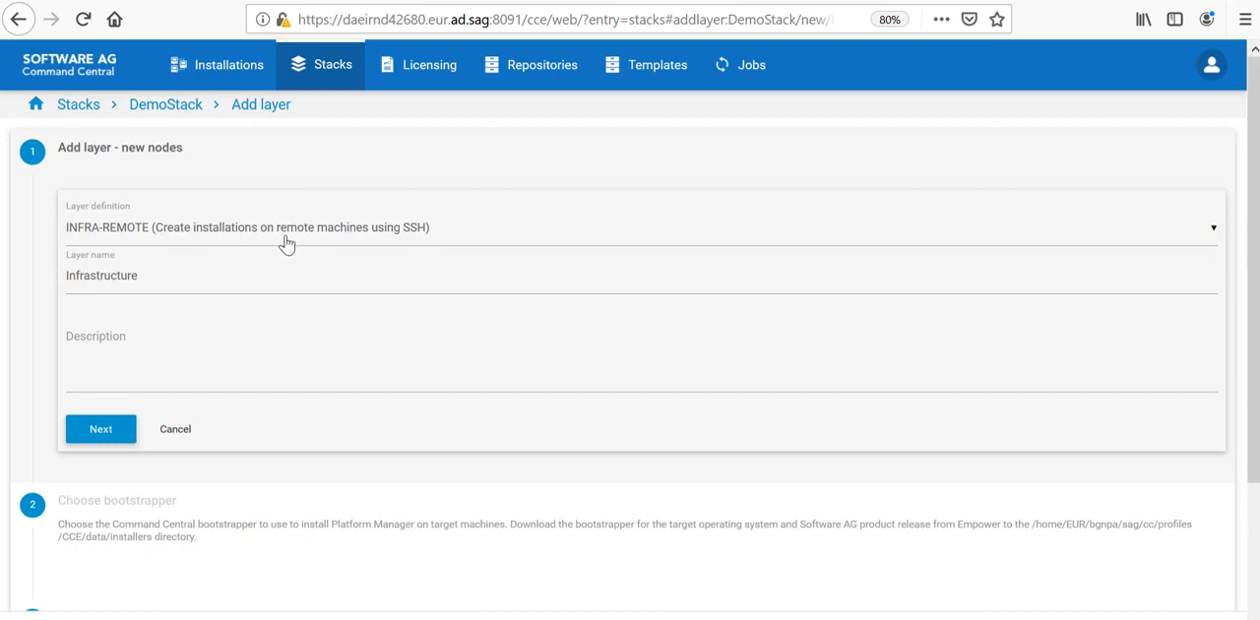
{"action": "mouse_move", "coordinate": [407, 241]}
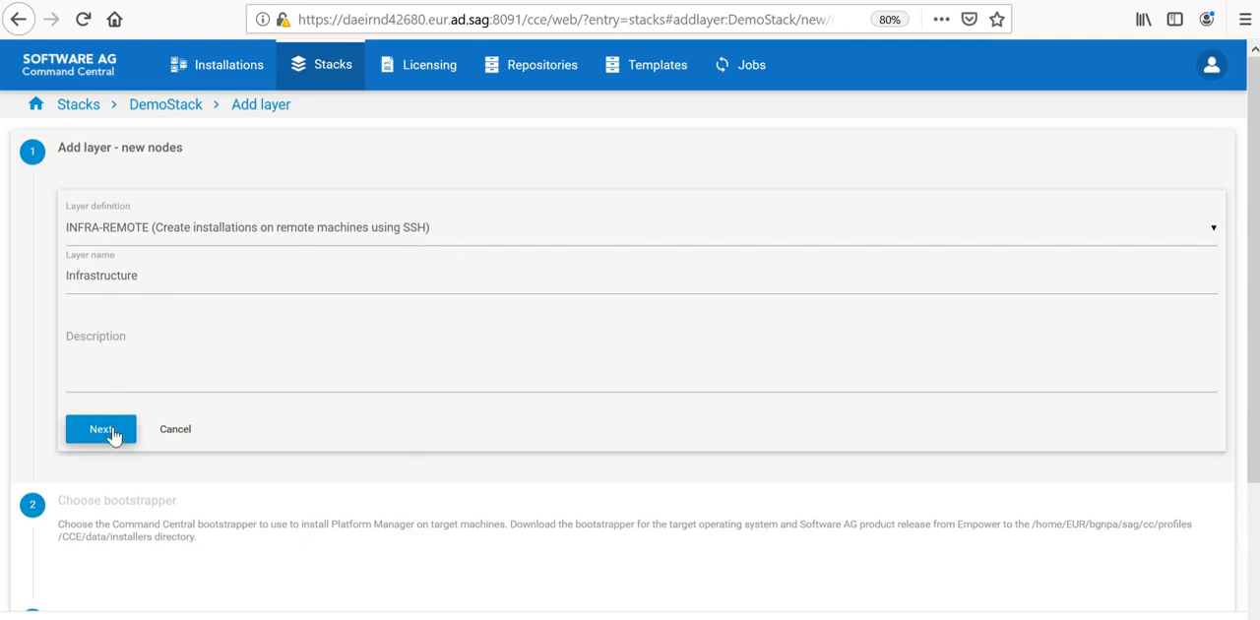
Set the bootstrapper OS to Linux RHEL and SLES x86-64, keeping cc-def-10.5-fix2-lnxamd64.sh.
{"action": "left_click", "coordinate": [100, 430]}
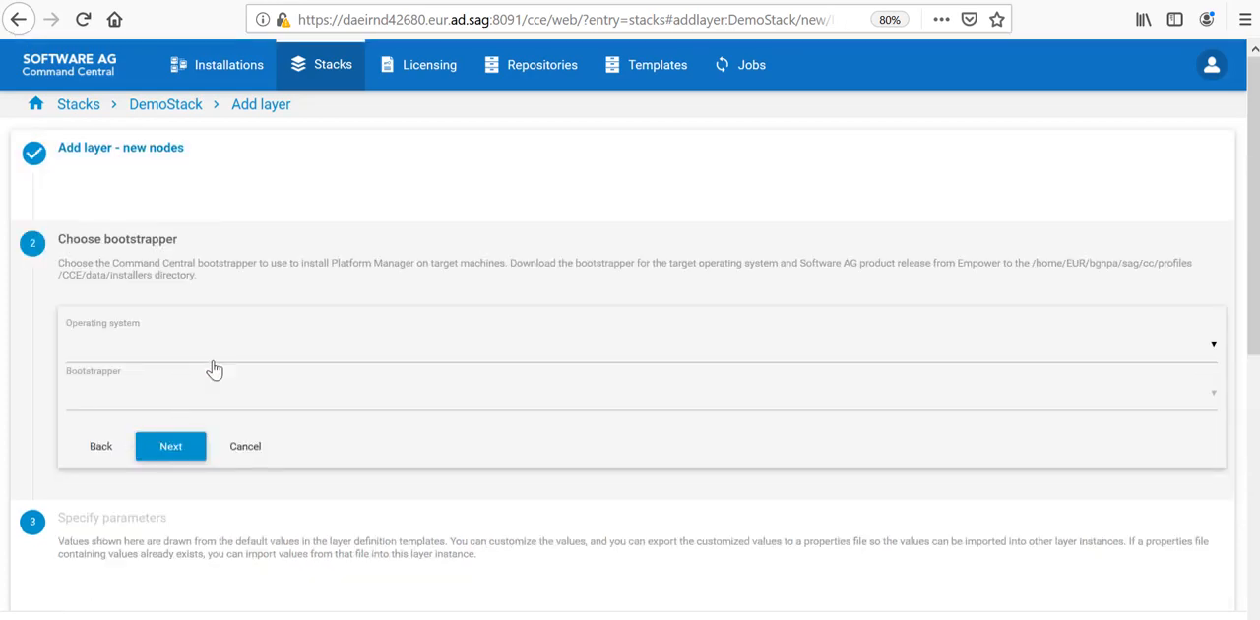
{"action": "mouse_move", "coordinate": [67, 254]}
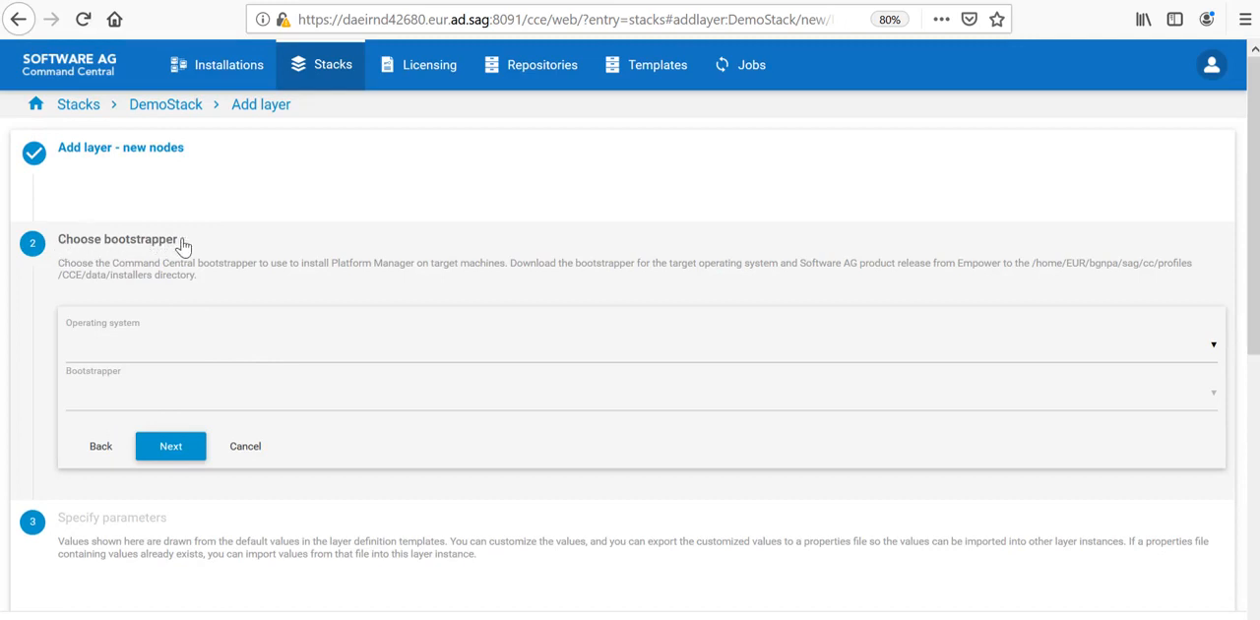
{"action": "mouse_move", "coordinate": [243, 365]}
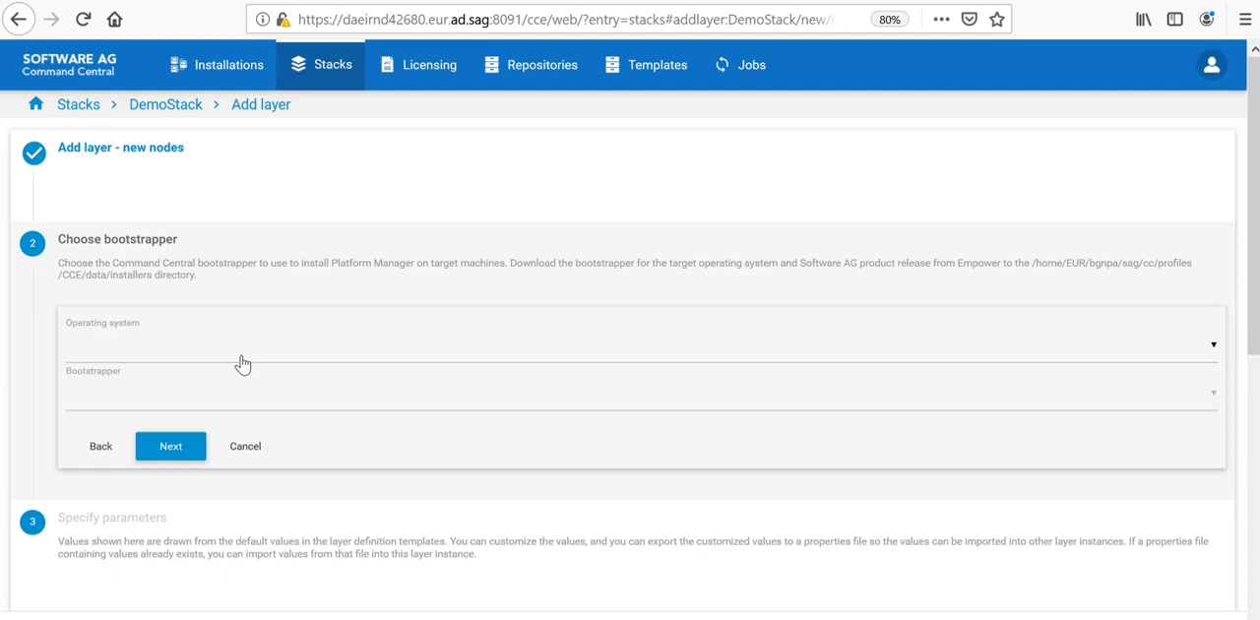
{"action": "left_click", "coordinate": [640, 335]}
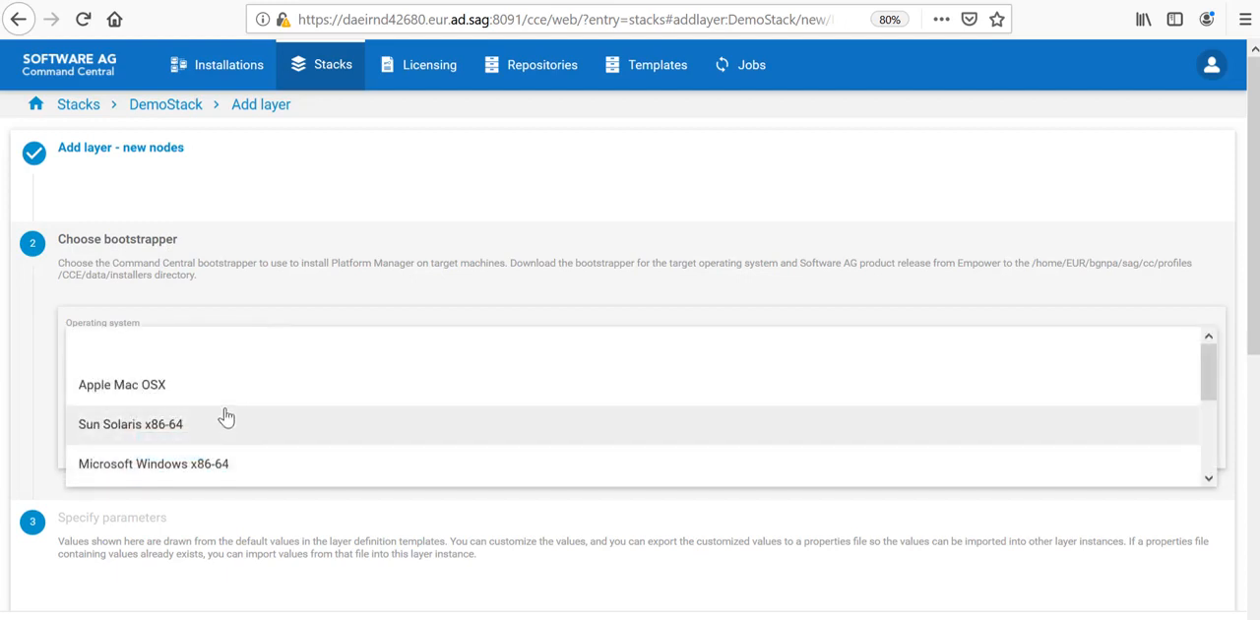
{"action": "scroll", "scroll_direction": "down", "scroll_amount": 3}
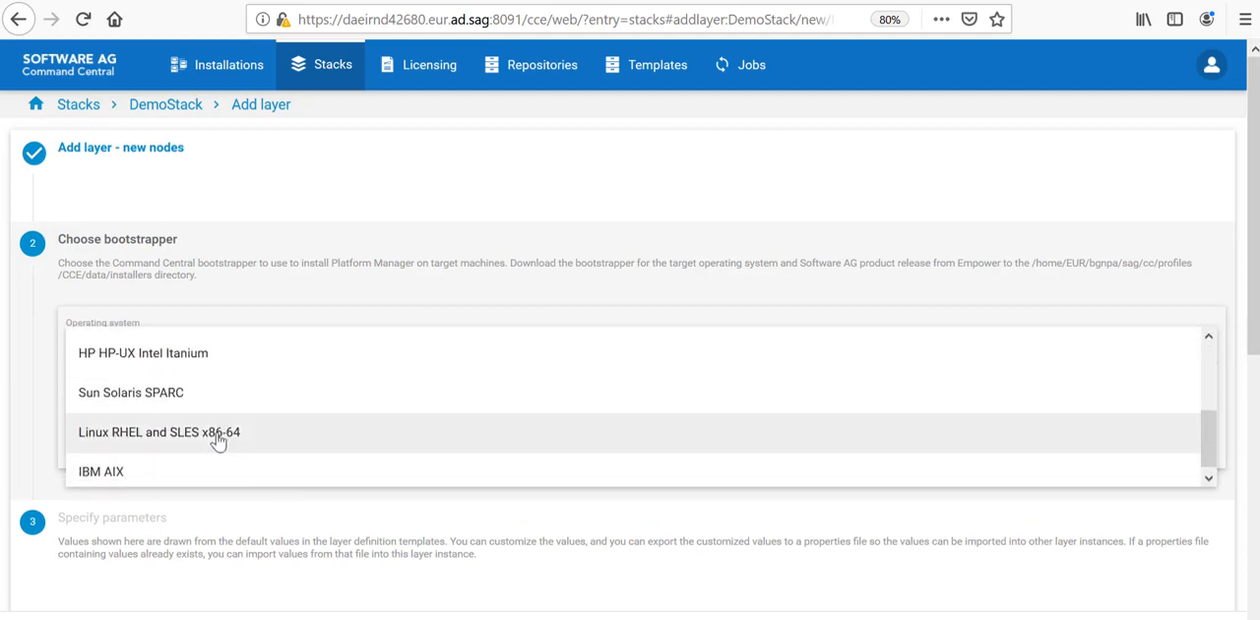
{"action": "left_click", "coordinate": [160, 432]}
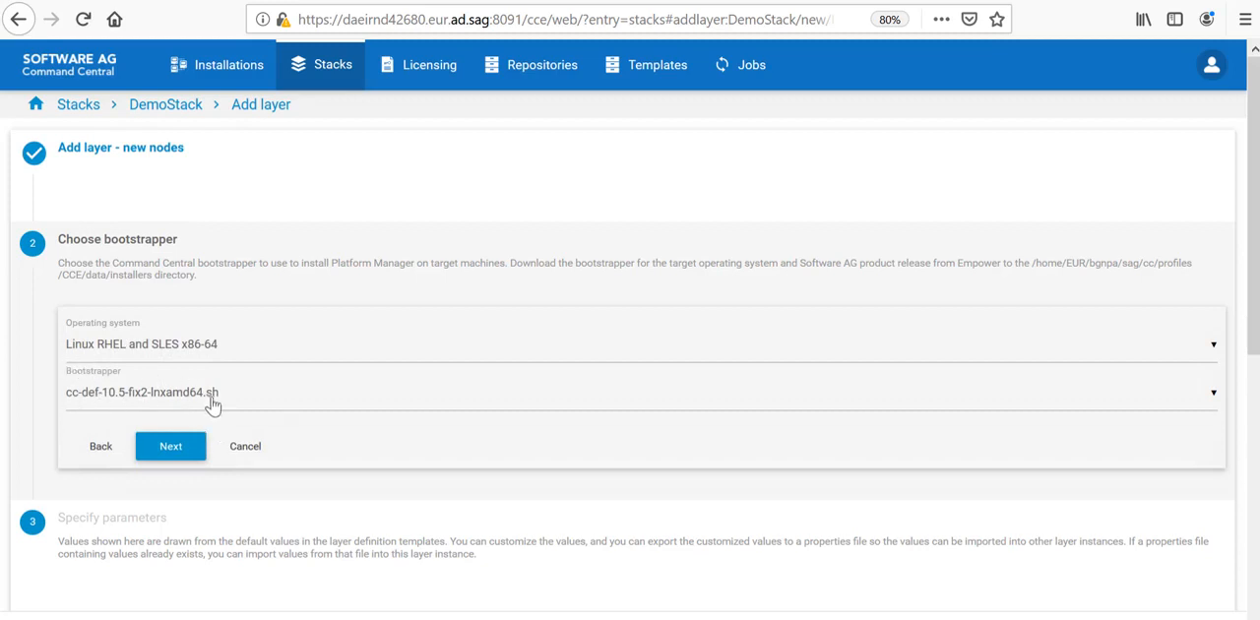
{"action": "mouse_move", "coordinate": [222, 403]}
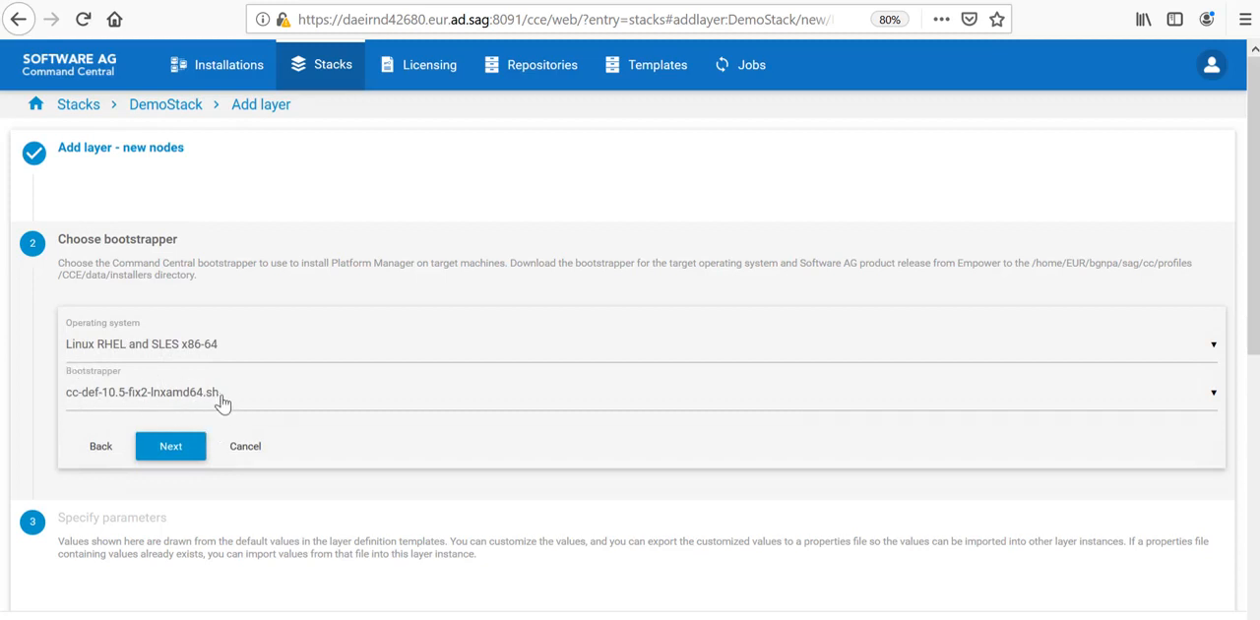
{"action": "mouse_move", "coordinate": [120, 406]}
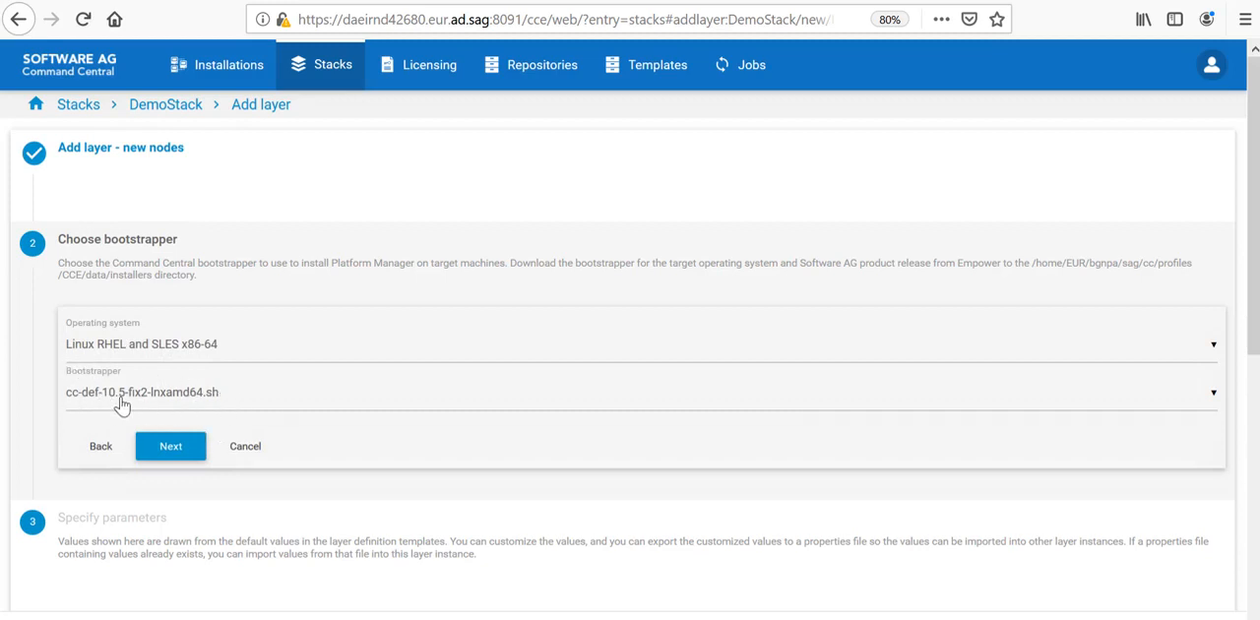
{"action": "mouse_move", "coordinate": [126, 406]}
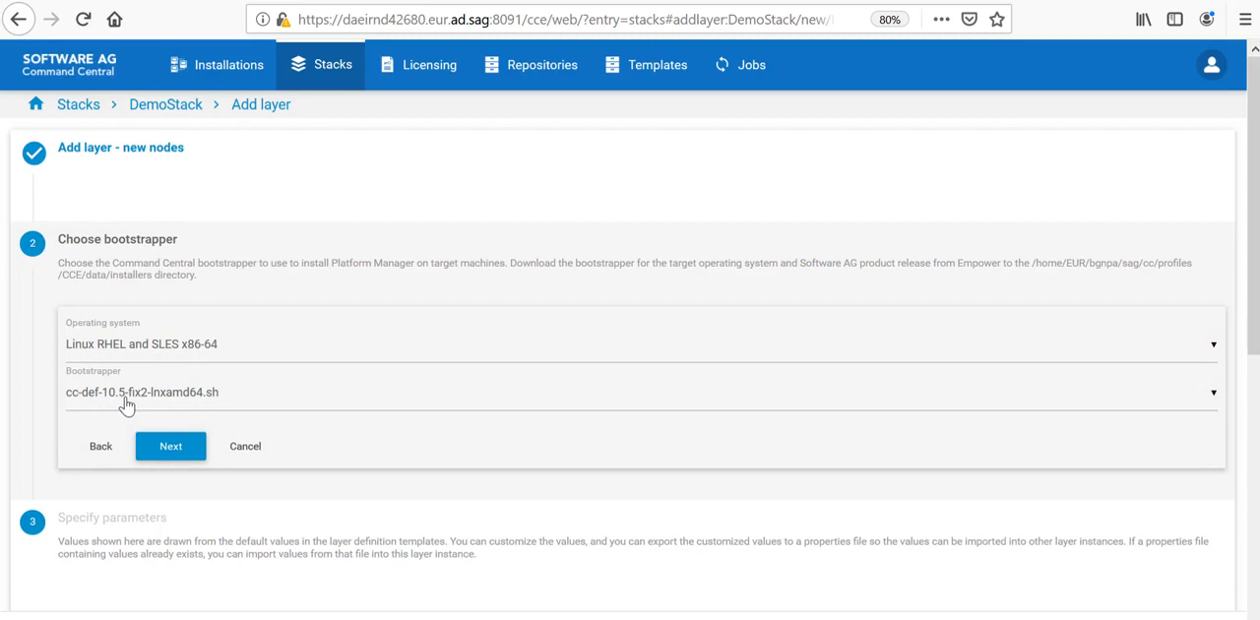
{"action": "mouse_move", "coordinate": [217, 353]}
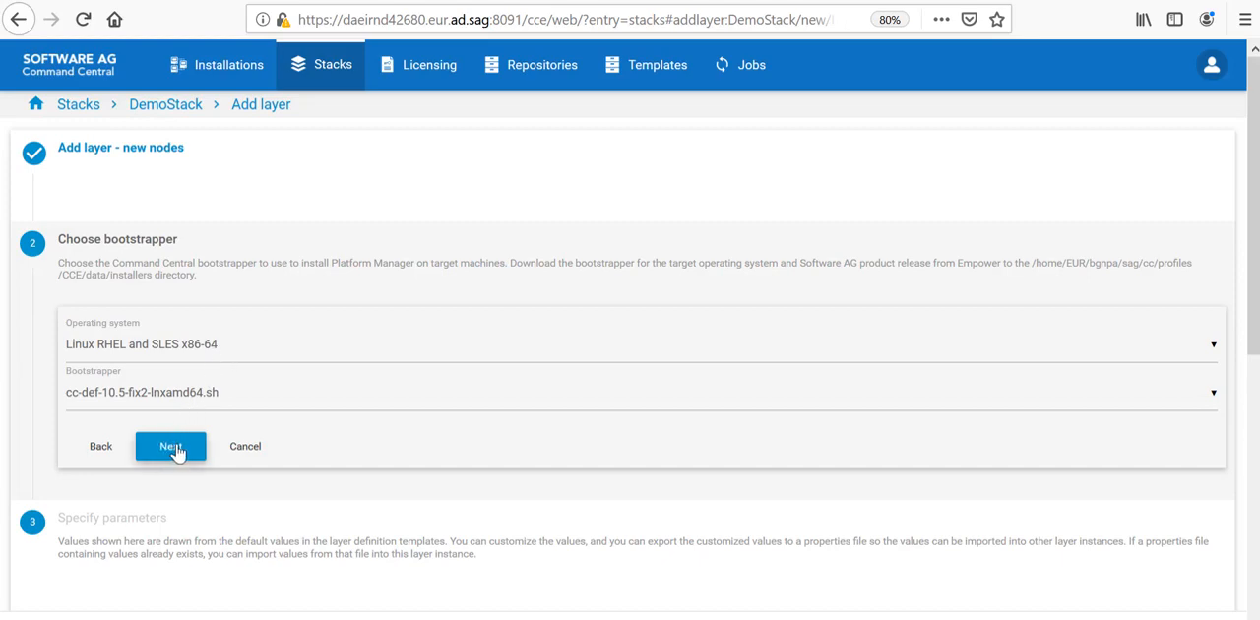
Set install.dir to /home/EUR/bgnpa/sag/softwareag105 and nodes to daeirnd42681.
{"action": "left_click", "coordinate": [171, 446]}
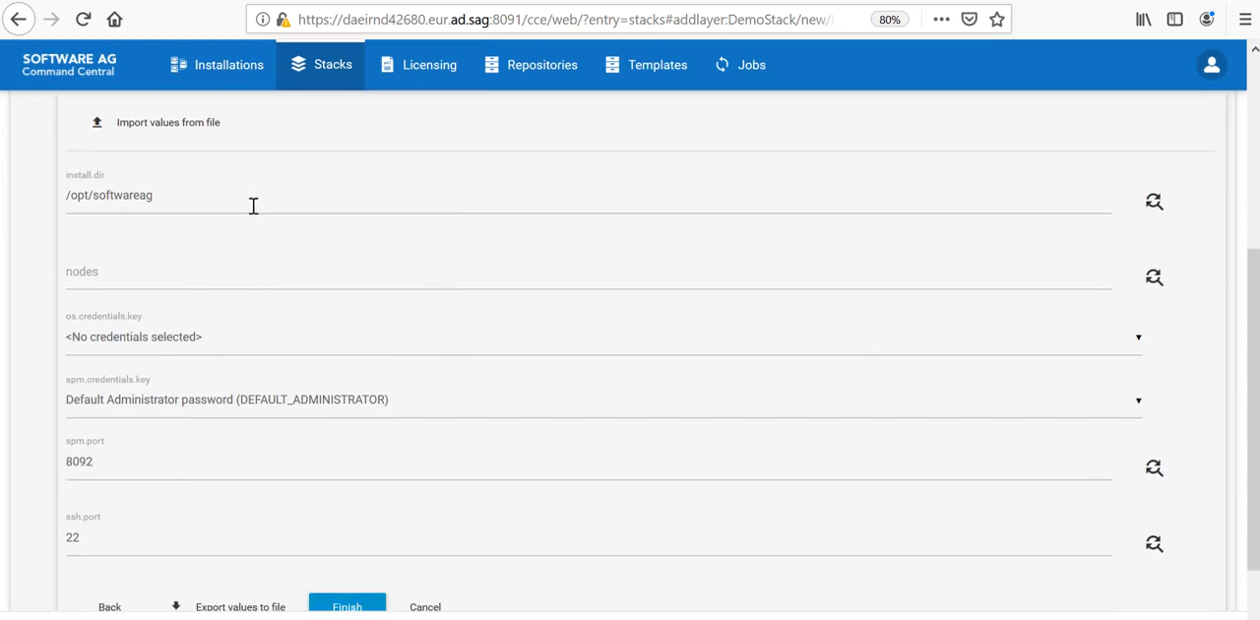
{"action": "left_click", "coordinate": [232, 204]}
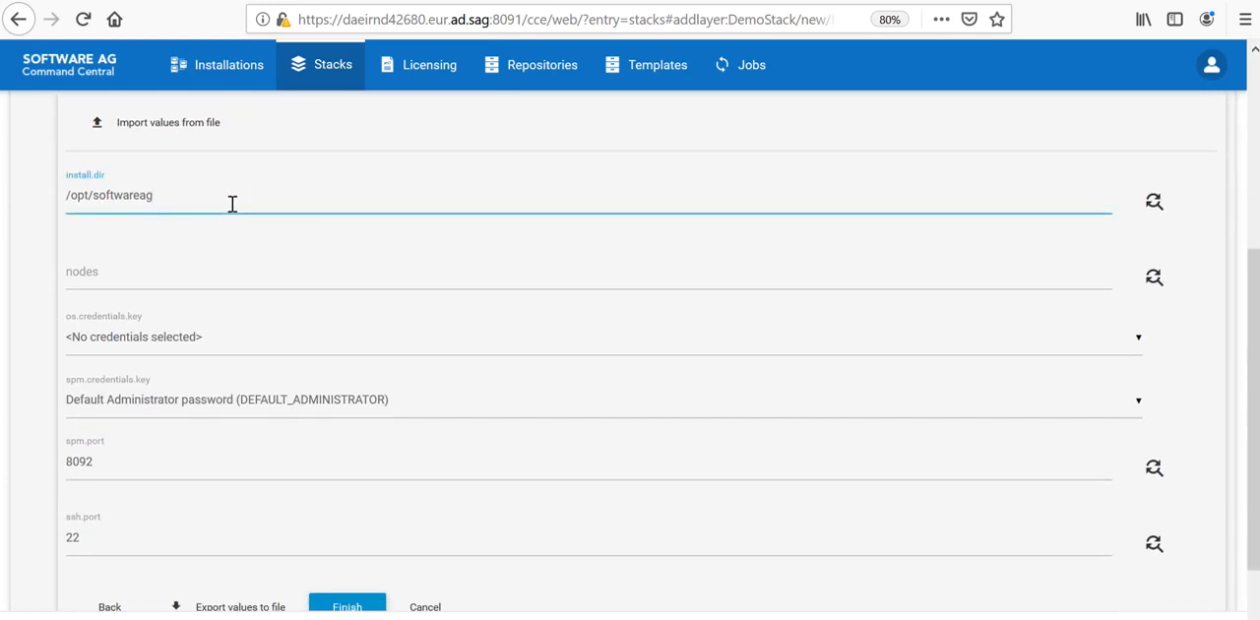
{"action": "key", "text": "Backspace"}
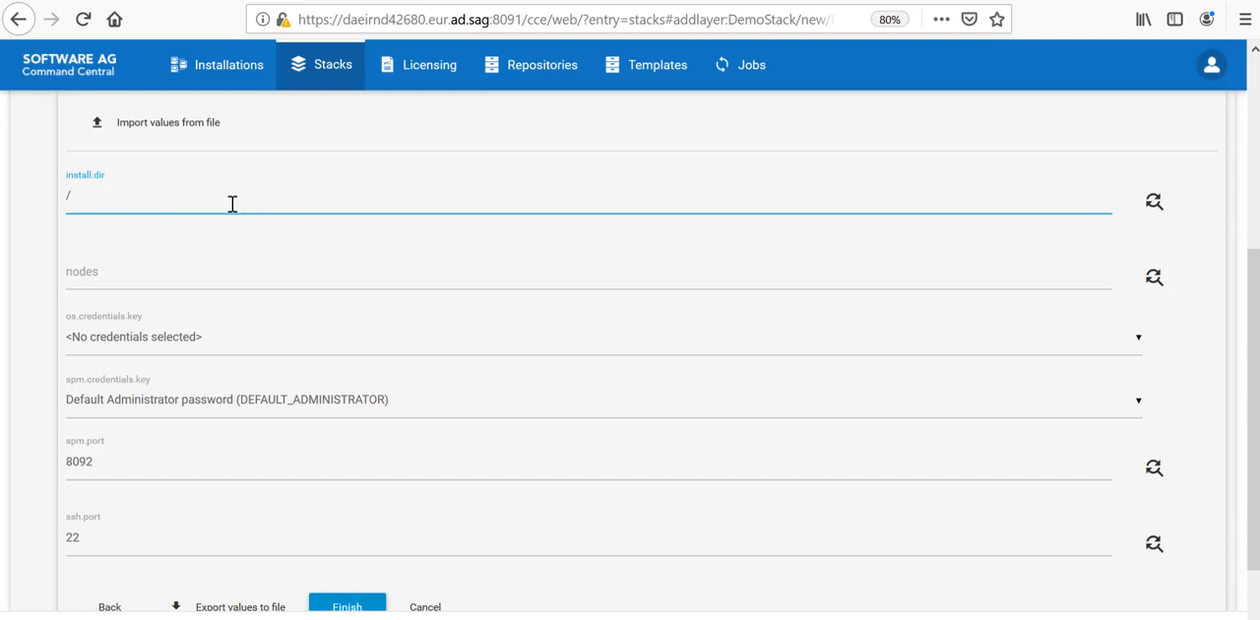
{"action": "type", "text": "home/"}
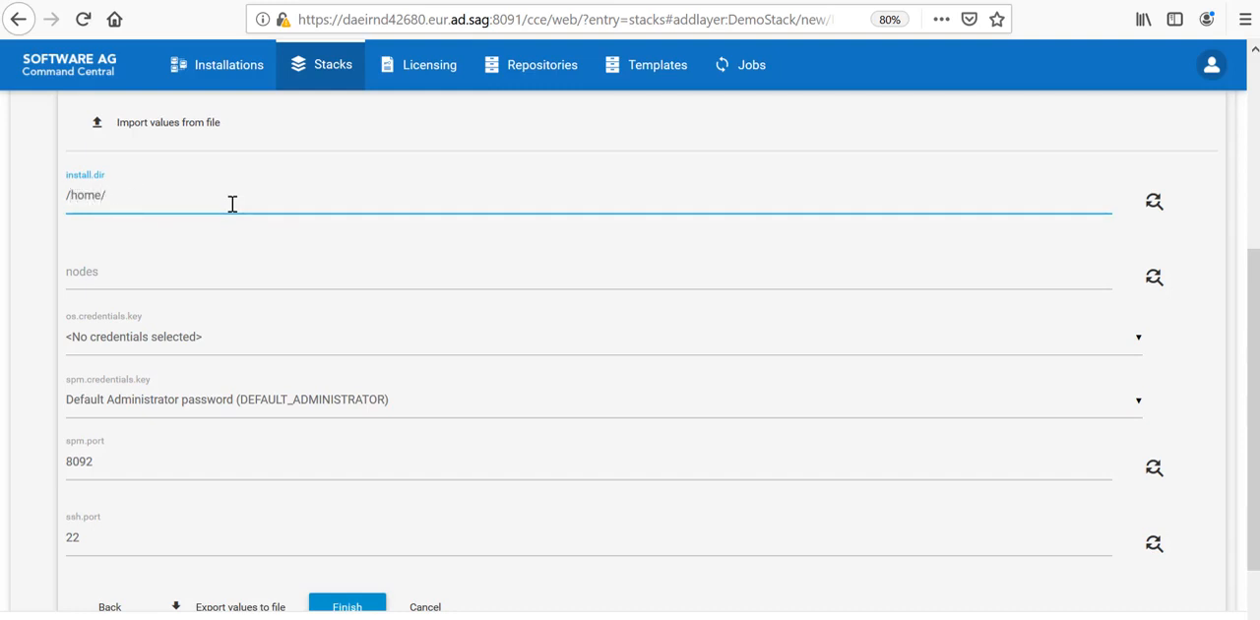
{"action": "type", "text": "EUR/bgnpa"}
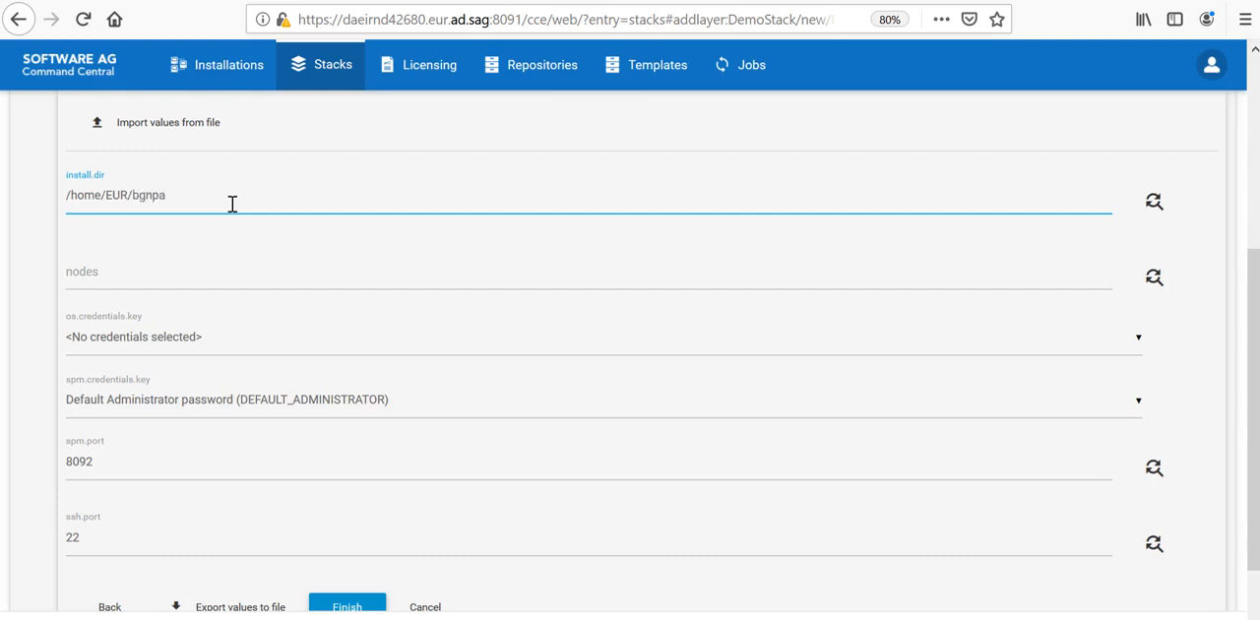
{"action": "type", "text": "/sag/softwareag105"}
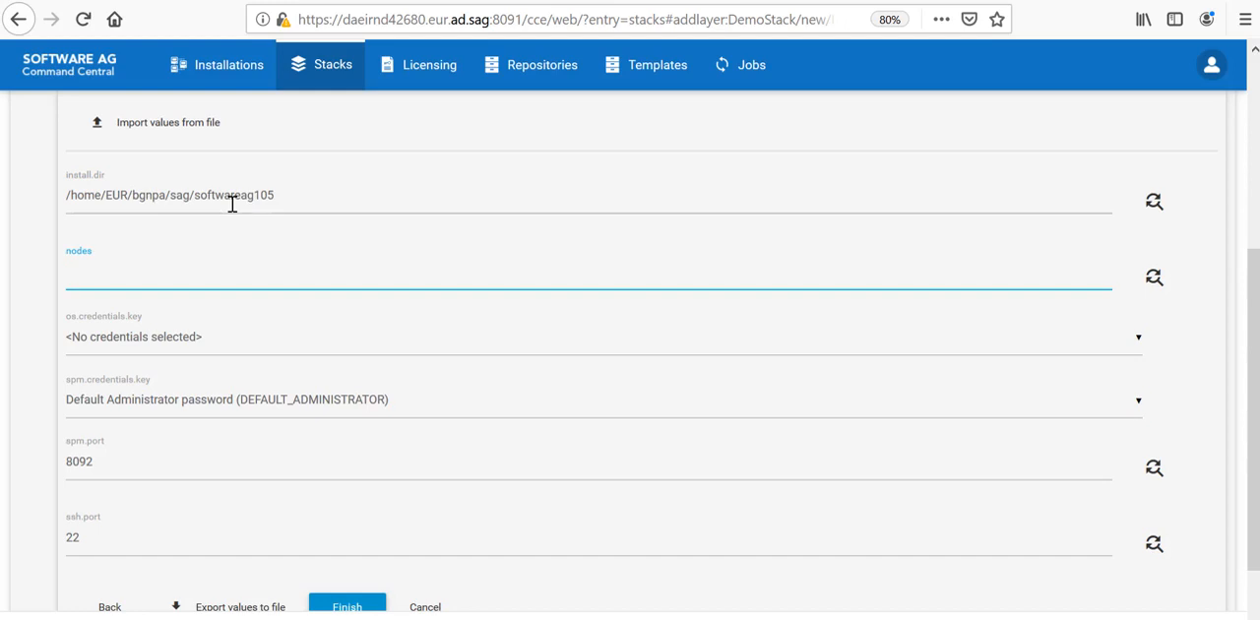
{"action": "type", "text": "daeirnd42681"}
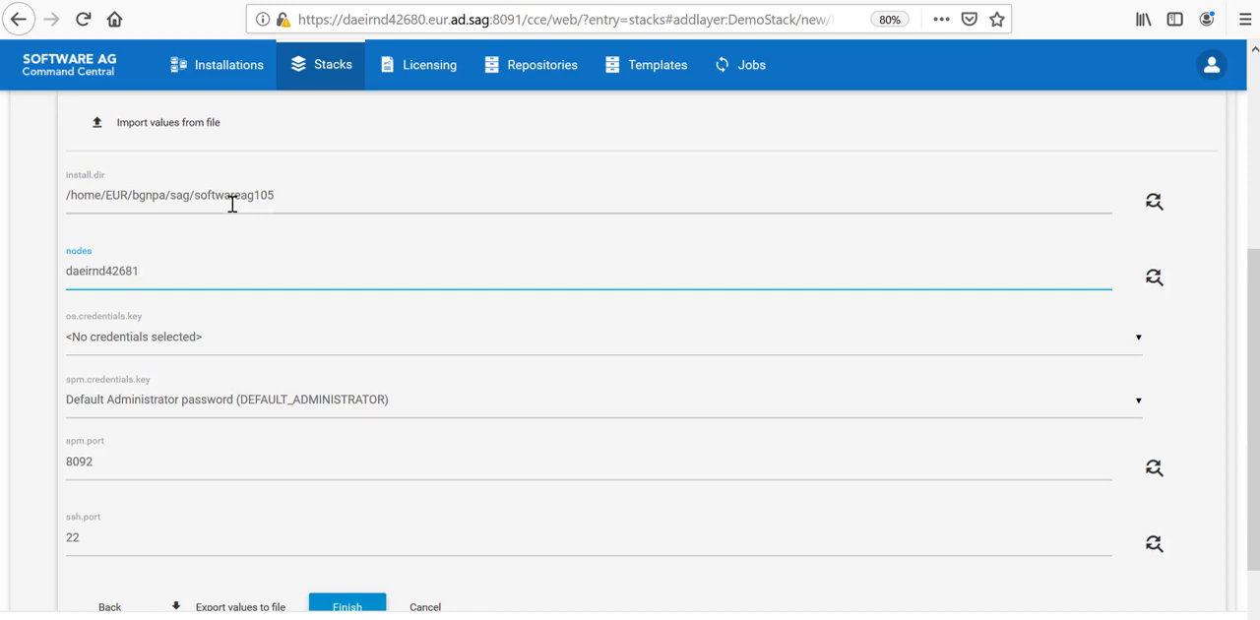
{"action": "mouse_move", "coordinate": [148, 272]}
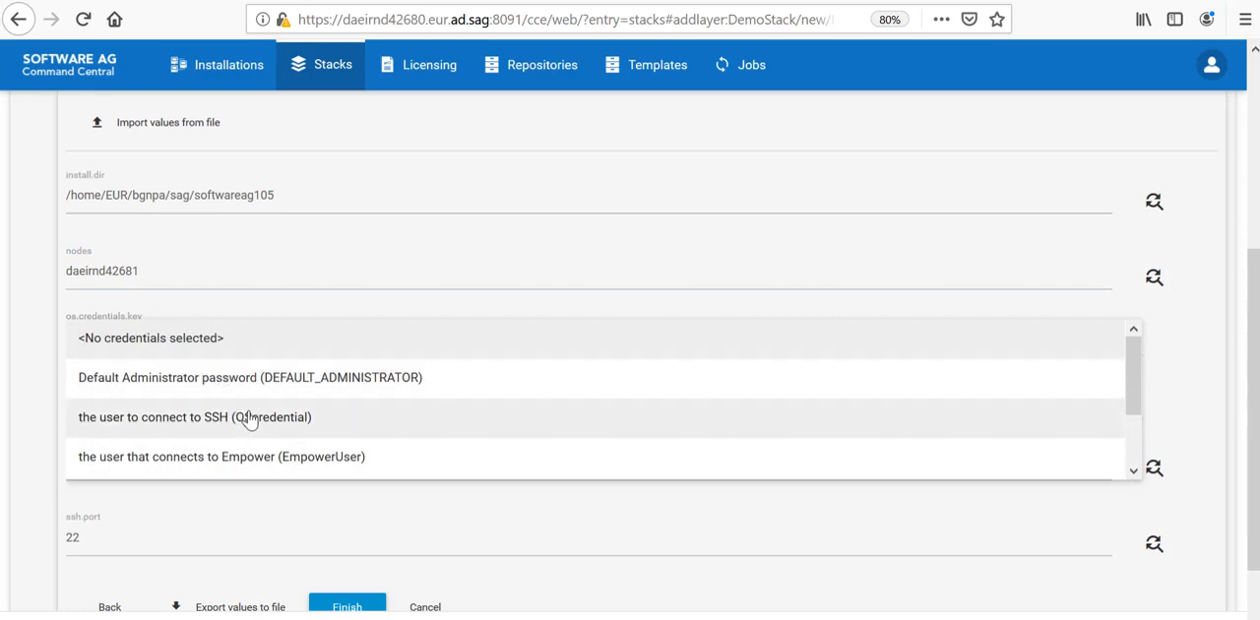
{"action": "mouse_move", "coordinate": [315, 429]}
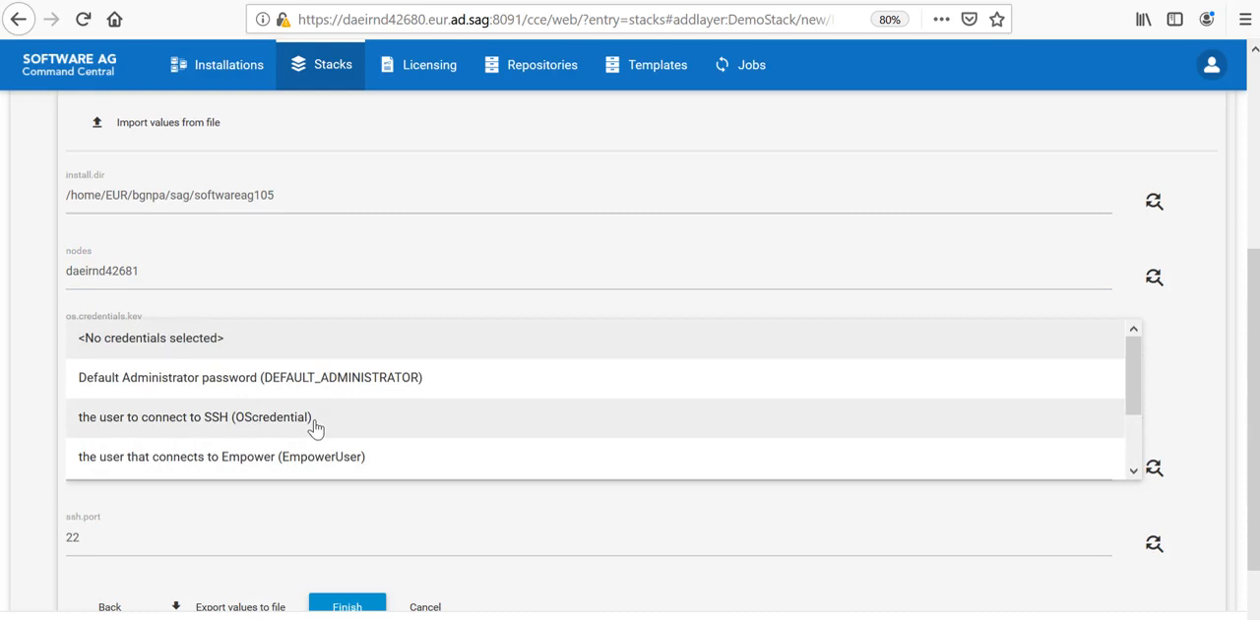
Use OScredential for os.credentials.key and review the SPM and SSH port parameters.
{"action": "left_click", "coordinate": [194, 417]}
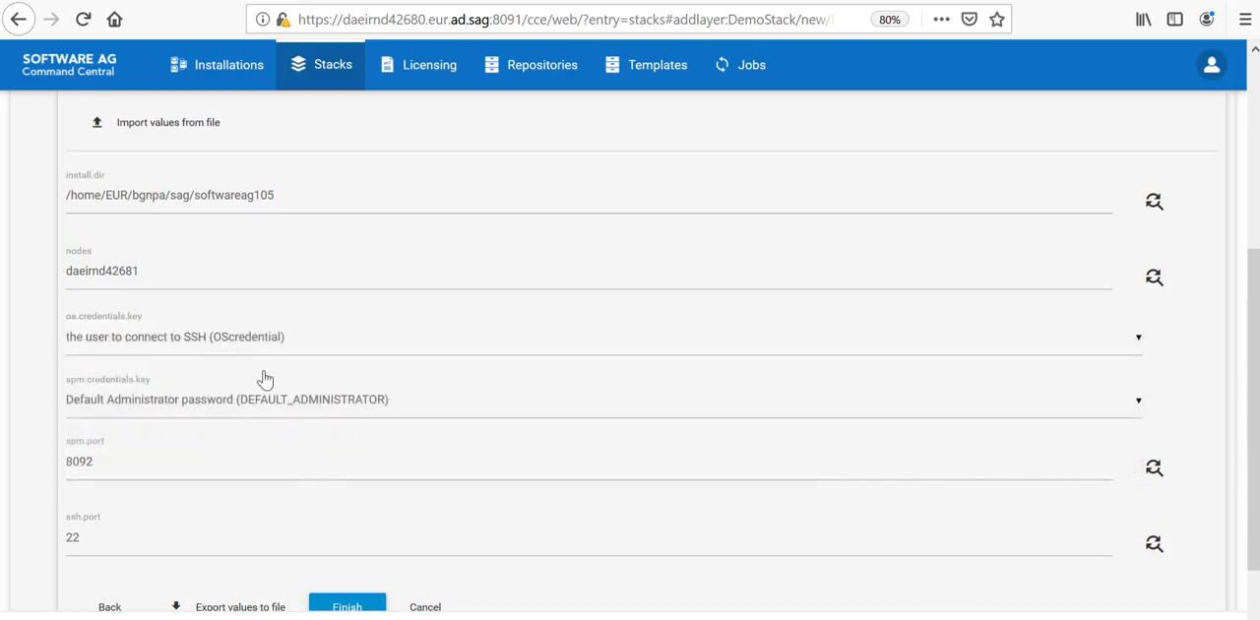
{"action": "scroll", "scroll_direction": "down", "scroll_amount": 3}
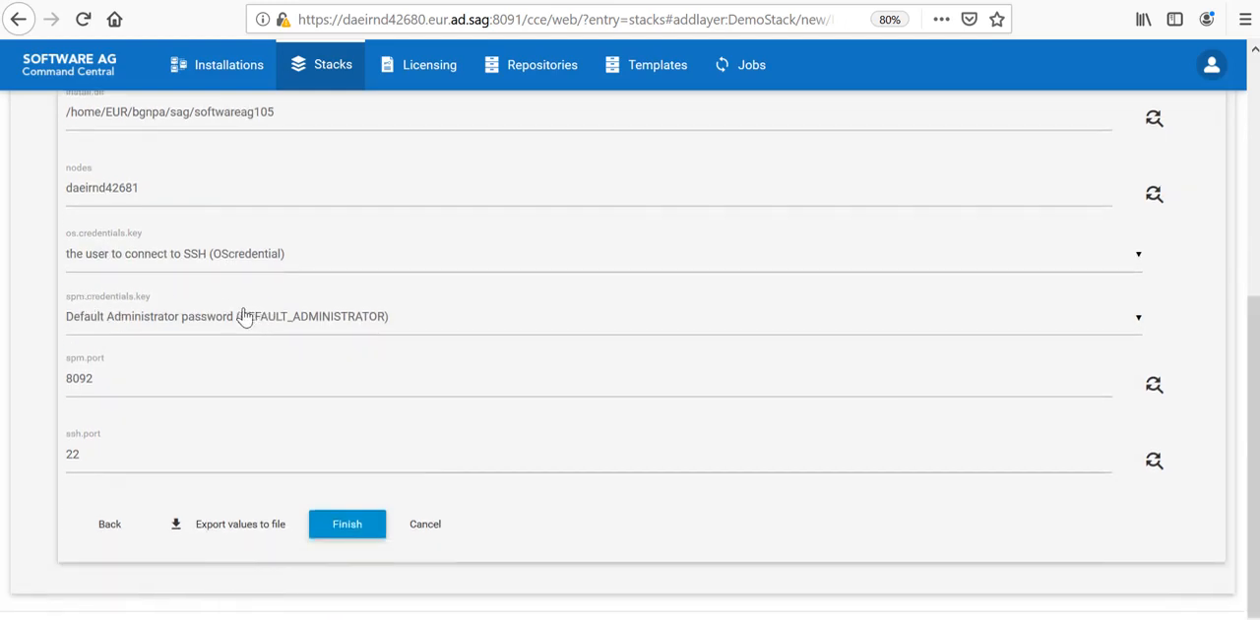
{"action": "mouse_move", "coordinate": [194, 316]}
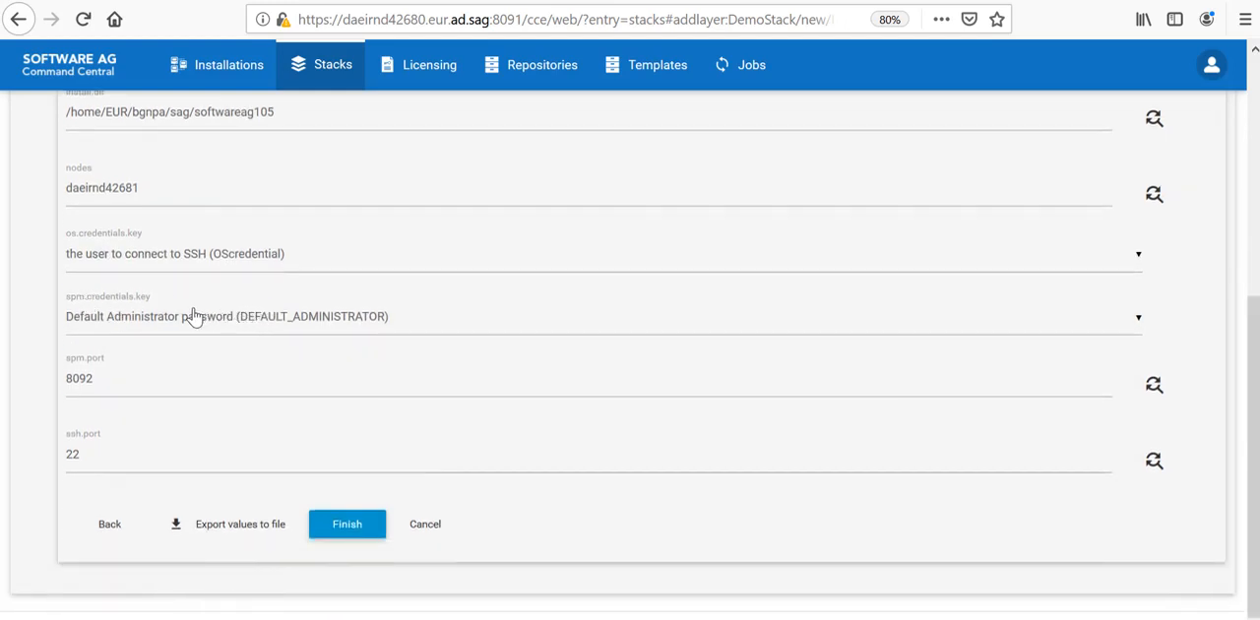
{"action": "mouse_move", "coordinate": [188, 348]}
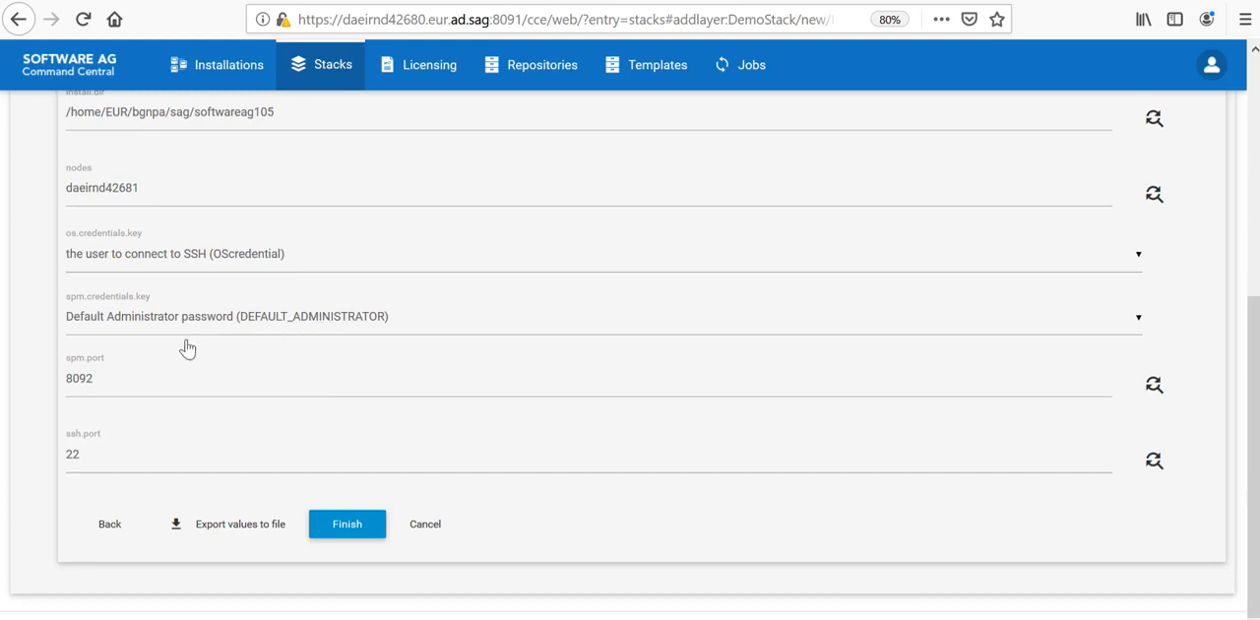
{"action": "mouse_move", "coordinate": [133, 330]}
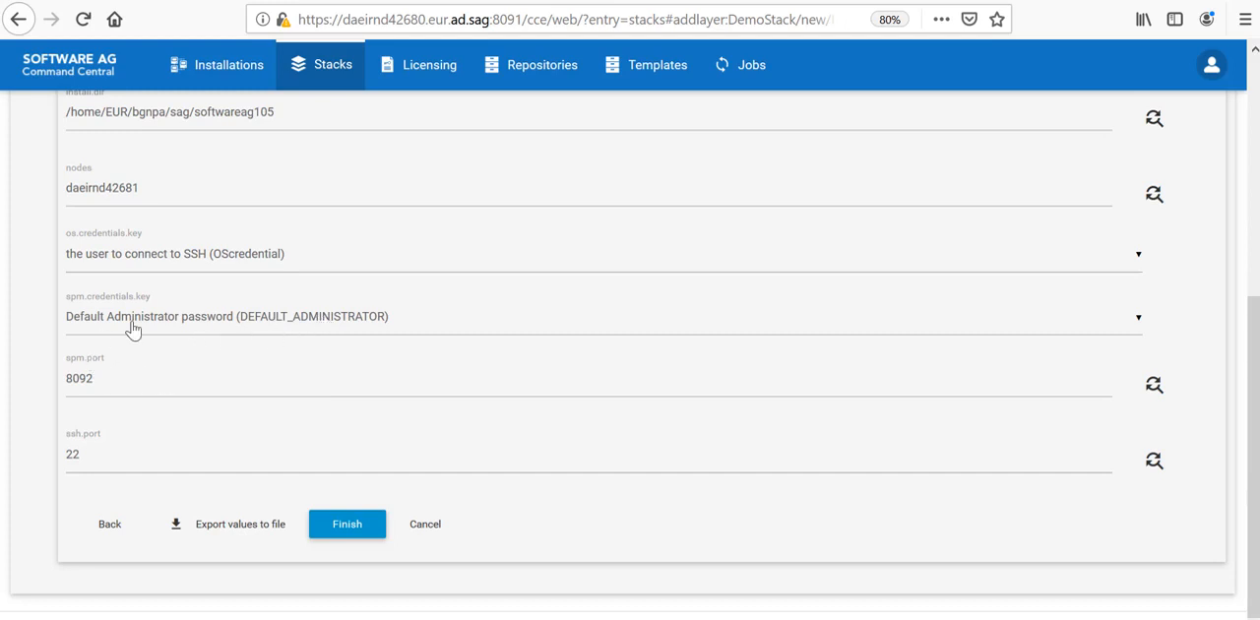
{"action": "mouse_move", "coordinate": [67, 372]}
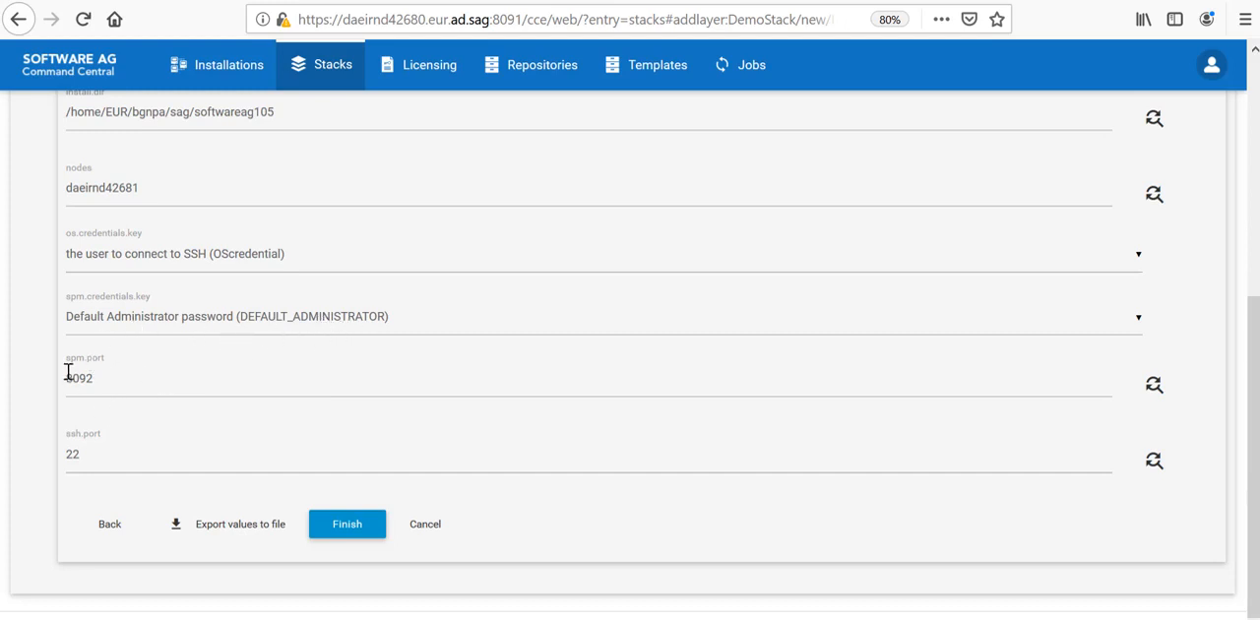
{"action": "mouse_move", "coordinate": [116, 439]}
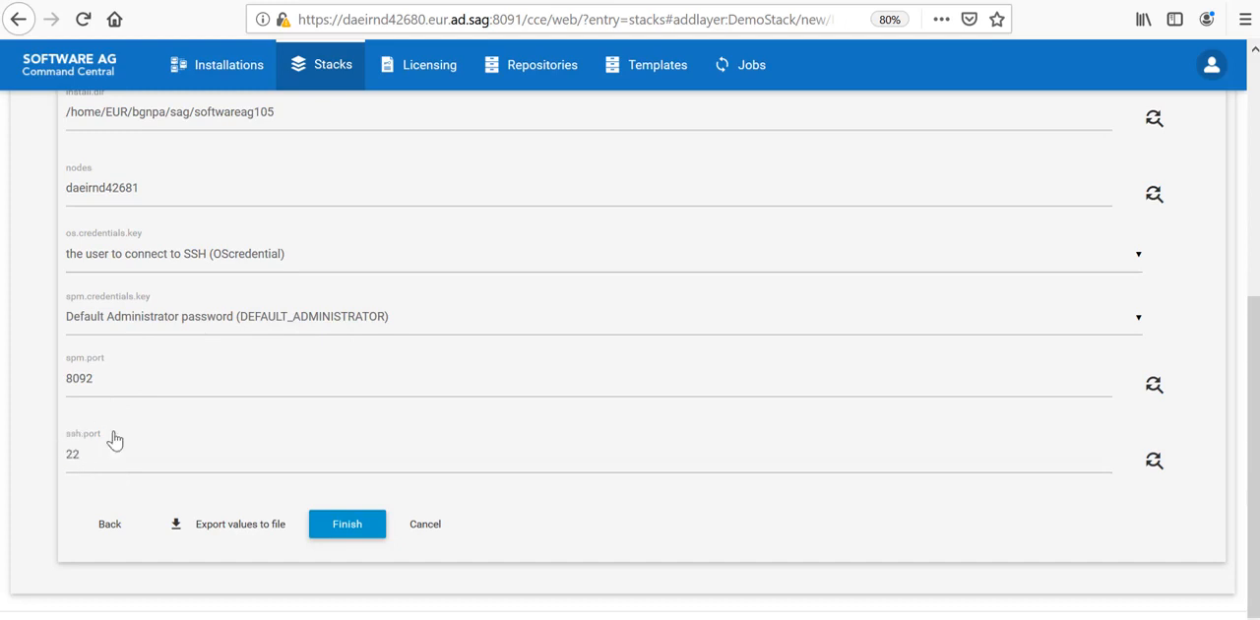
{"action": "mouse_move", "coordinate": [347, 524]}
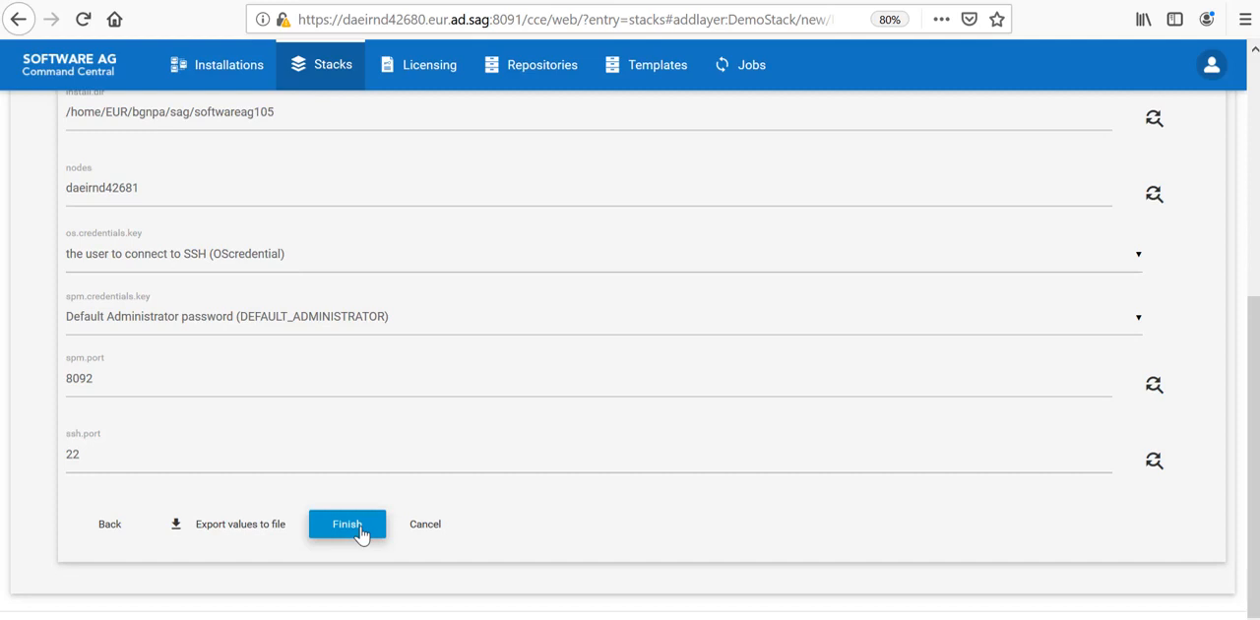
Finish creating the Infrastructure layer and confirm its creation job succeeded in Jobs.
{"action": "left_click", "coordinate": [347, 524]}
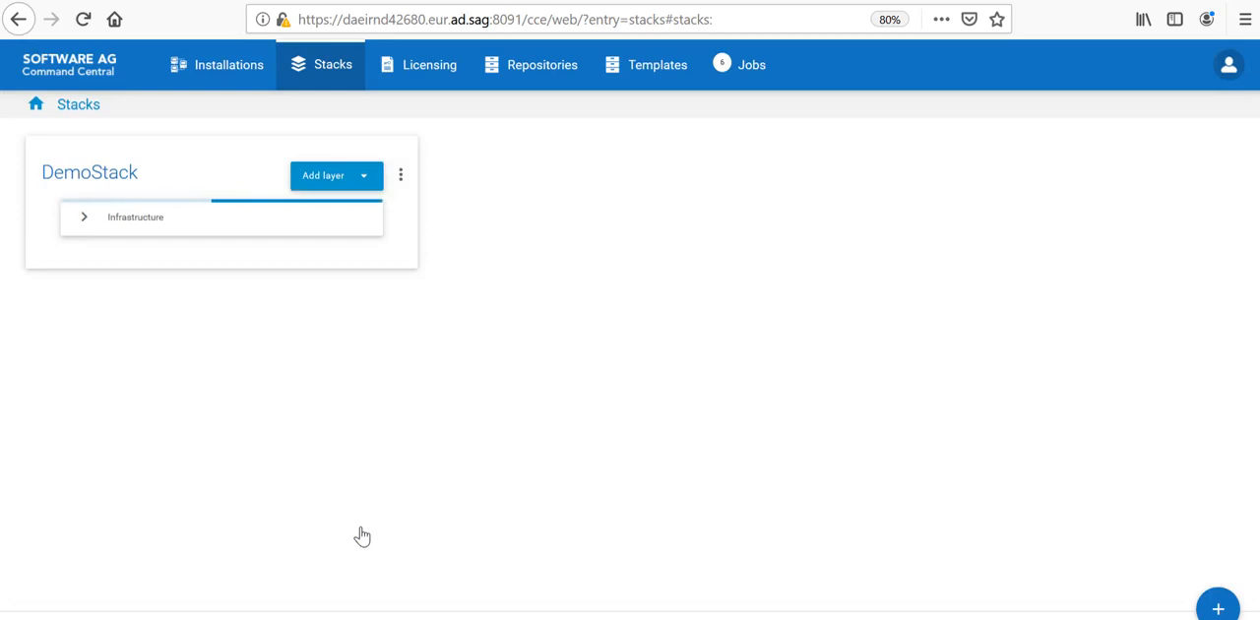
{"action": "left_click", "coordinate": [752, 64]}
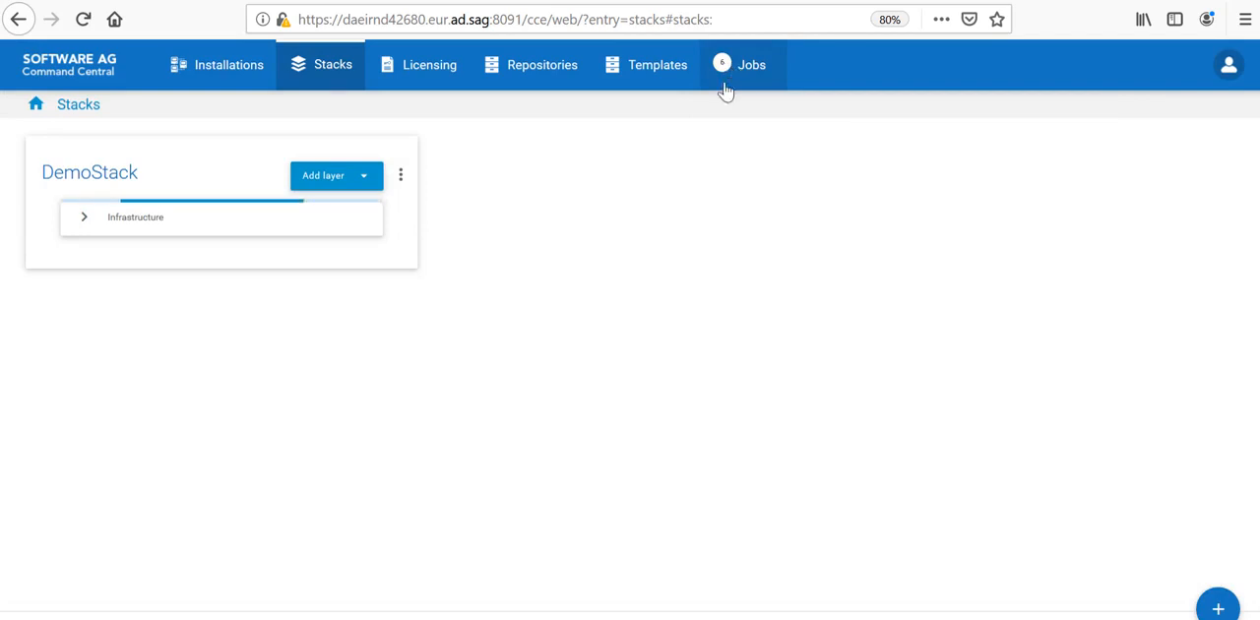
{"action": "left_click", "coordinate": [751, 64]}
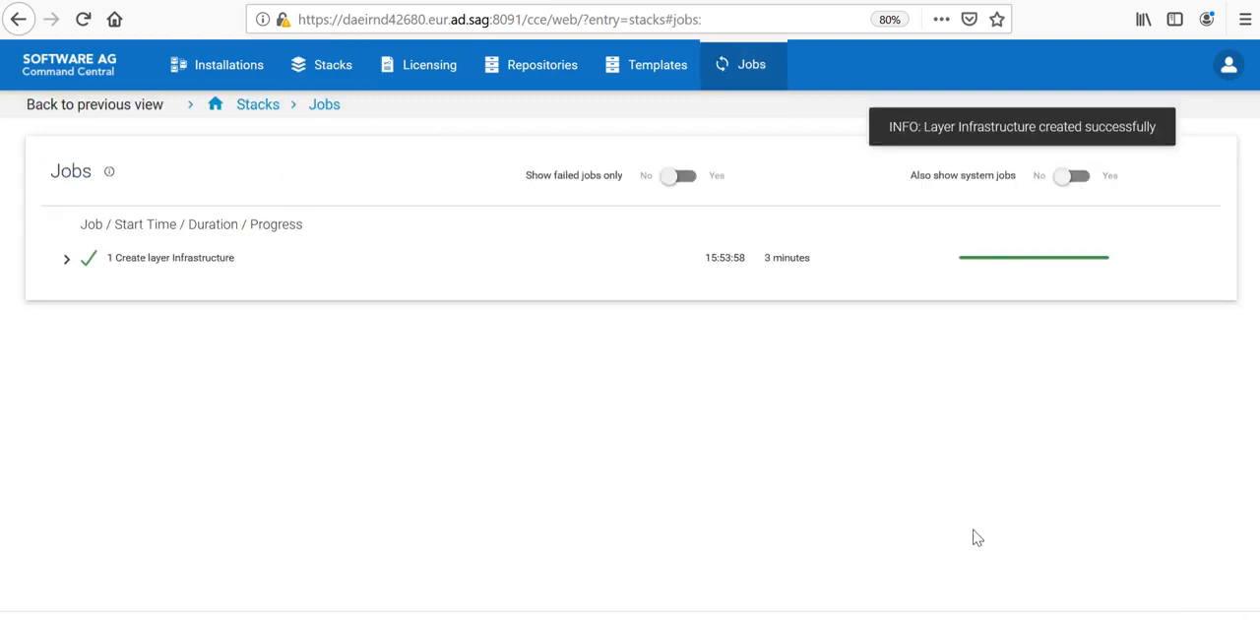
{"action": "mouse_move", "coordinate": [794, 269]}
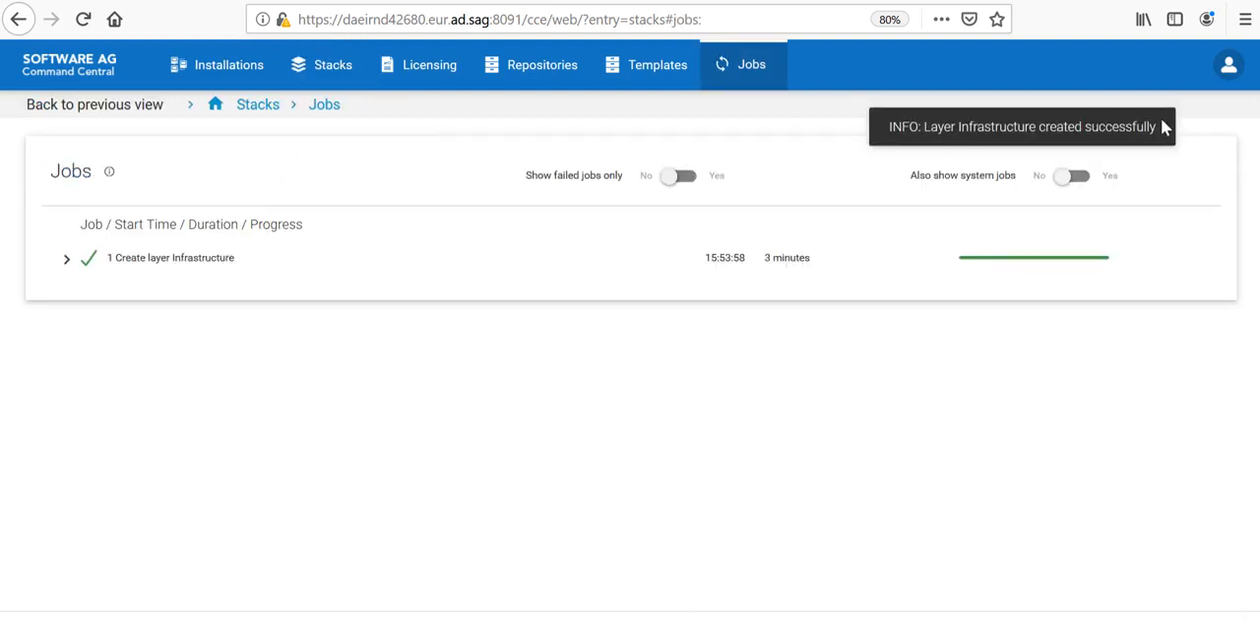
{"action": "mouse_move", "coordinate": [1174, 135]}
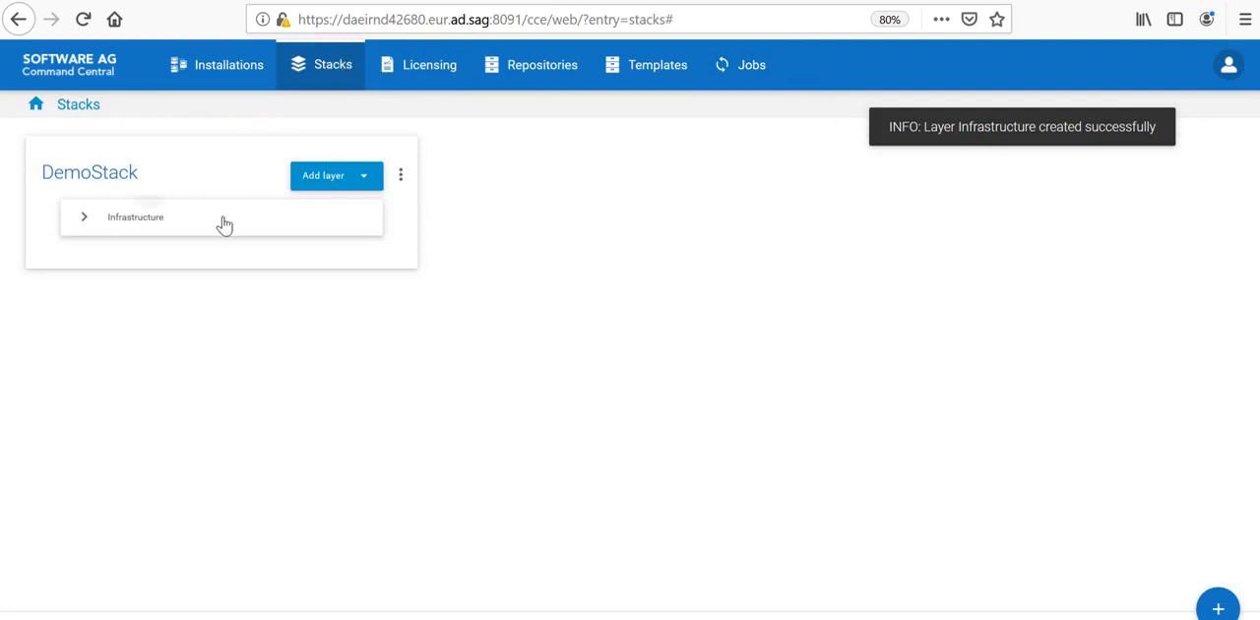
{"action": "mouse_move", "coordinate": [252, 230]}
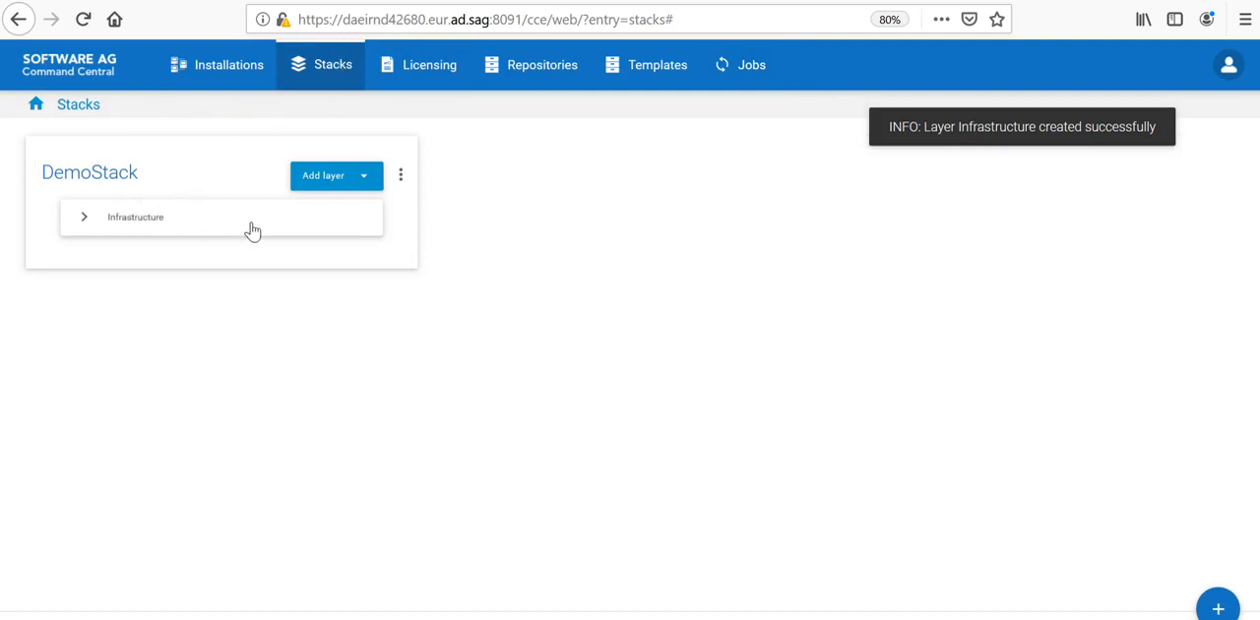
{"action": "left_click", "coordinate": [135, 217]}
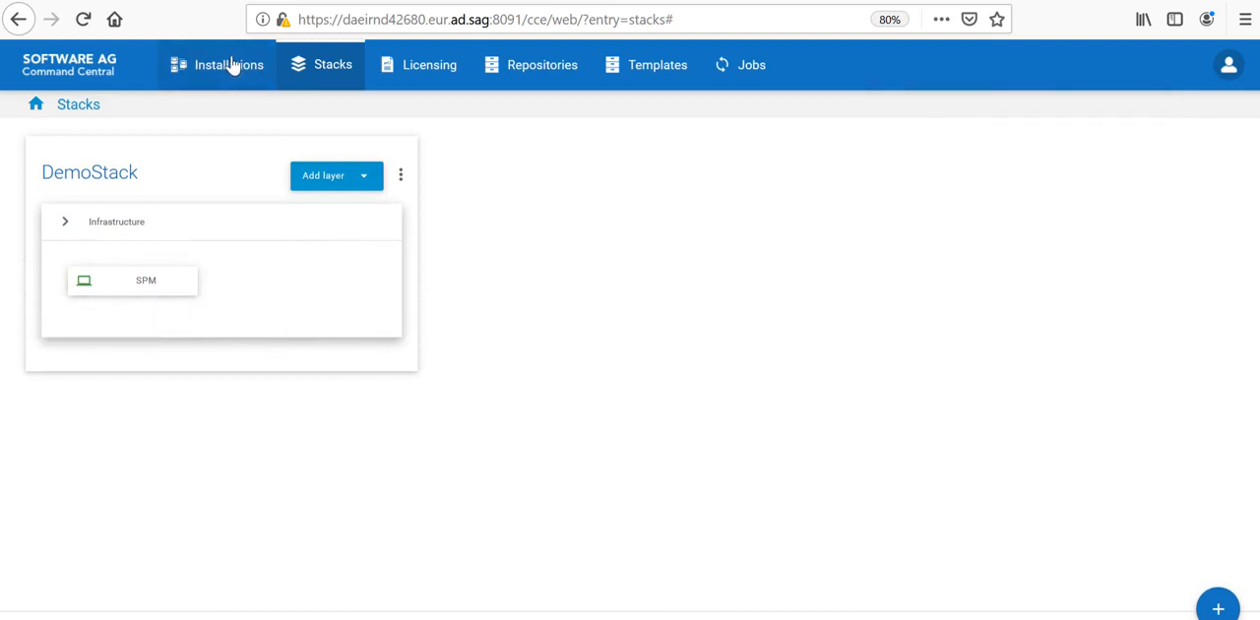
{"action": "mouse_move", "coordinate": [85, 283]}
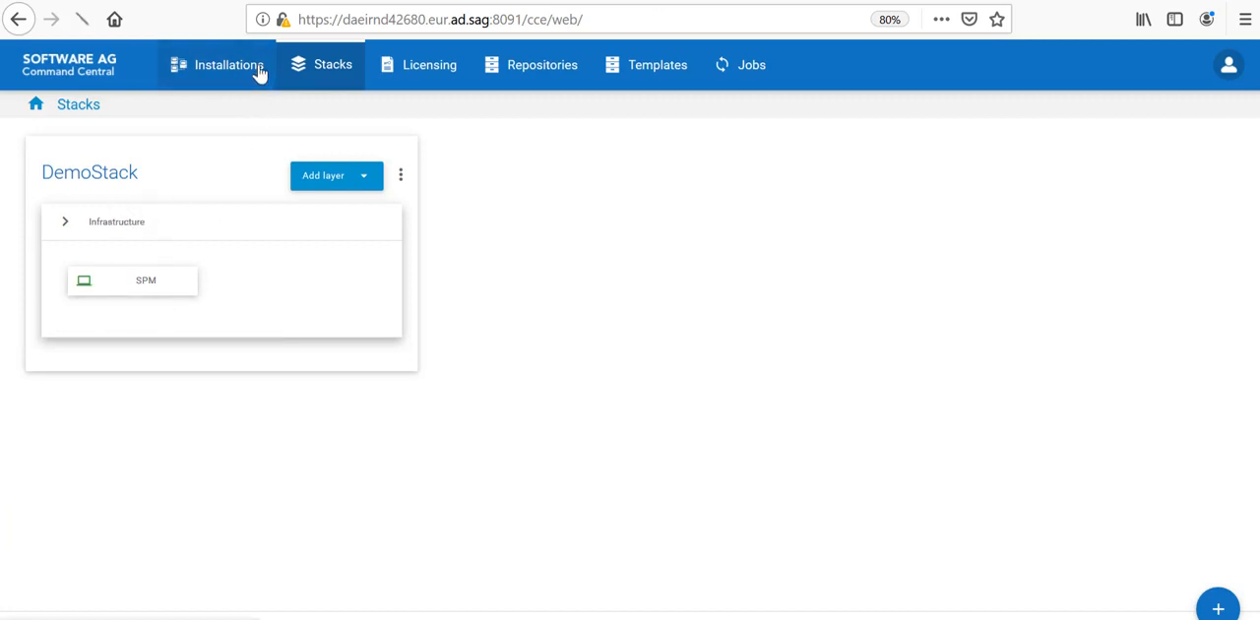
{"action": "left_click", "coordinate": [228, 64]}
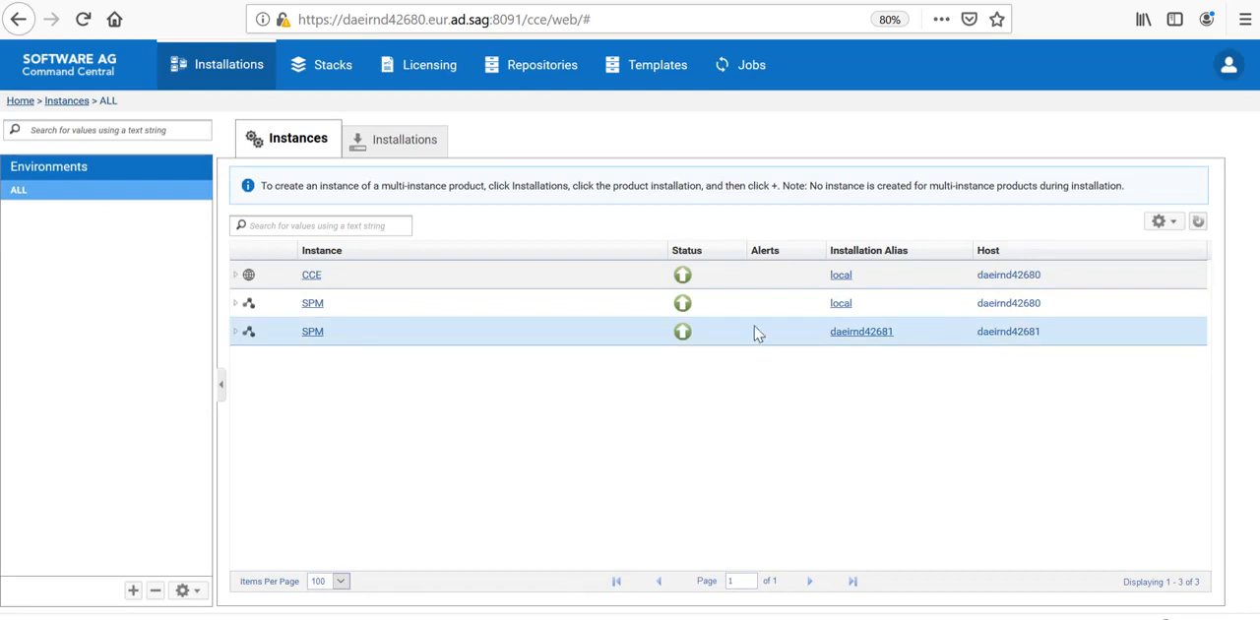
{"action": "mouse_move", "coordinate": [751, 332]}
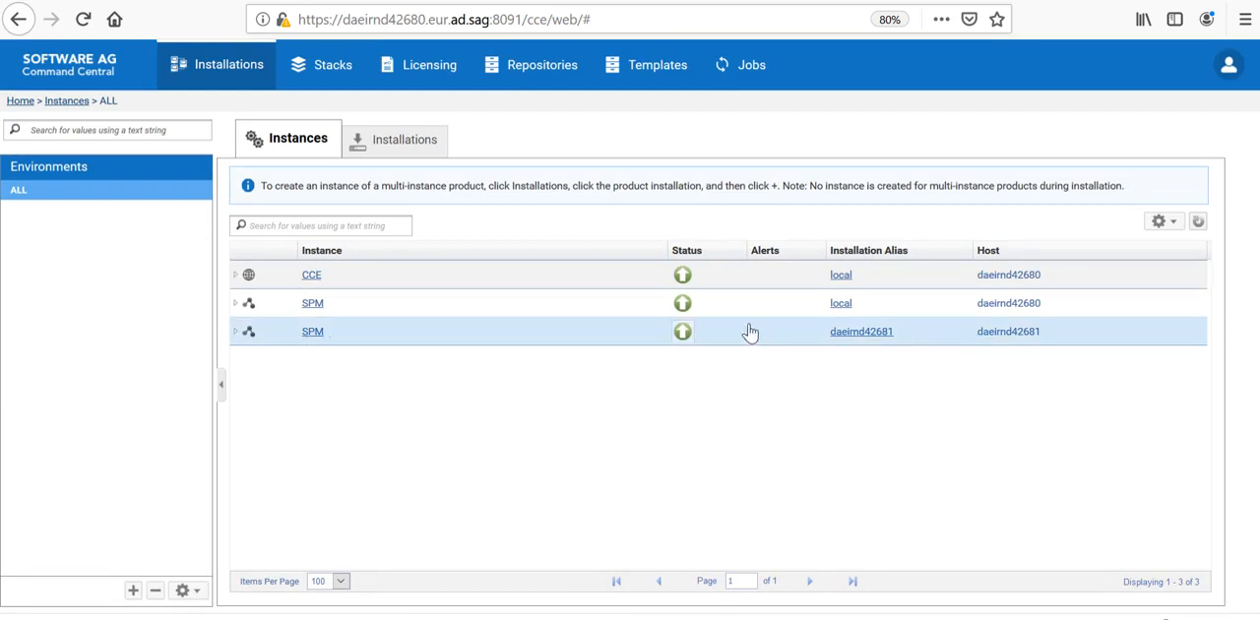
{"action": "mouse_move", "coordinate": [440, 390]}
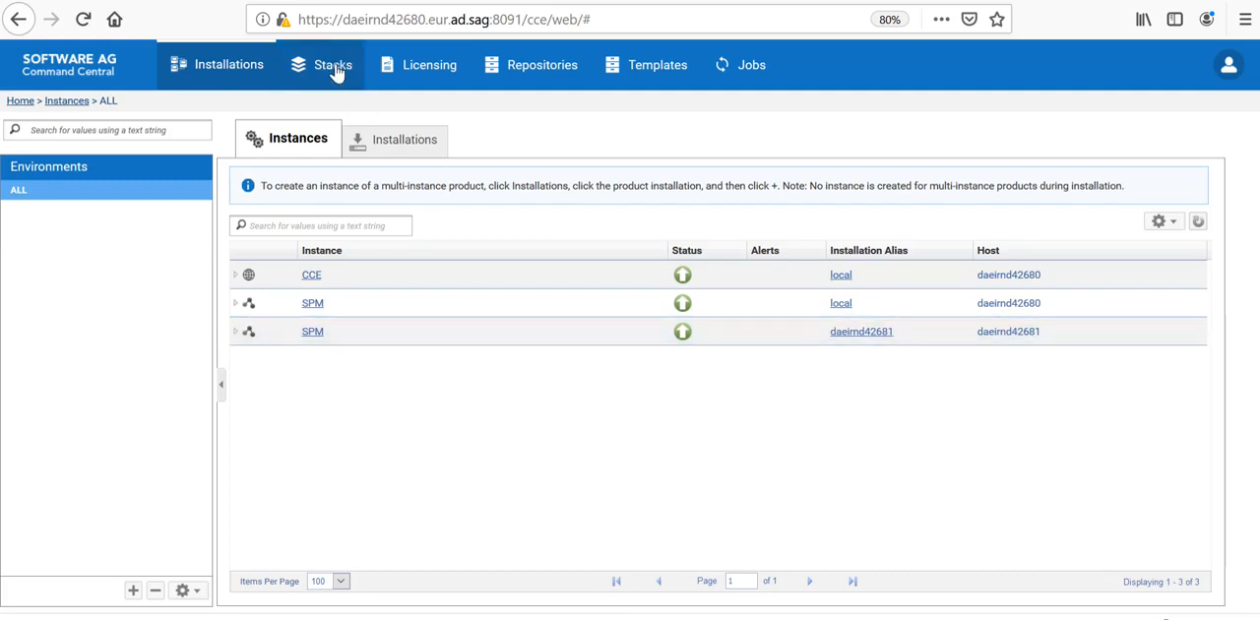
{"action": "left_click", "coordinate": [332, 64]}
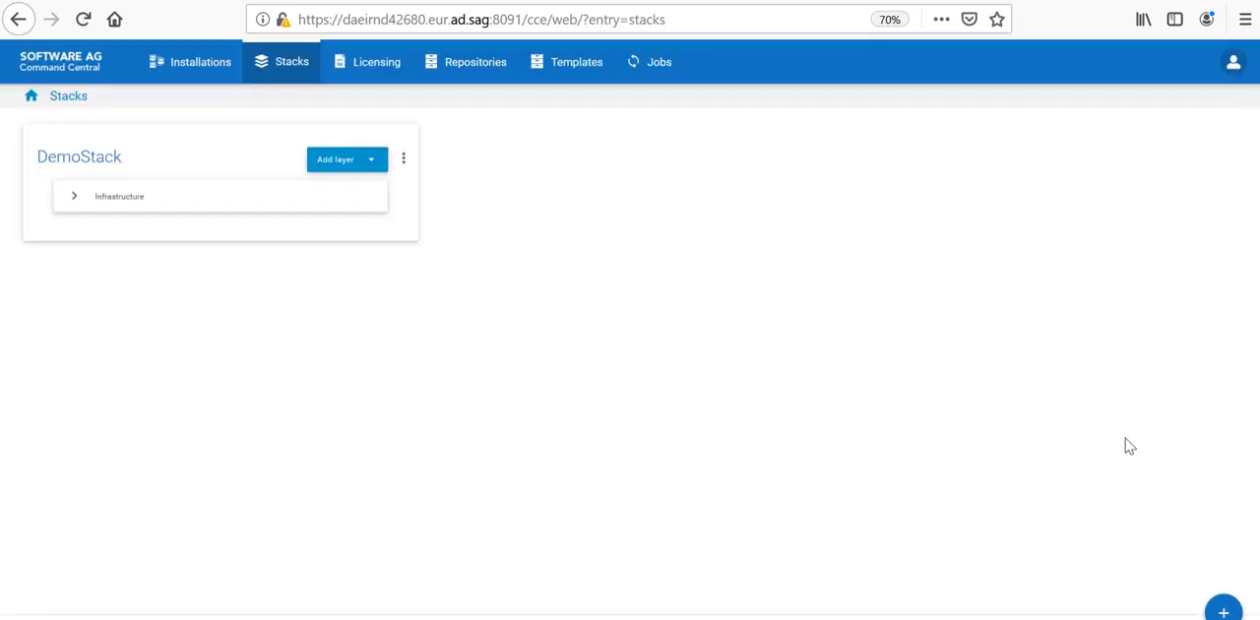
{"action": "mouse_move", "coordinate": [745, 268]}
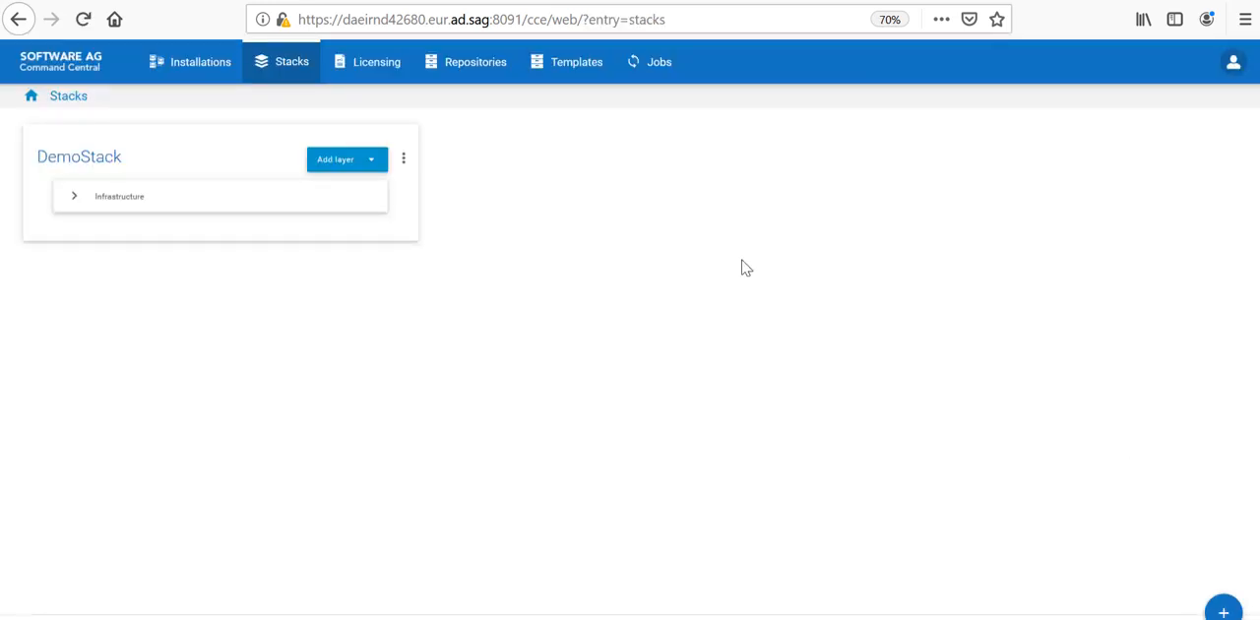
{"action": "mouse_move", "coordinate": [392, 182]}
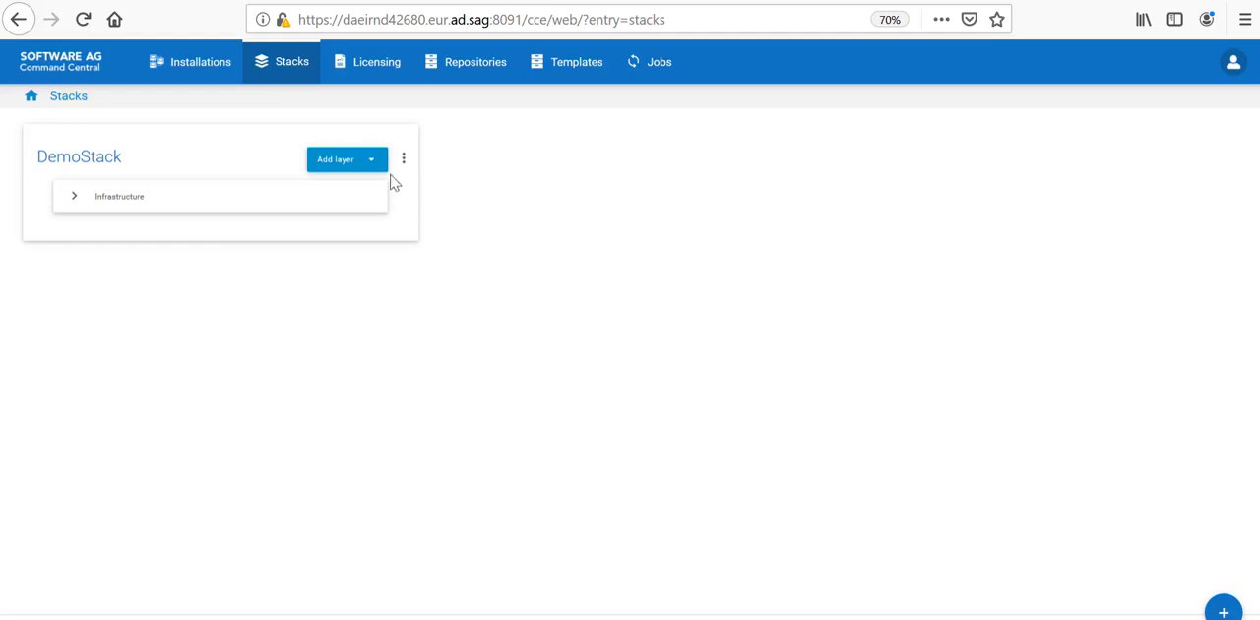
Start a new-runtimes layer from the UM-SERVER definition and name it Messaging.
{"action": "left_click", "coordinate": [371, 158]}
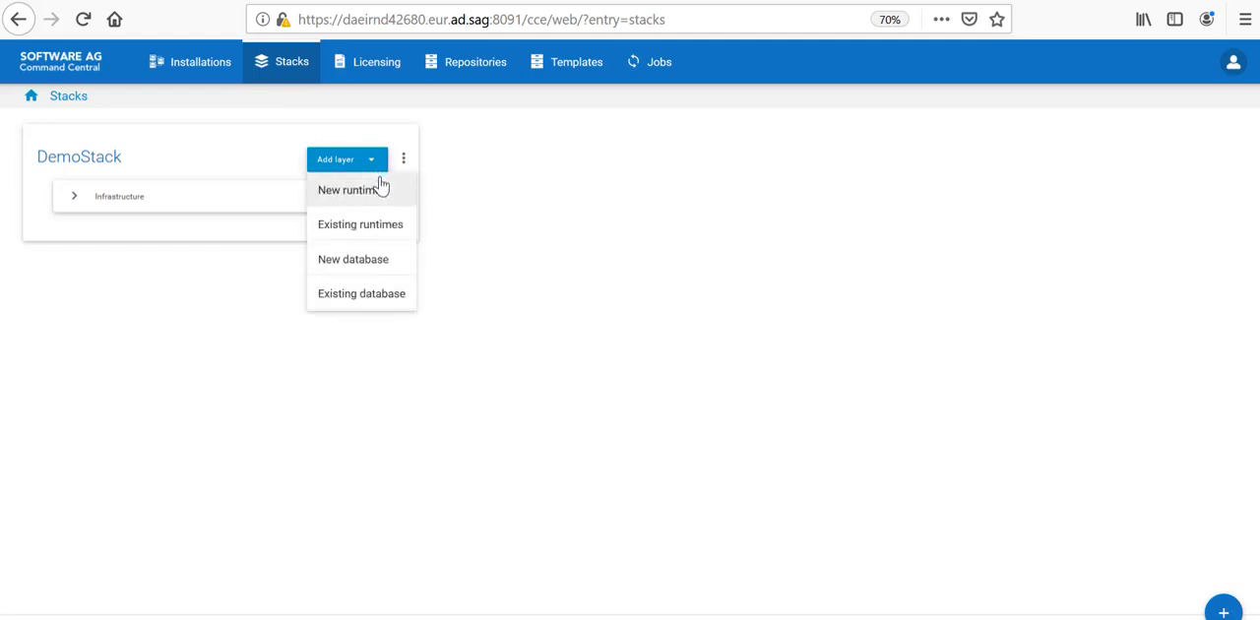
{"action": "mouse_move", "coordinate": [382, 194]}
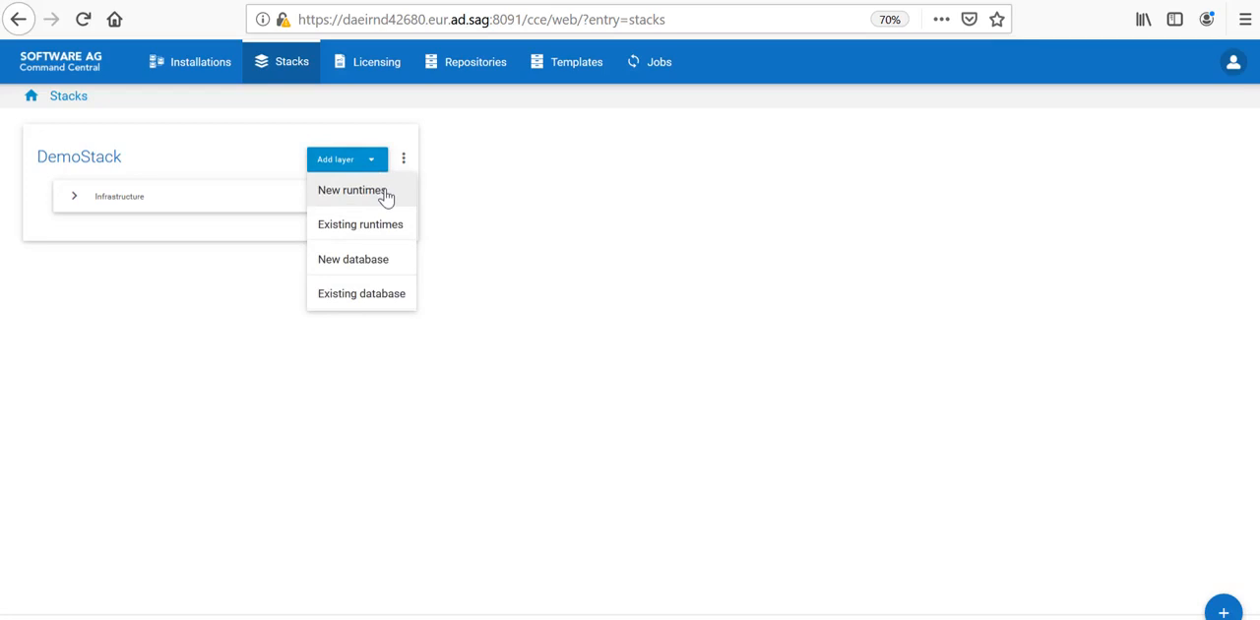
{"action": "left_click", "coordinate": [352, 190]}
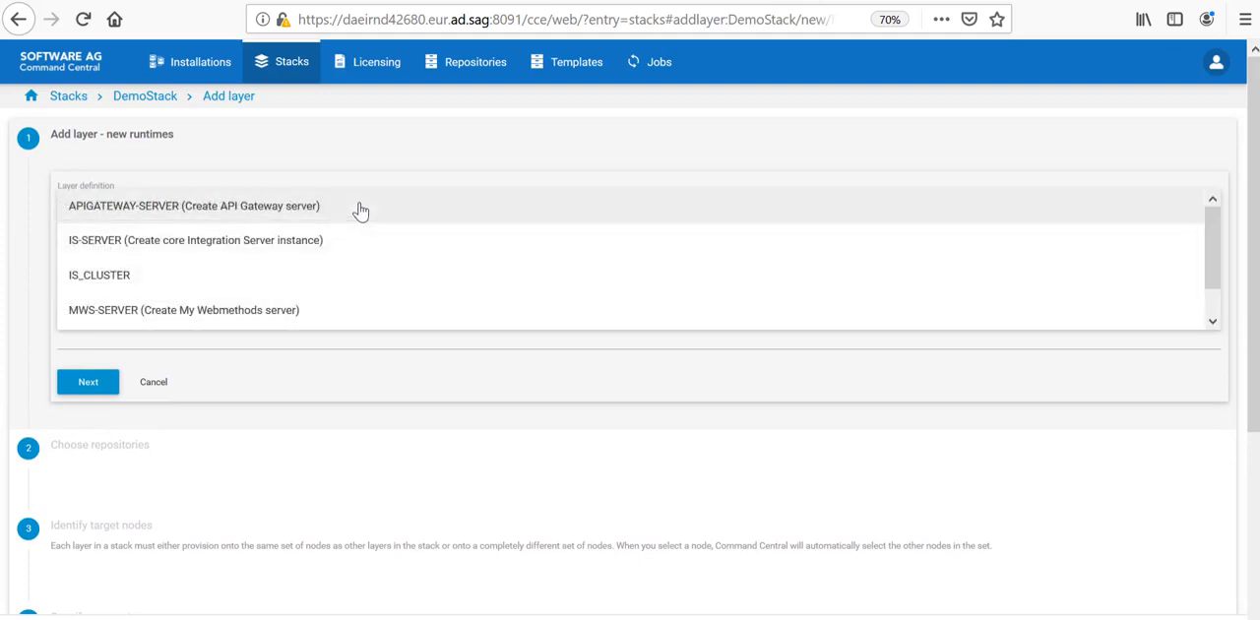
{"action": "mouse_move", "coordinate": [371, 241]}
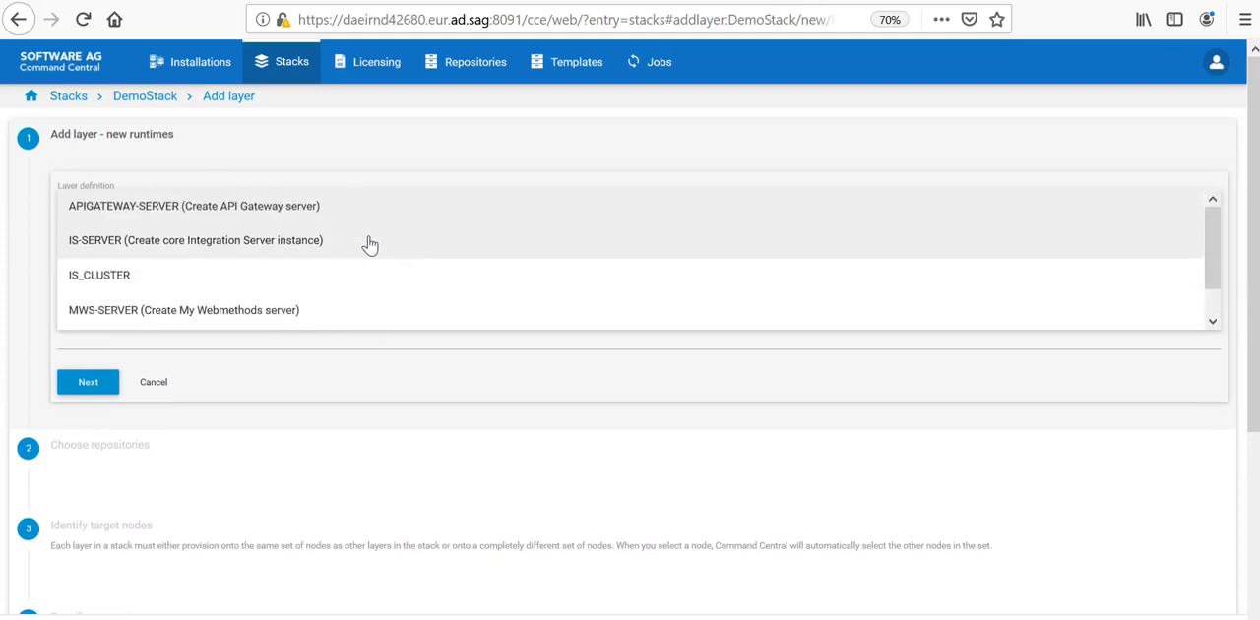
{"action": "scroll", "scroll_direction": "down", "scroll_amount": 3}
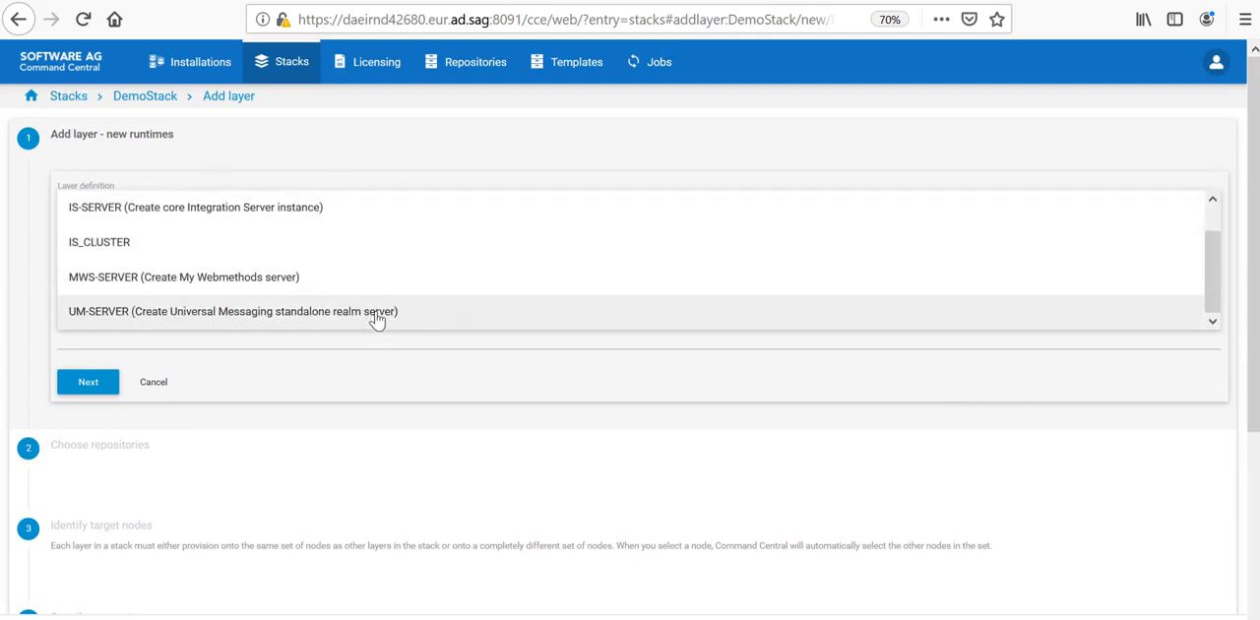
{"action": "mouse_move", "coordinate": [299, 323]}
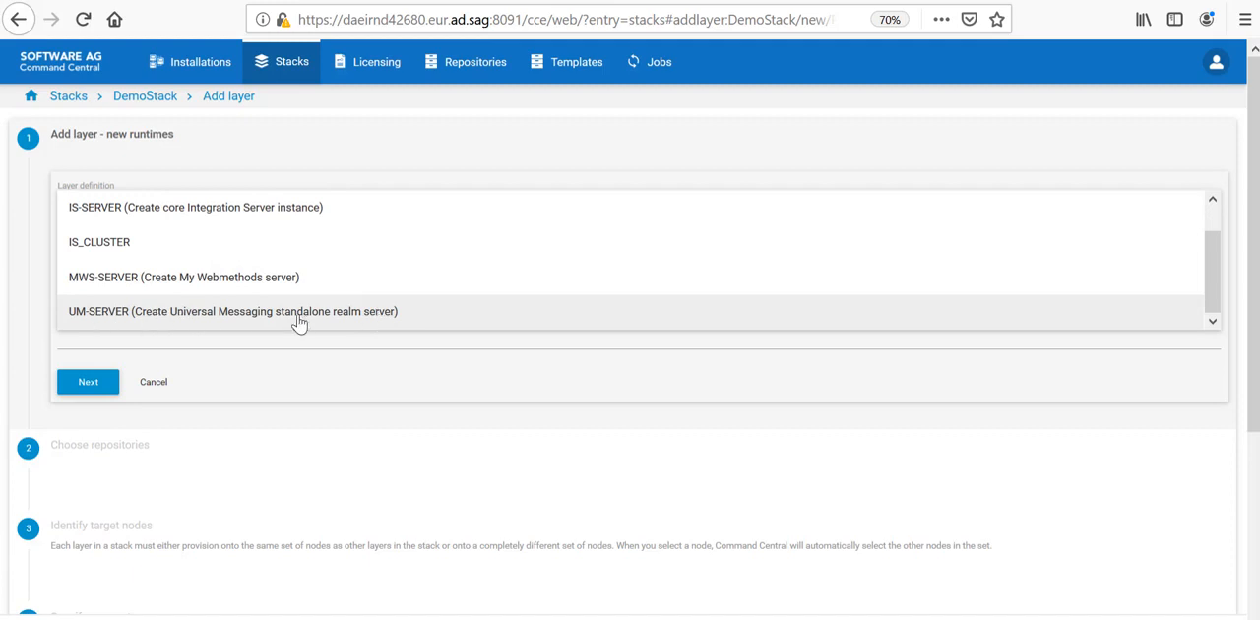
{"action": "mouse_move", "coordinate": [383, 322]}
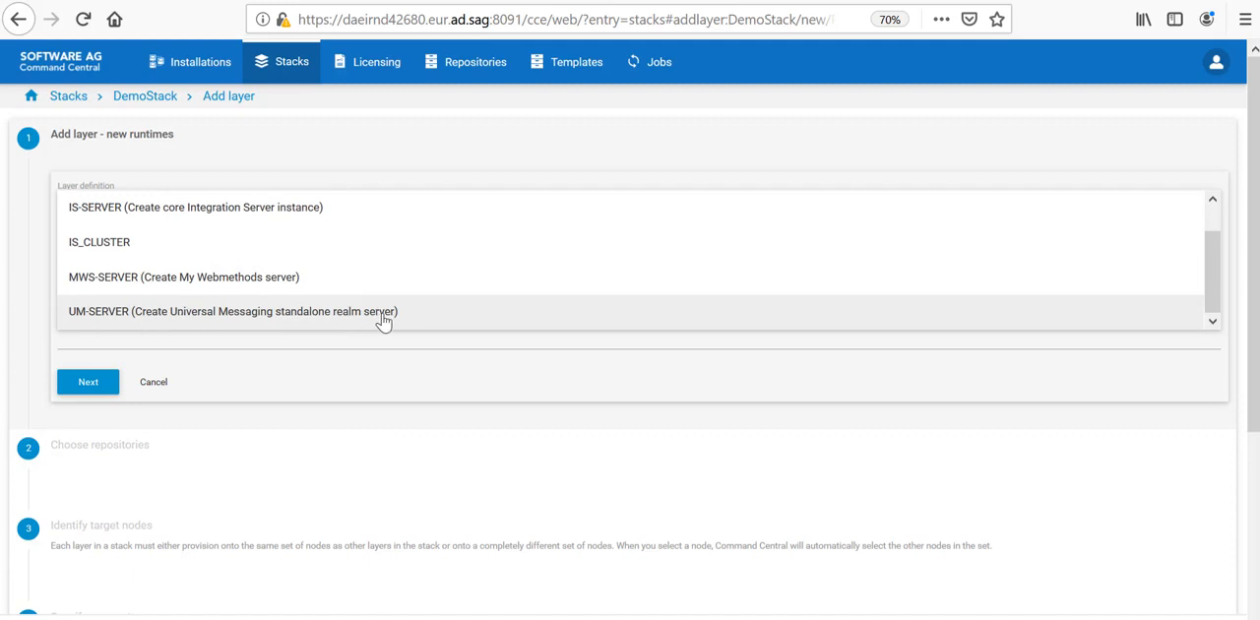
{"action": "left_click", "coordinate": [233, 311]}
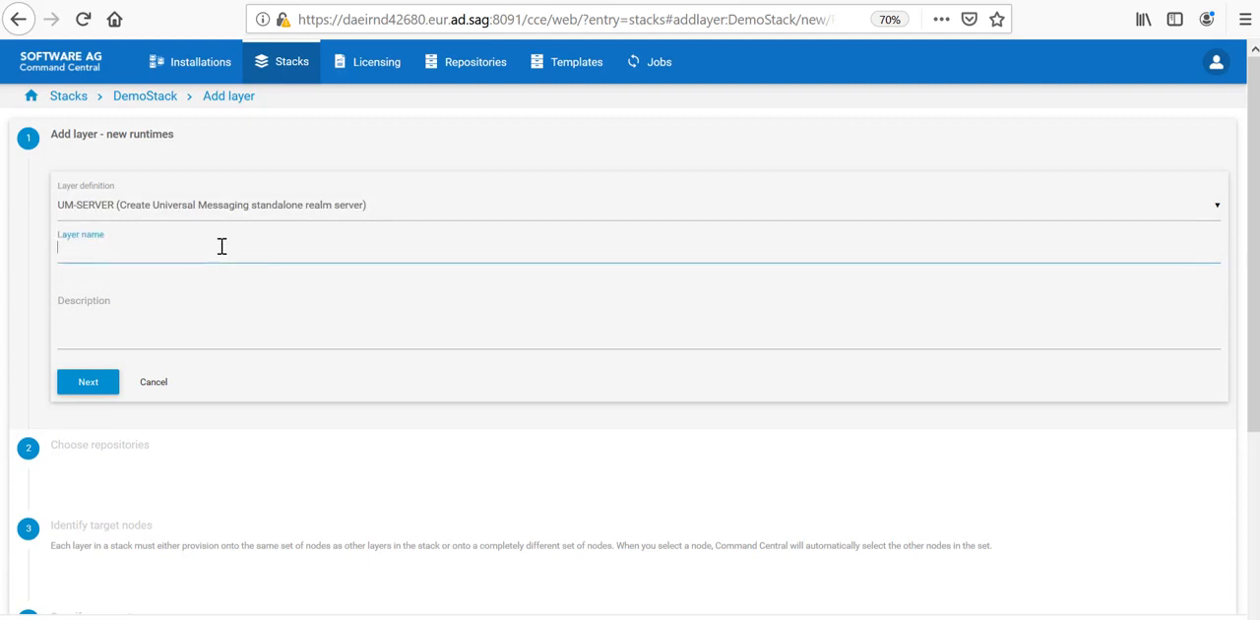
{"action": "type", "text": "Messanging"}
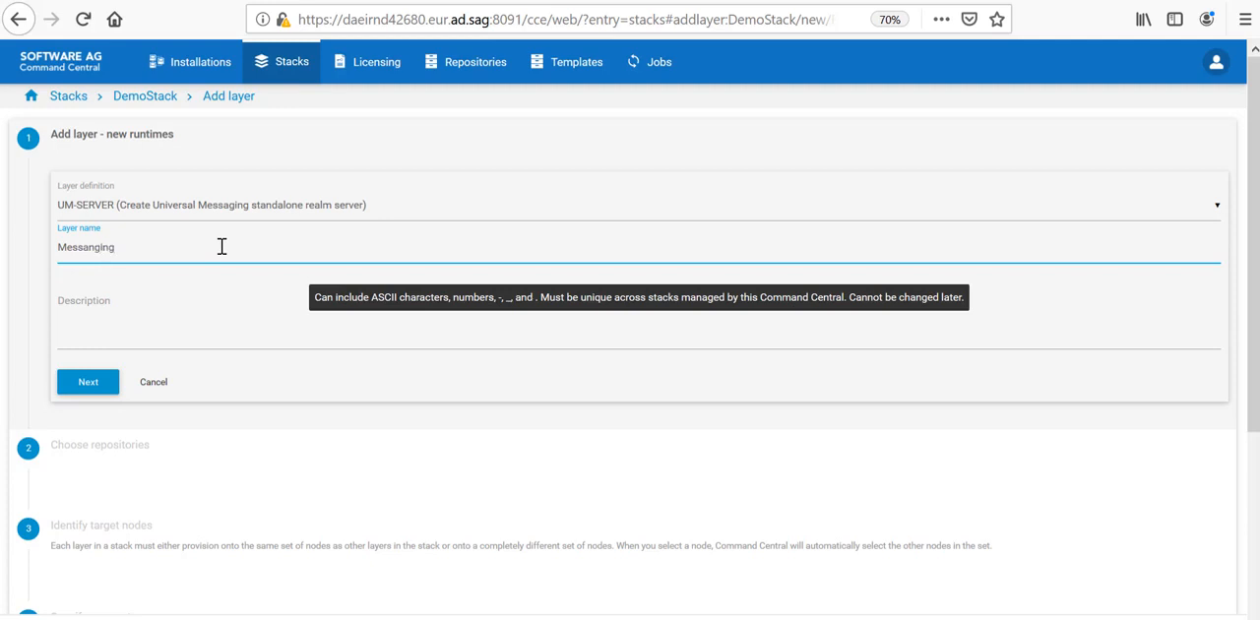
Accept the default repositories and target node daeirnd42681, reaching the UM parameters step.
{"action": "left_click", "coordinate": [88, 382]}
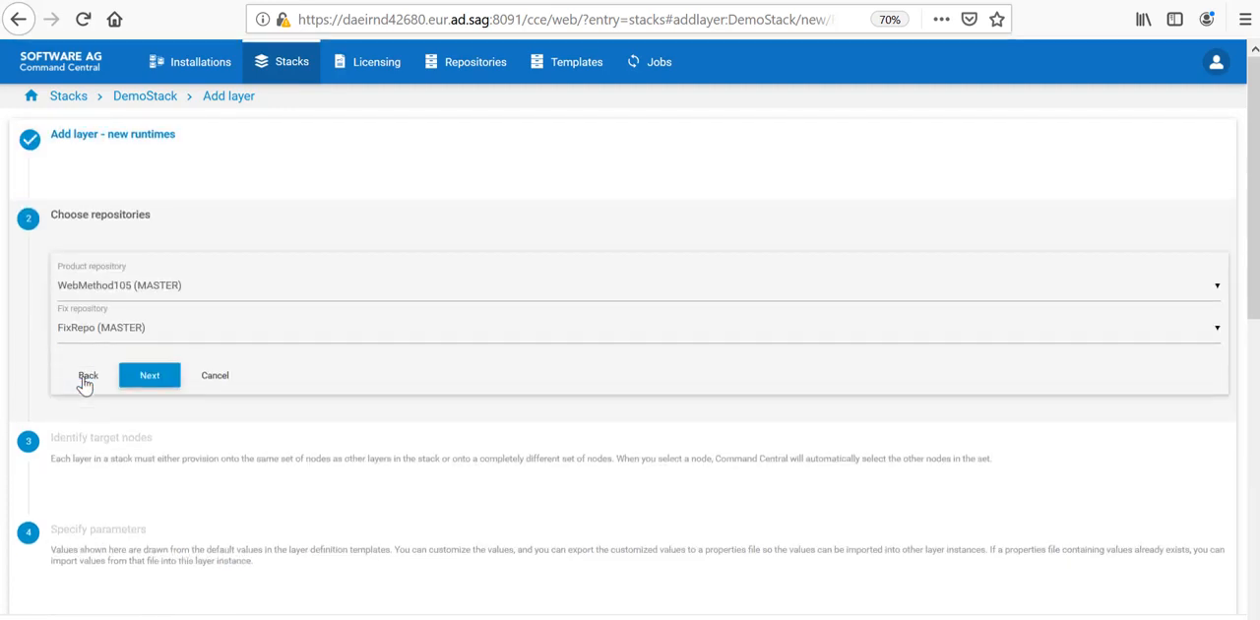
{"action": "mouse_move", "coordinate": [140, 307]}
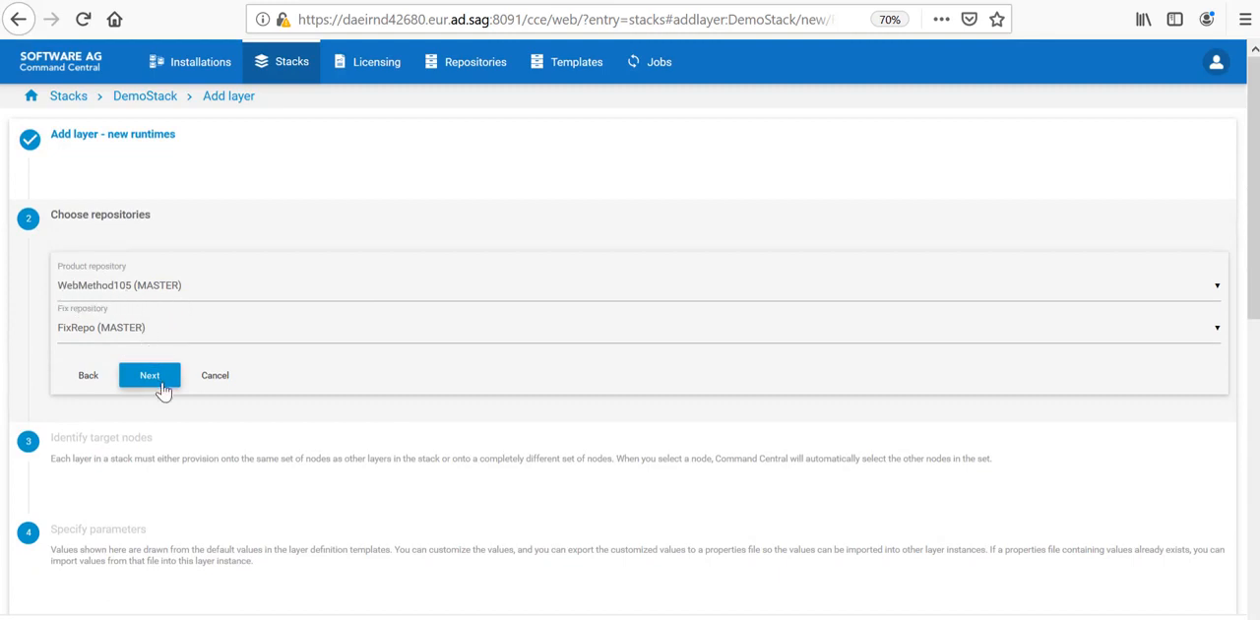
{"action": "left_click", "coordinate": [149, 375]}
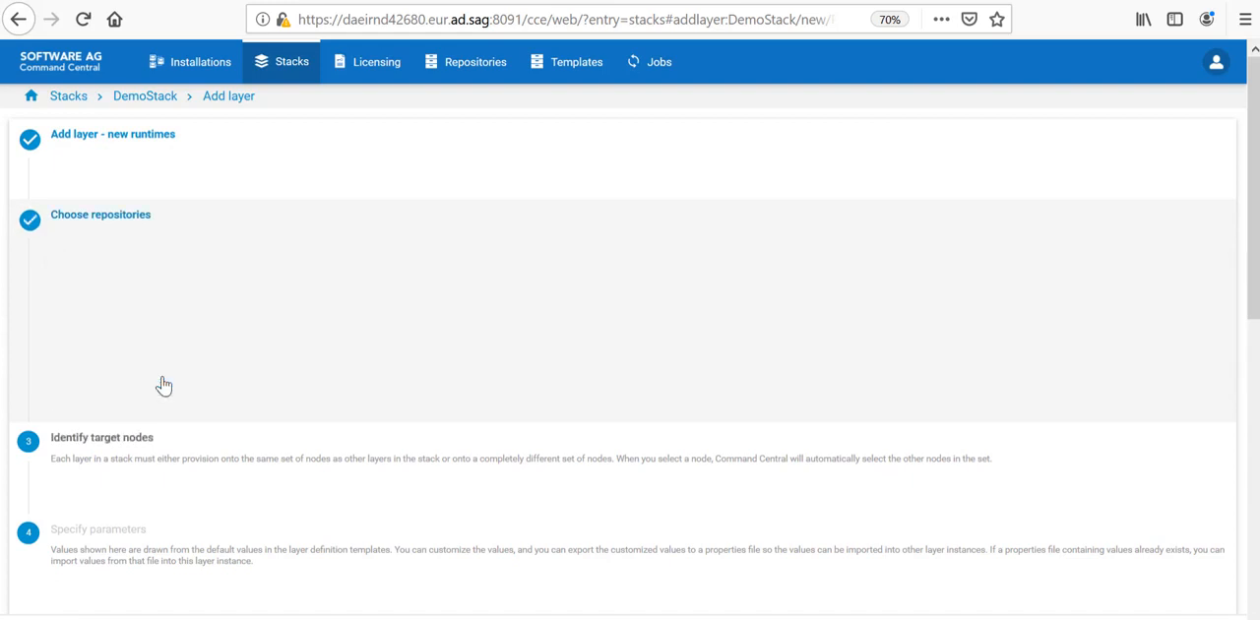
{"action": "scroll", "scroll_direction": "down", "scroll_amount": 3}
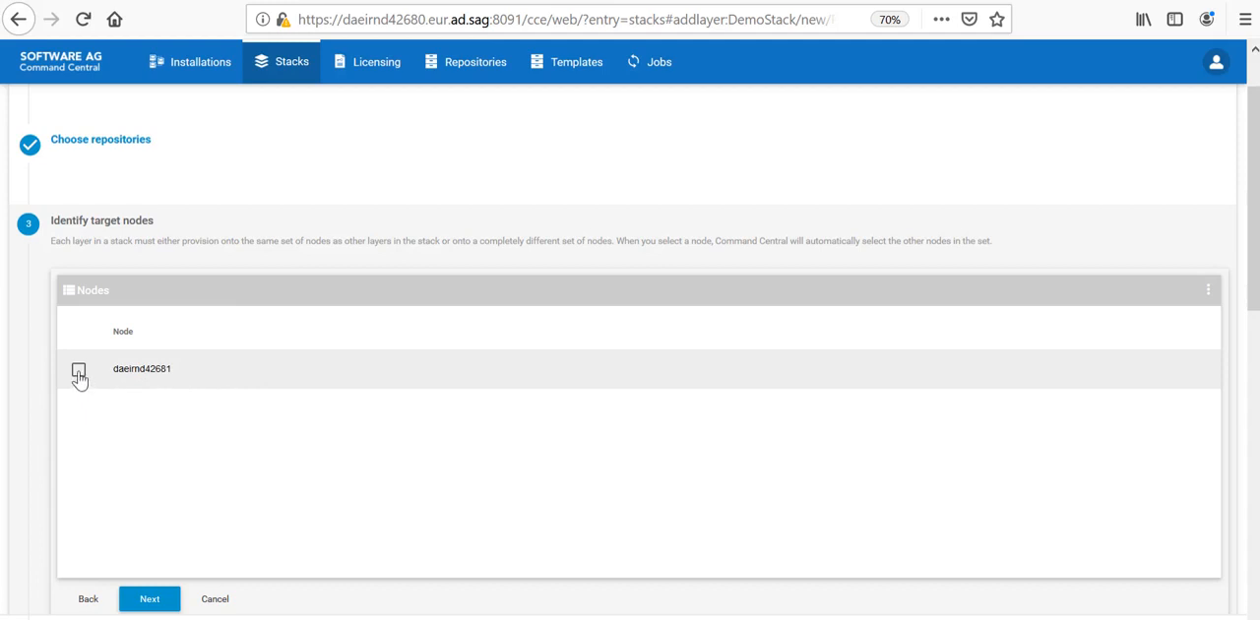
{"action": "left_click", "coordinate": [78, 368]}
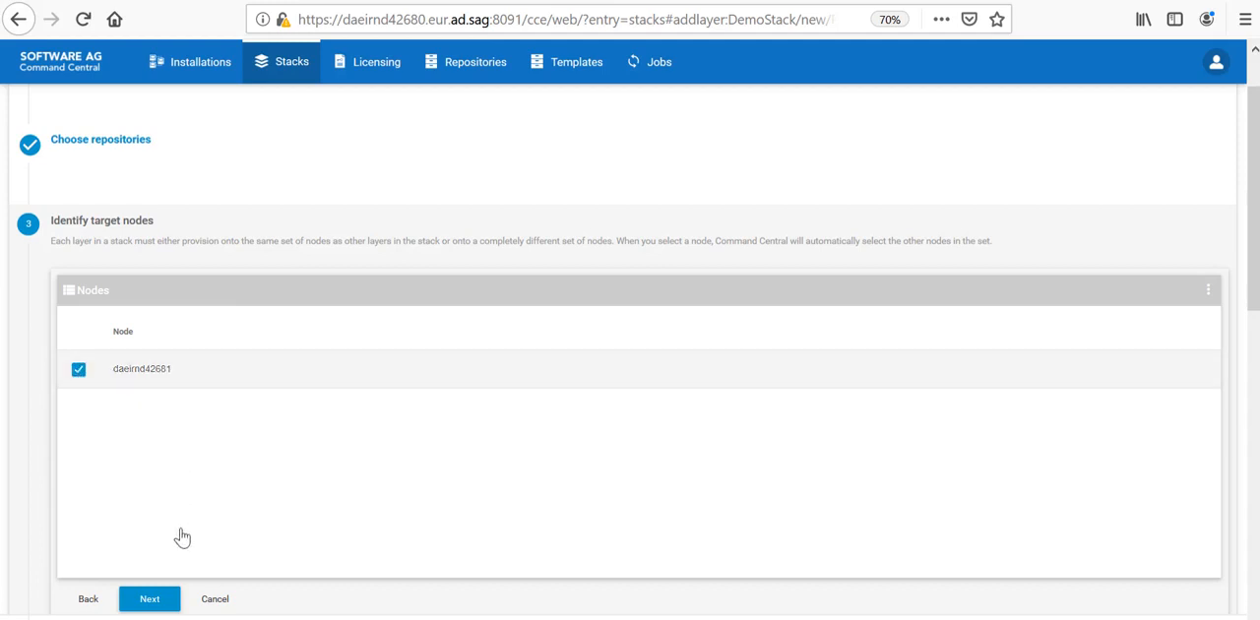
{"action": "left_click", "coordinate": [148, 599]}
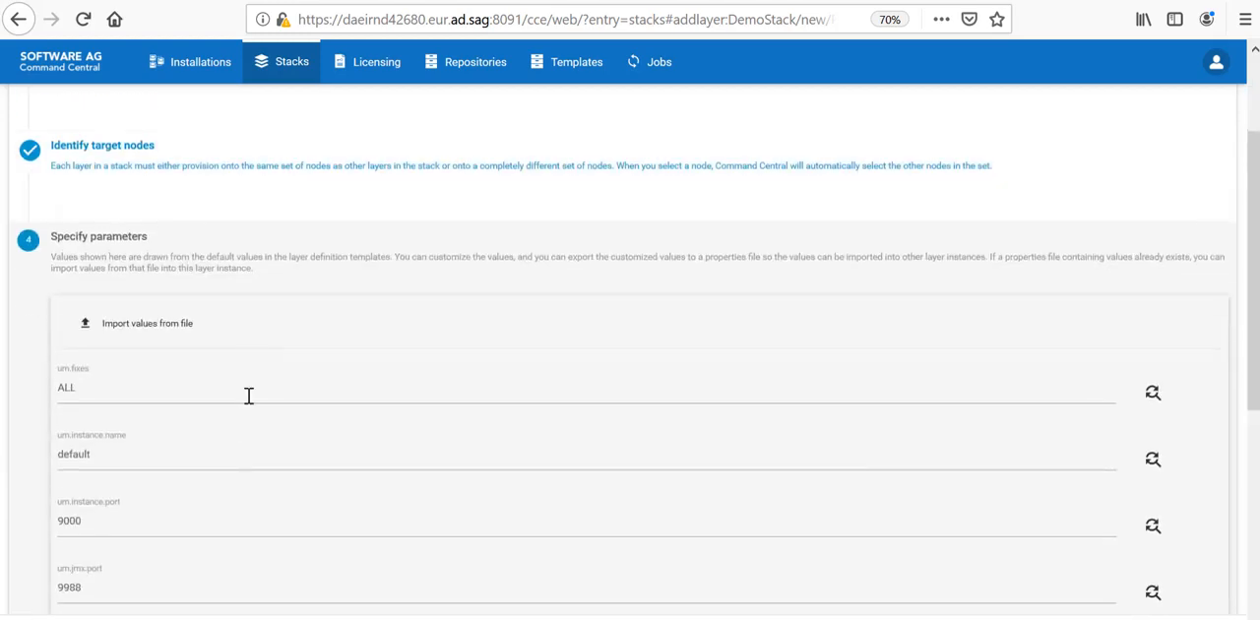
Set um.instance.name to demo and review the remaining instance parameters.
{"action": "scroll", "scroll_direction": "down", "scroll_amount": 3}
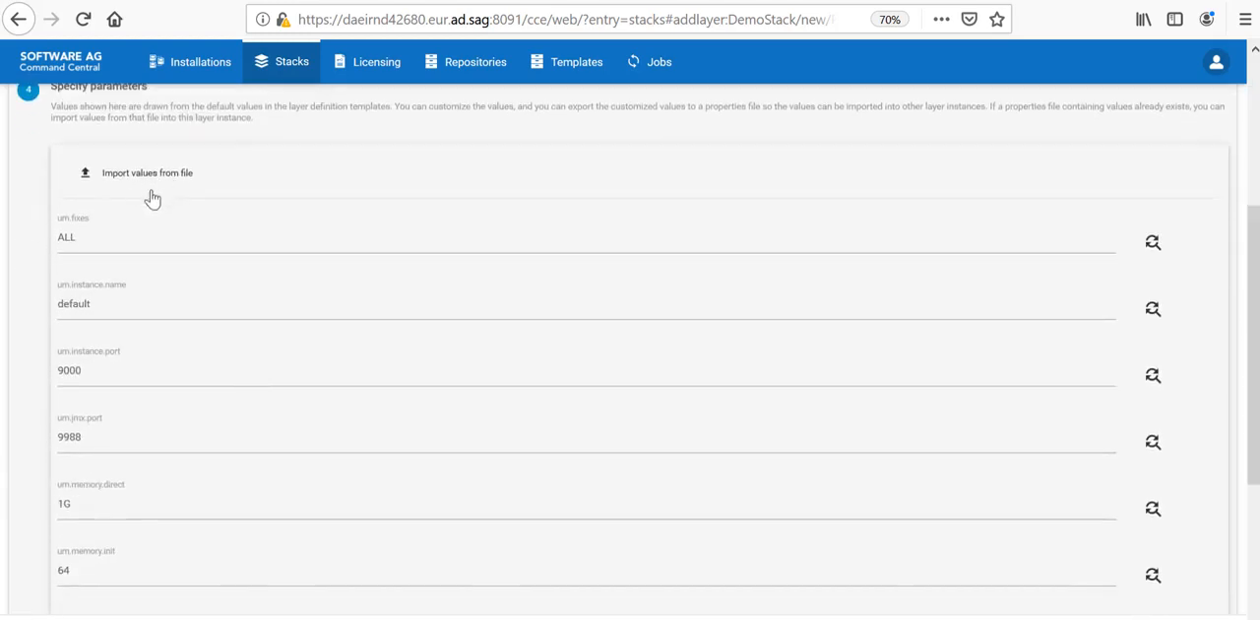
{"action": "mouse_move", "coordinate": [163, 330]}
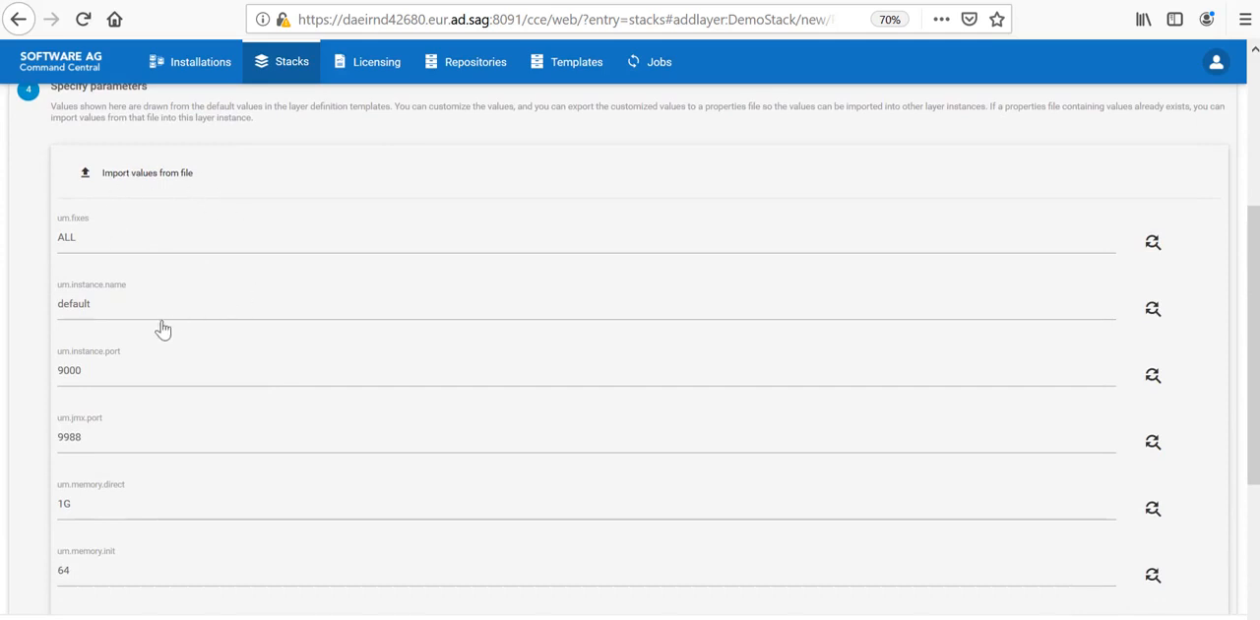
{"action": "scroll", "scroll_direction": "down", "scroll_amount": 3}
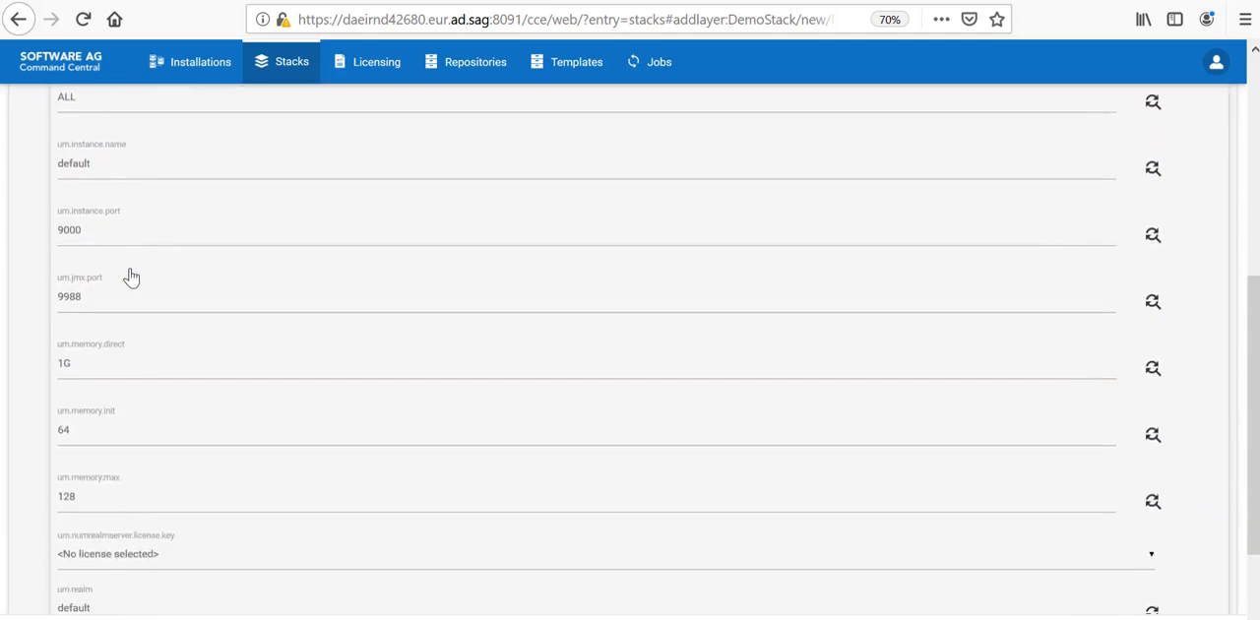
{"action": "scroll", "scroll_direction": "down", "scroll_amount": 3}
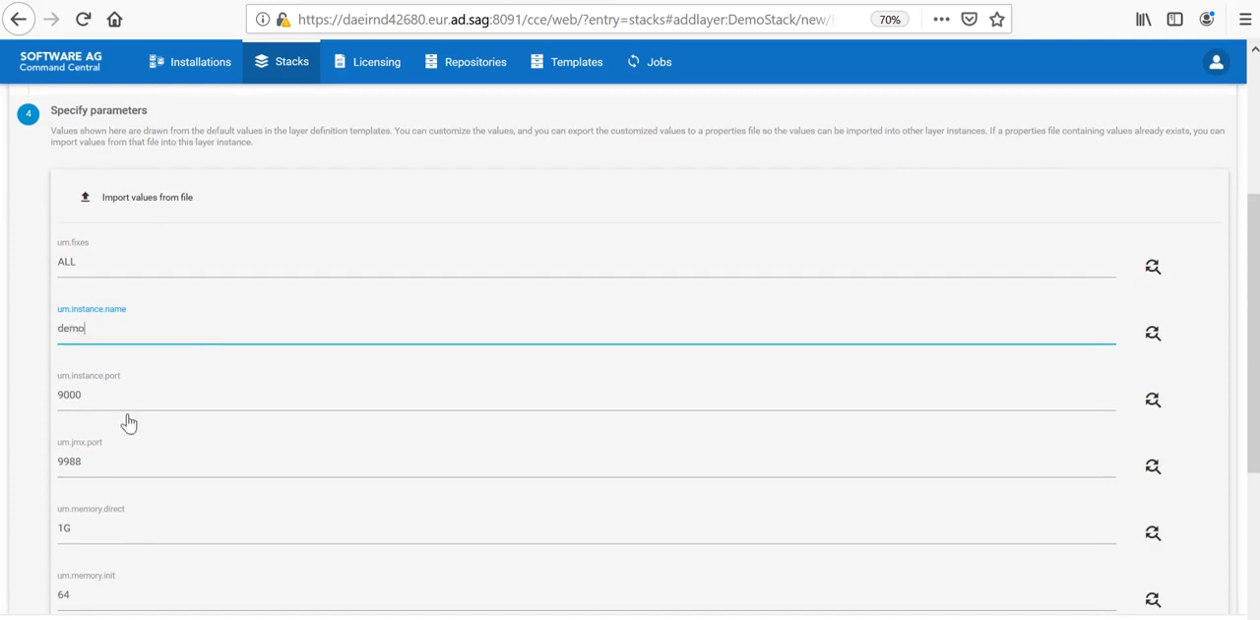
{"action": "left_click", "coordinate": [98, 395]}
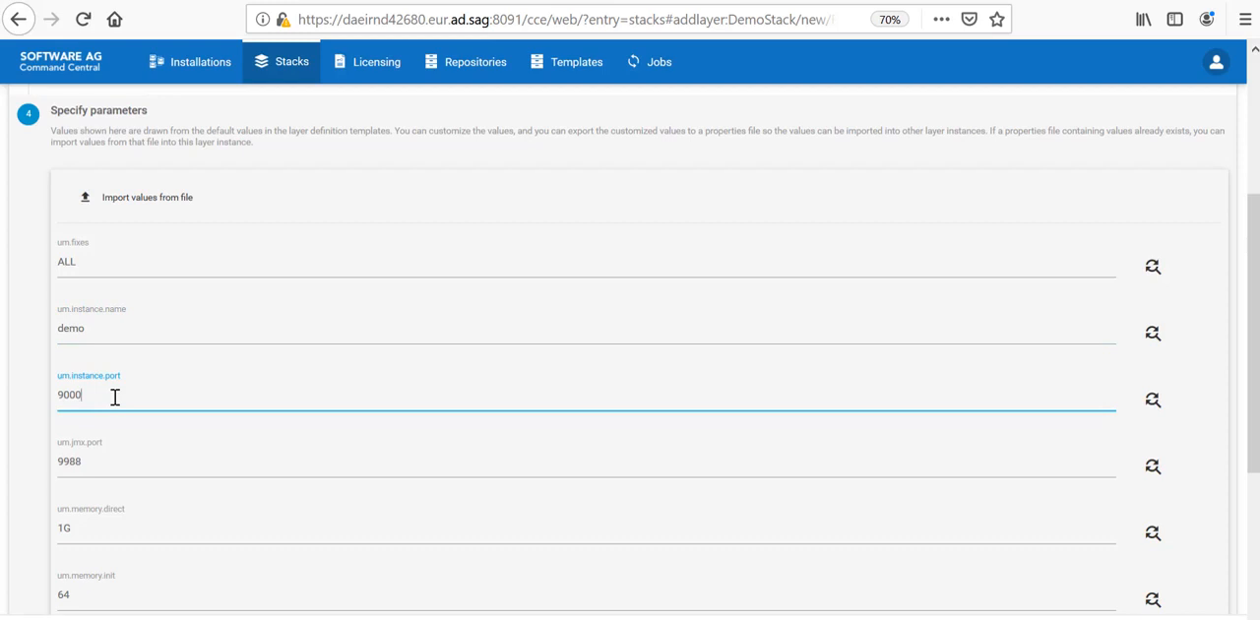
{"action": "scroll", "scroll_direction": "down", "scroll_amount": 3}
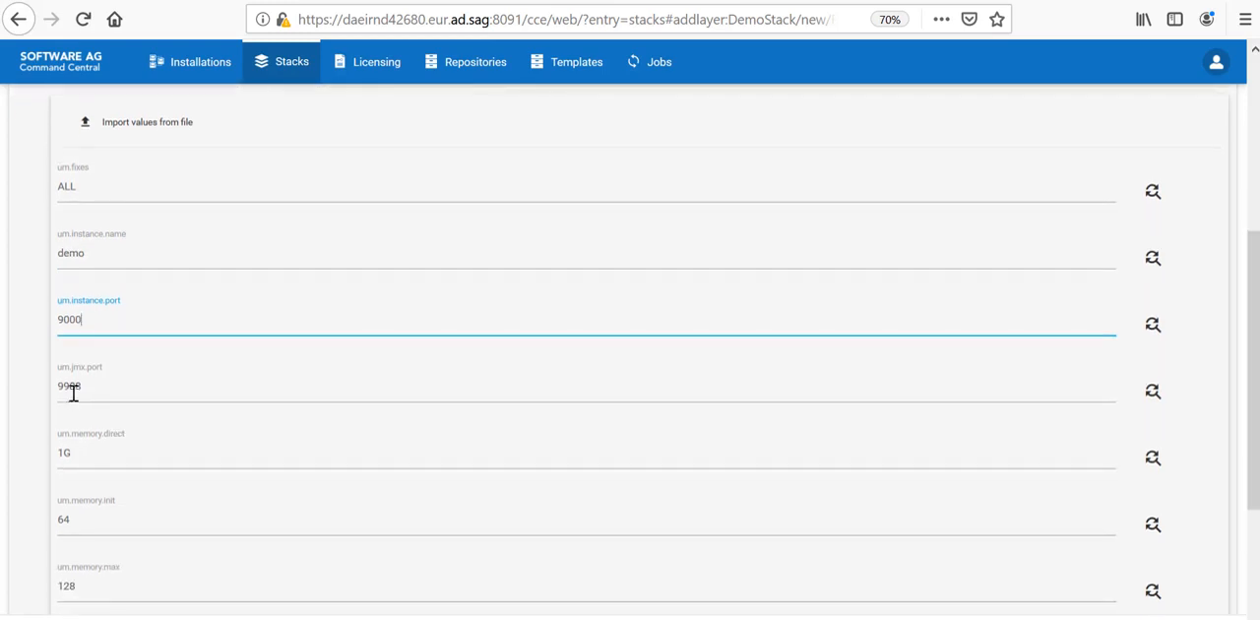
{"action": "scroll", "scroll_direction": "down", "scroll_amount": 3}
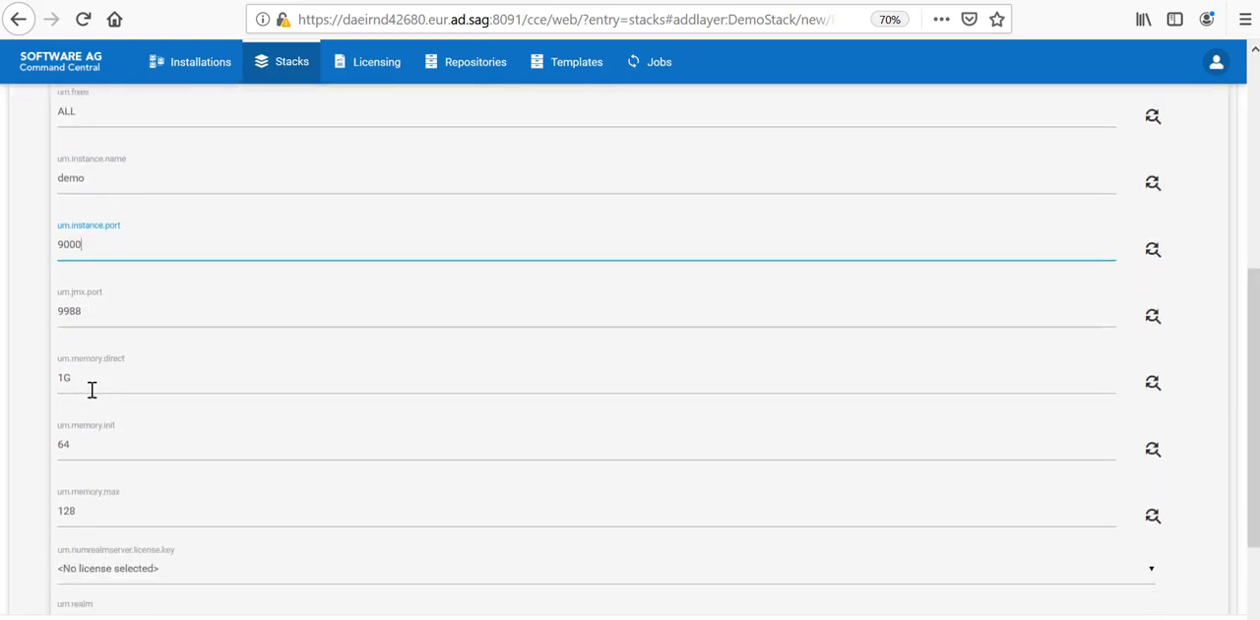
{"action": "scroll", "scroll_direction": "down", "scroll_amount": 3}
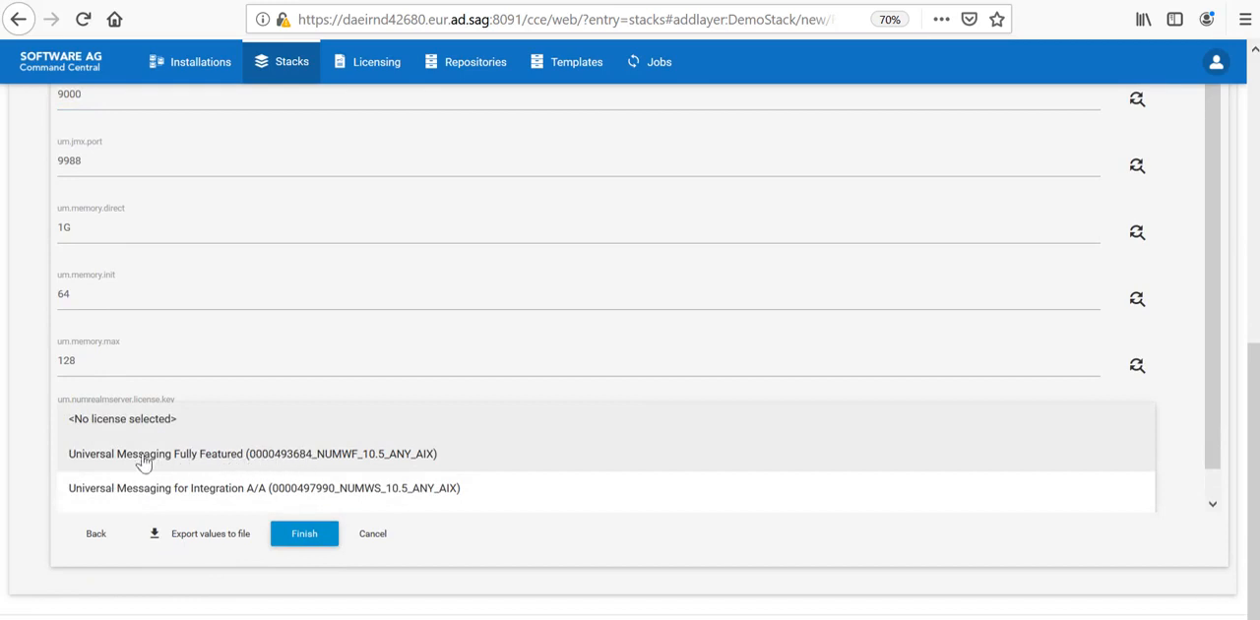
Assign the Universal Messaging Fully Featured license key and finish creating the Messaging layer.
{"action": "left_click", "coordinate": [155, 454]}
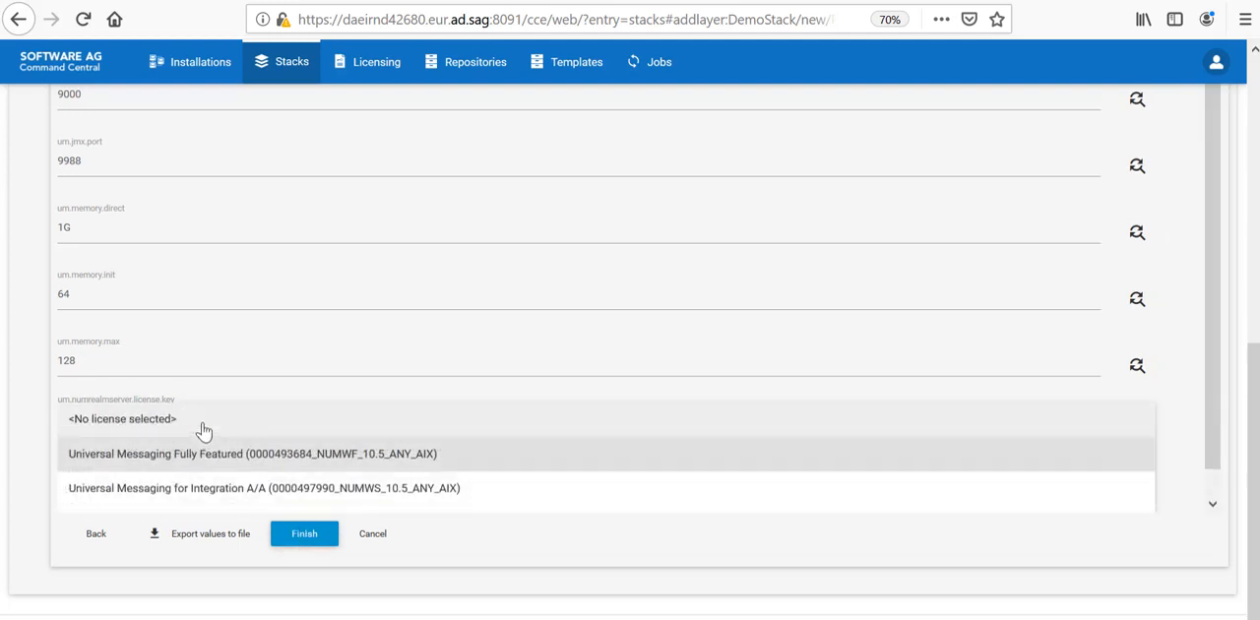
{"action": "mouse_move", "coordinate": [228, 469]}
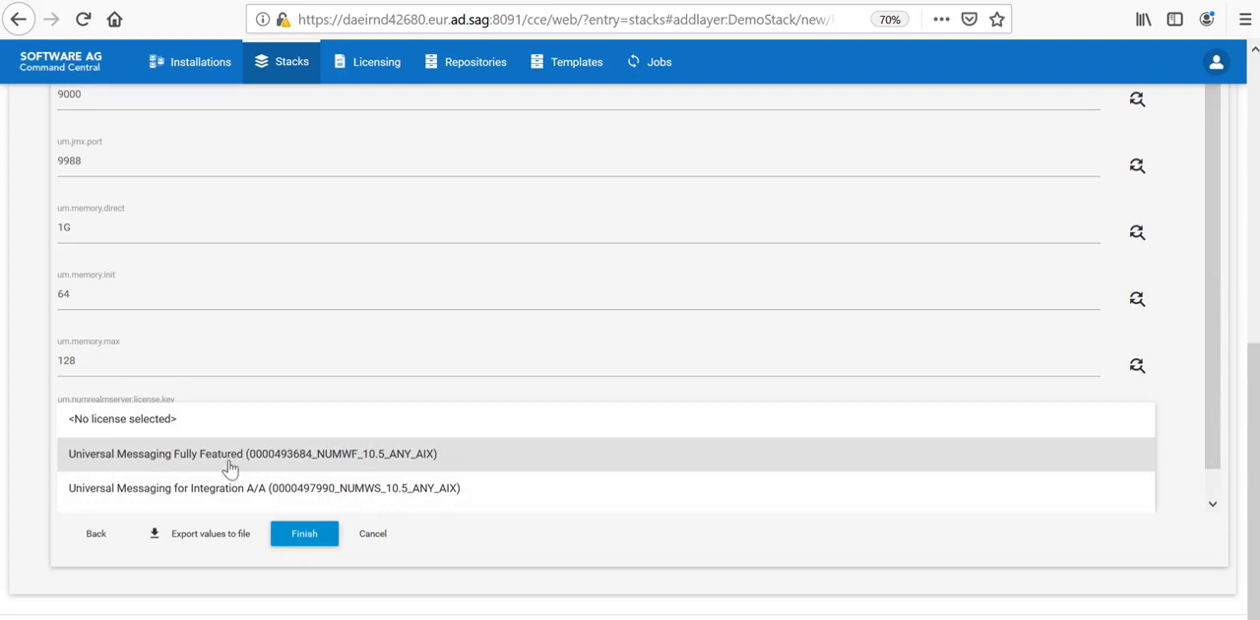
{"action": "left_click", "coordinate": [244, 454]}
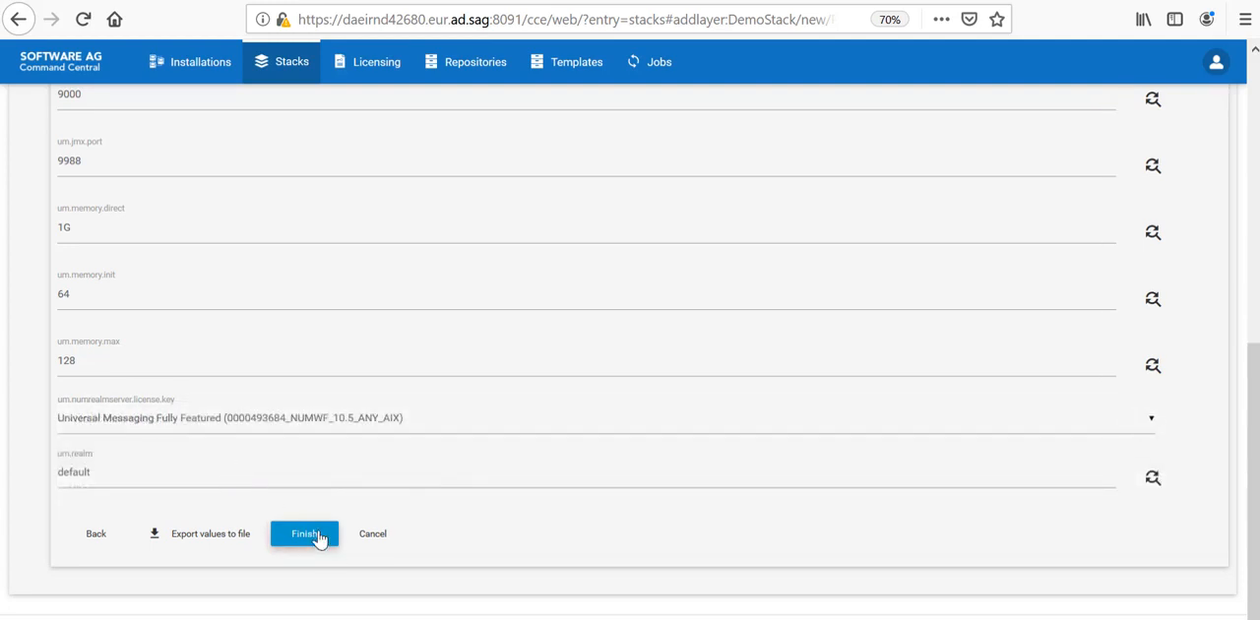
{"action": "left_click", "coordinate": [304, 534]}
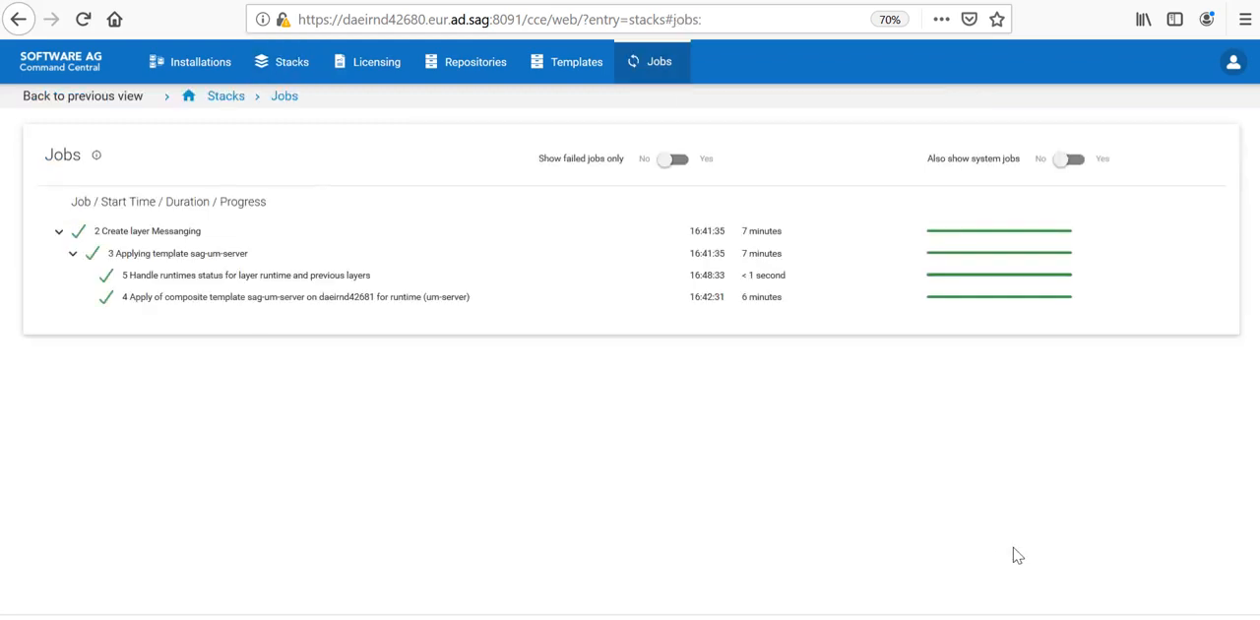
{"action": "mouse_move", "coordinate": [741, 315]}
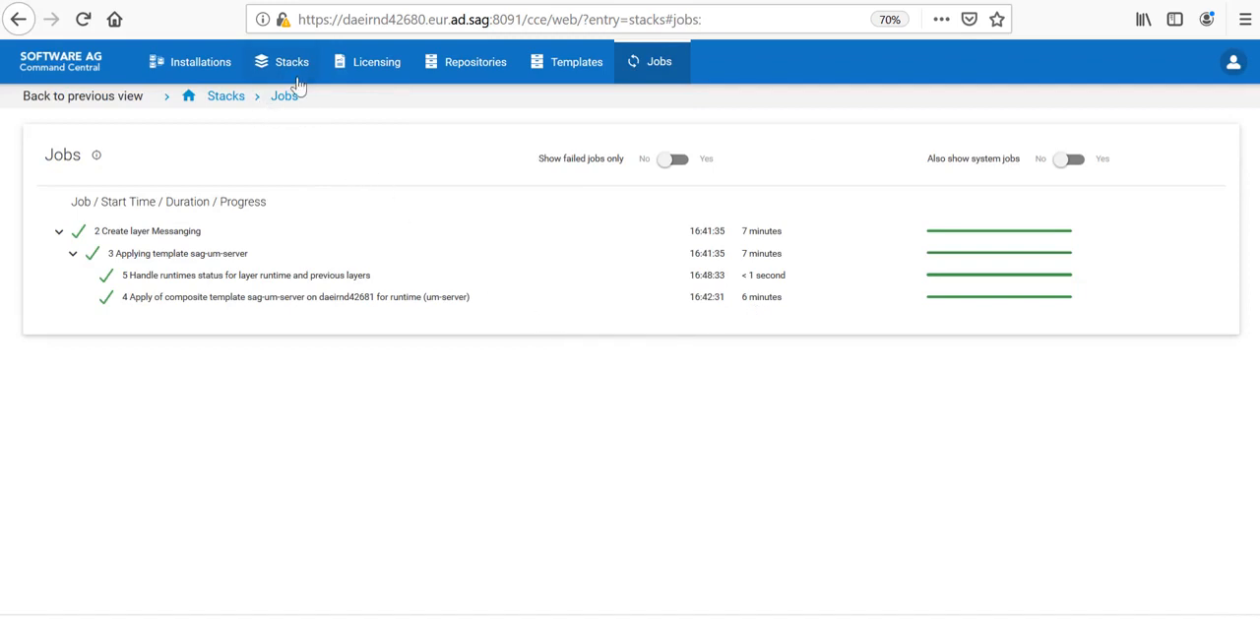
Return to the Stacks overview once the Create layer Messaging job completes.
{"action": "left_click", "coordinate": [292, 61]}
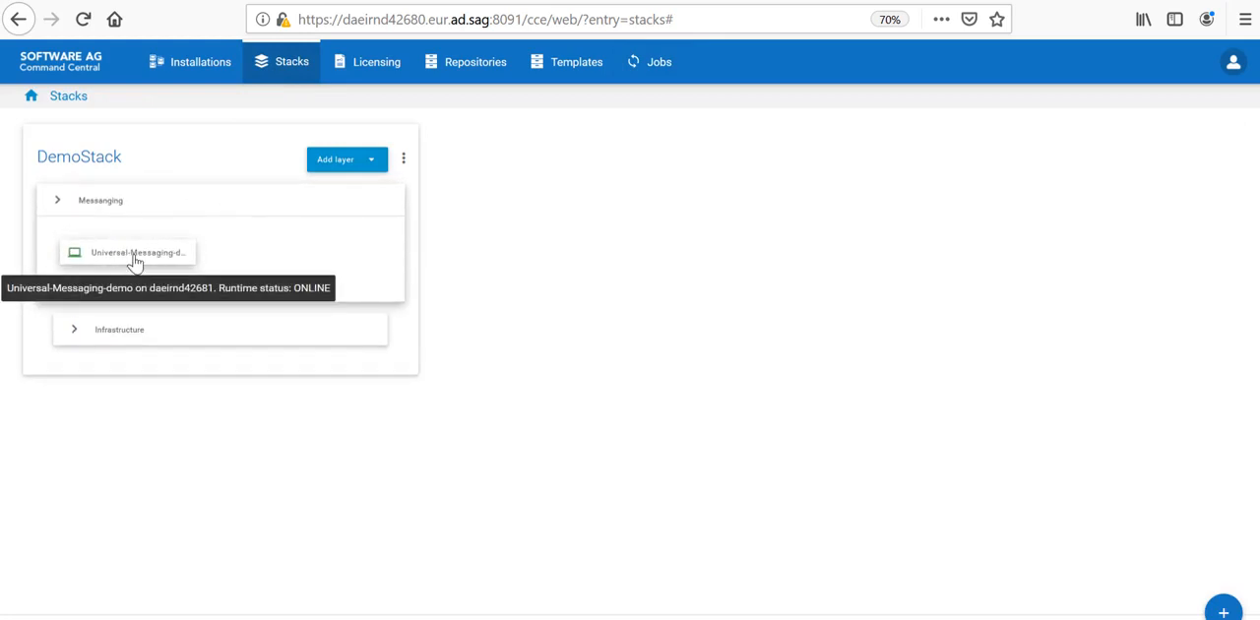
{"action": "mouse_move", "coordinate": [155, 263]}
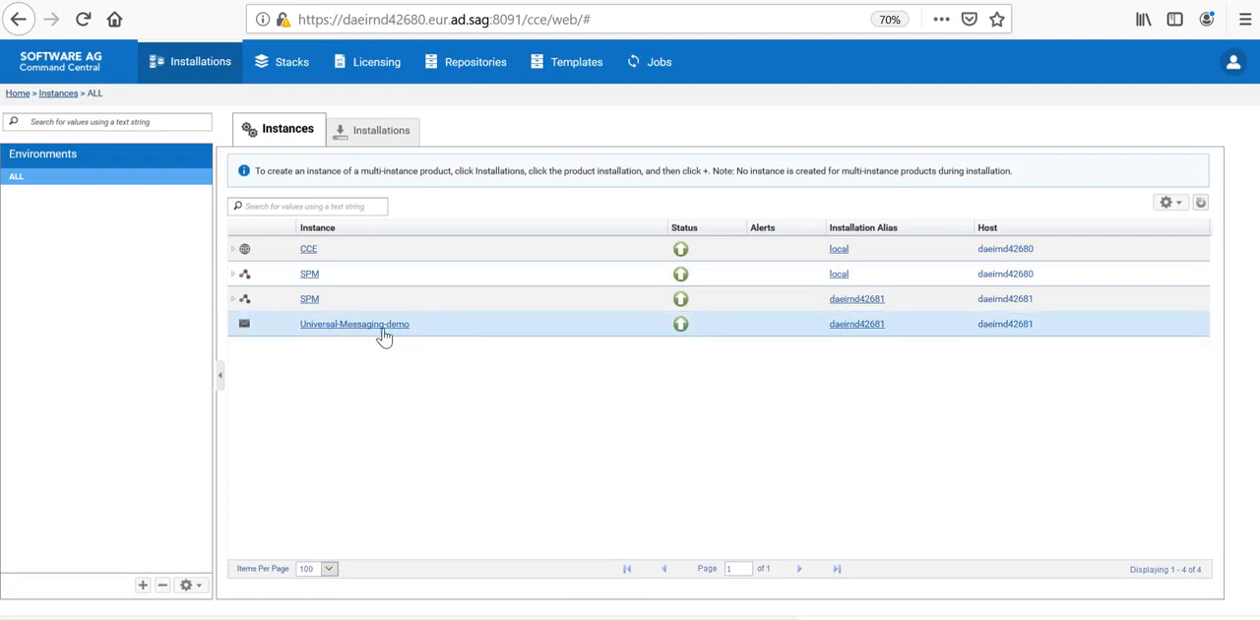
{"action": "mouse_move", "coordinate": [399, 330]}
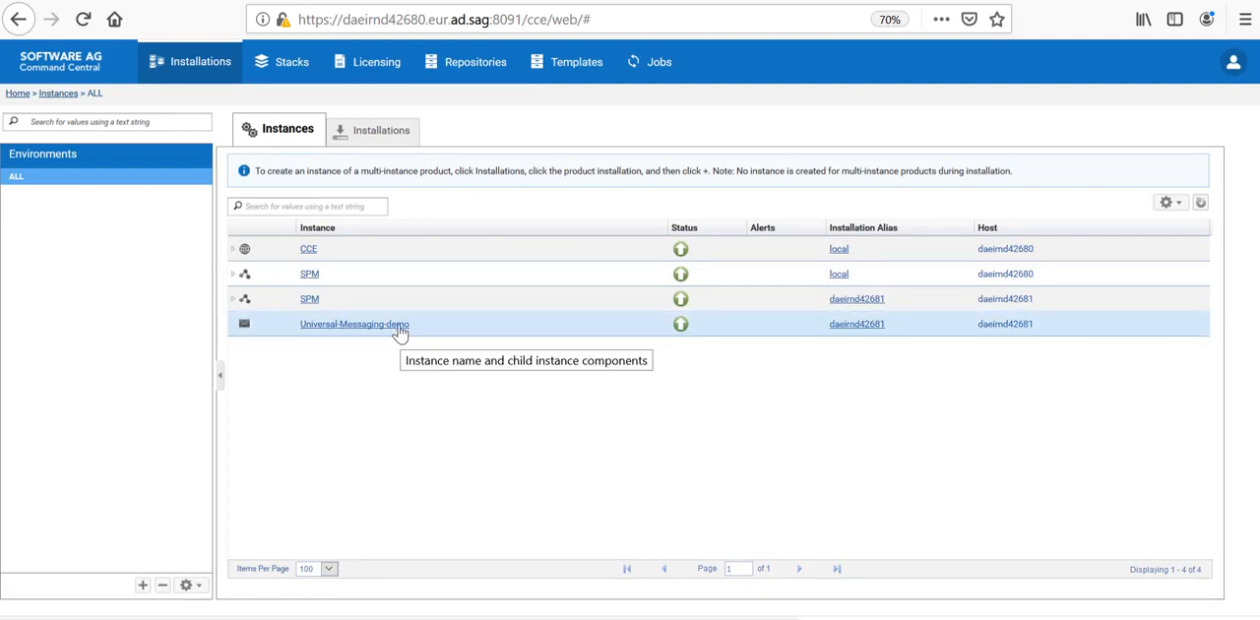
{"action": "mouse_move", "coordinate": [700, 362]}
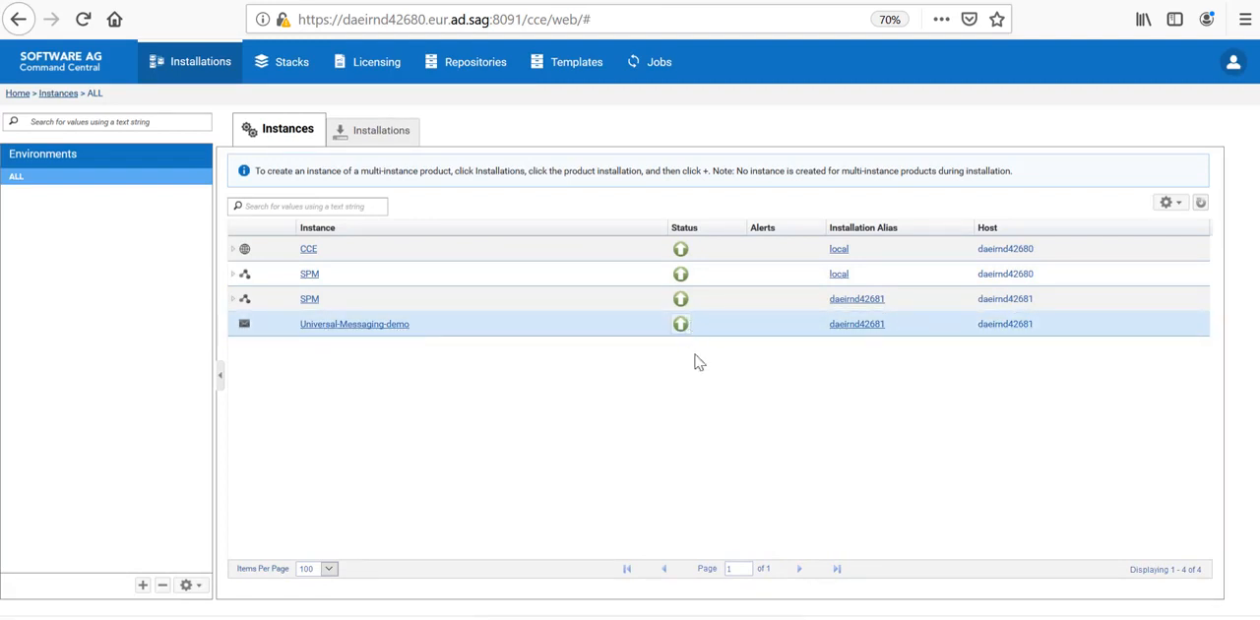
{"action": "mouse_move", "coordinate": [377, 61]}
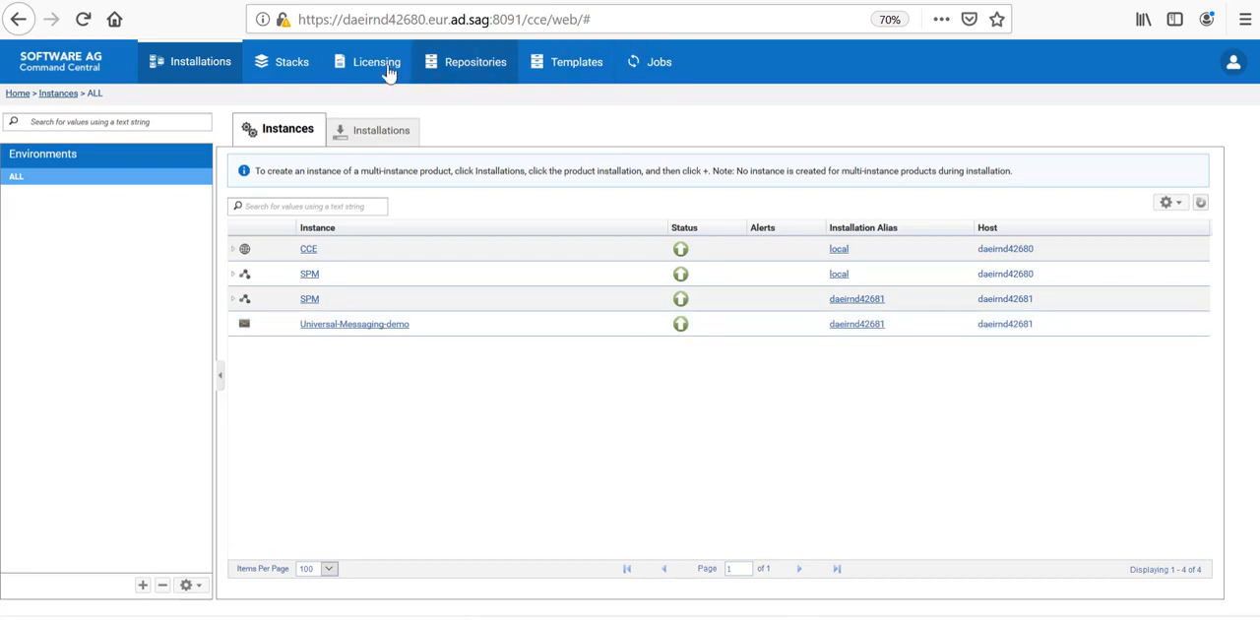
Start a new-runtimes layer on DemoStack using the IS-SERVER definition, named Integration.
{"action": "left_click", "coordinate": [291, 61]}
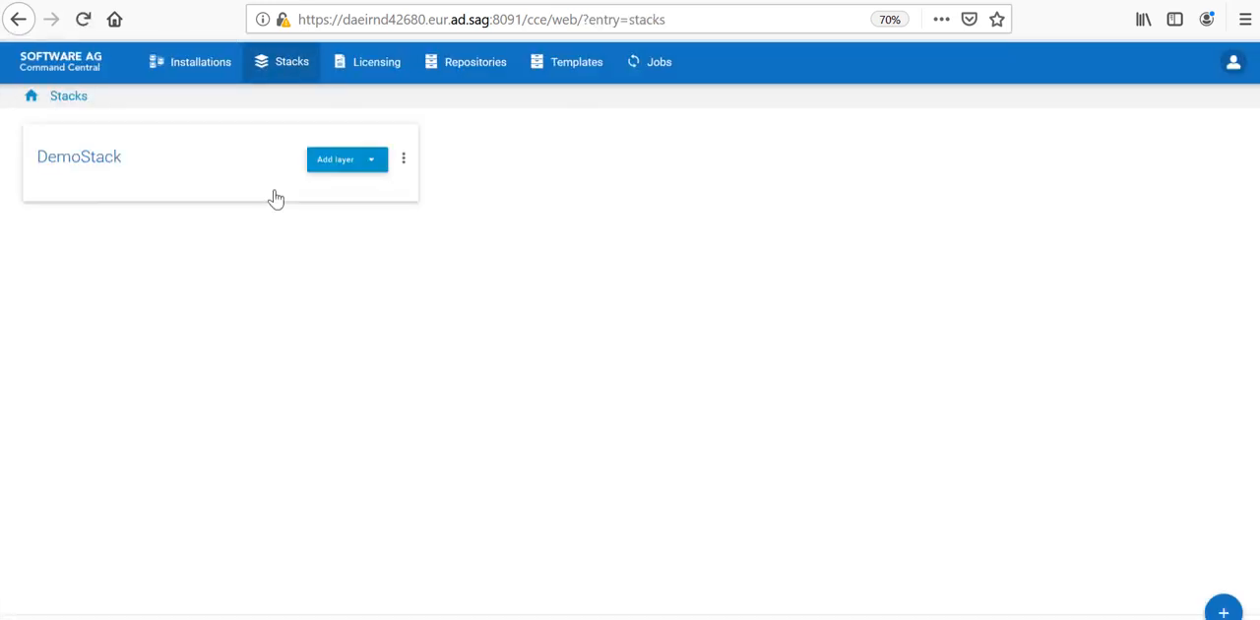
{"action": "left_click", "coordinate": [347, 159]}
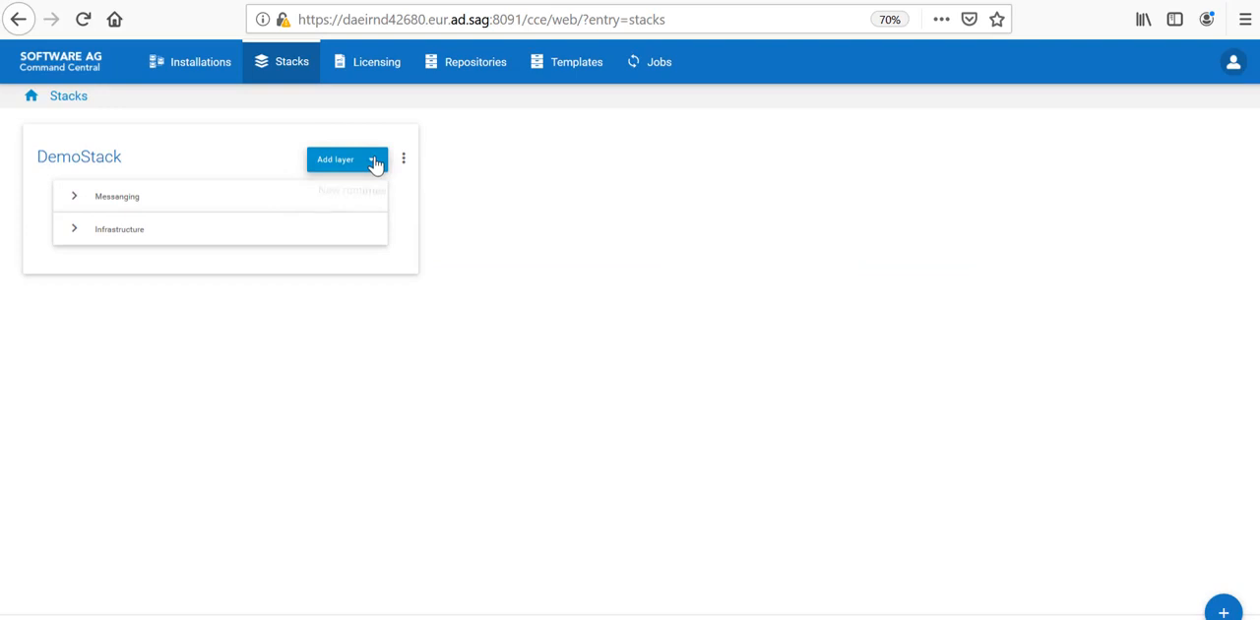
{"action": "left_click", "coordinate": [346, 158]}
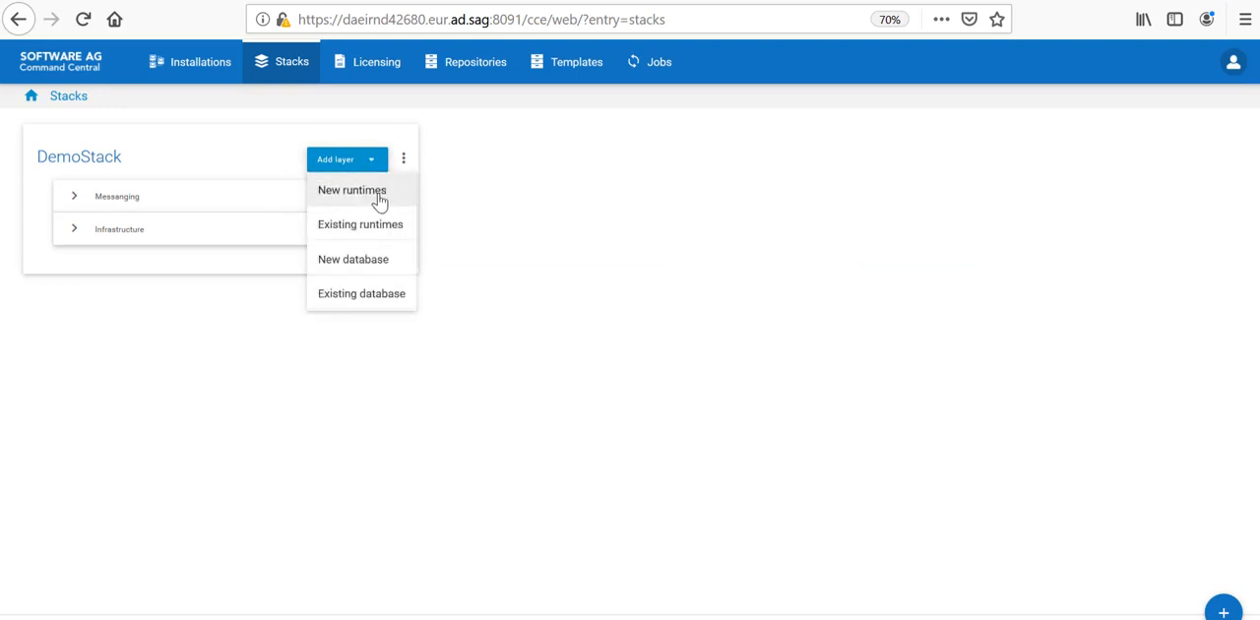
{"action": "left_click", "coordinate": [351, 190]}
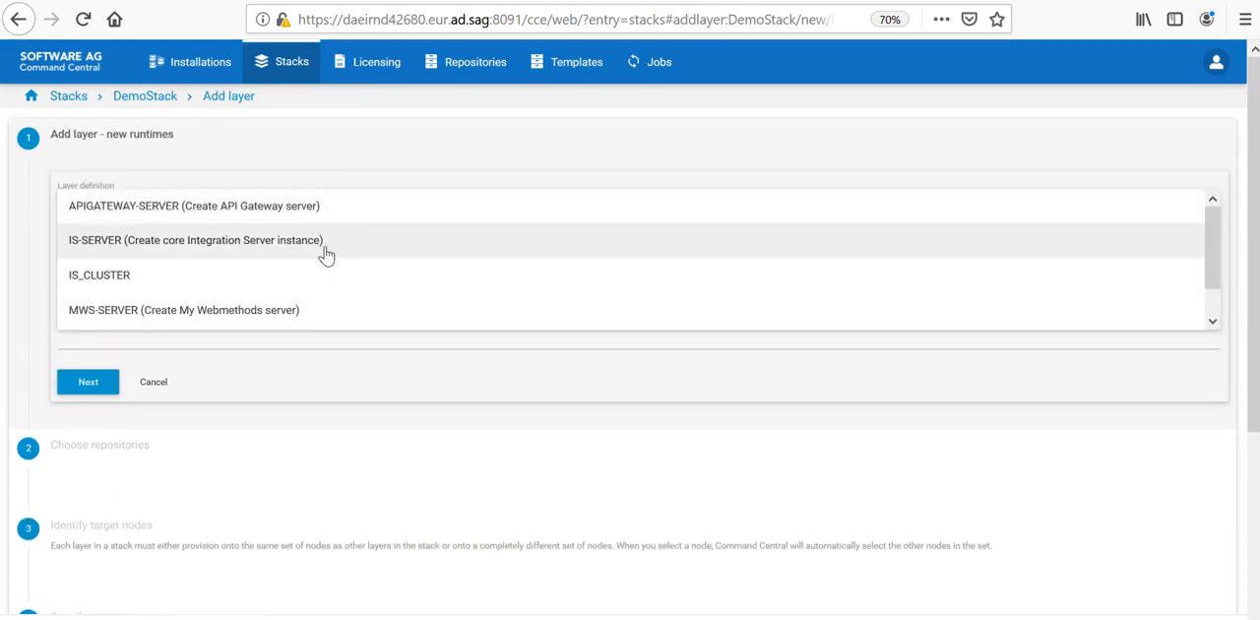
{"action": "left_click", "coordinate": [195, 239]}
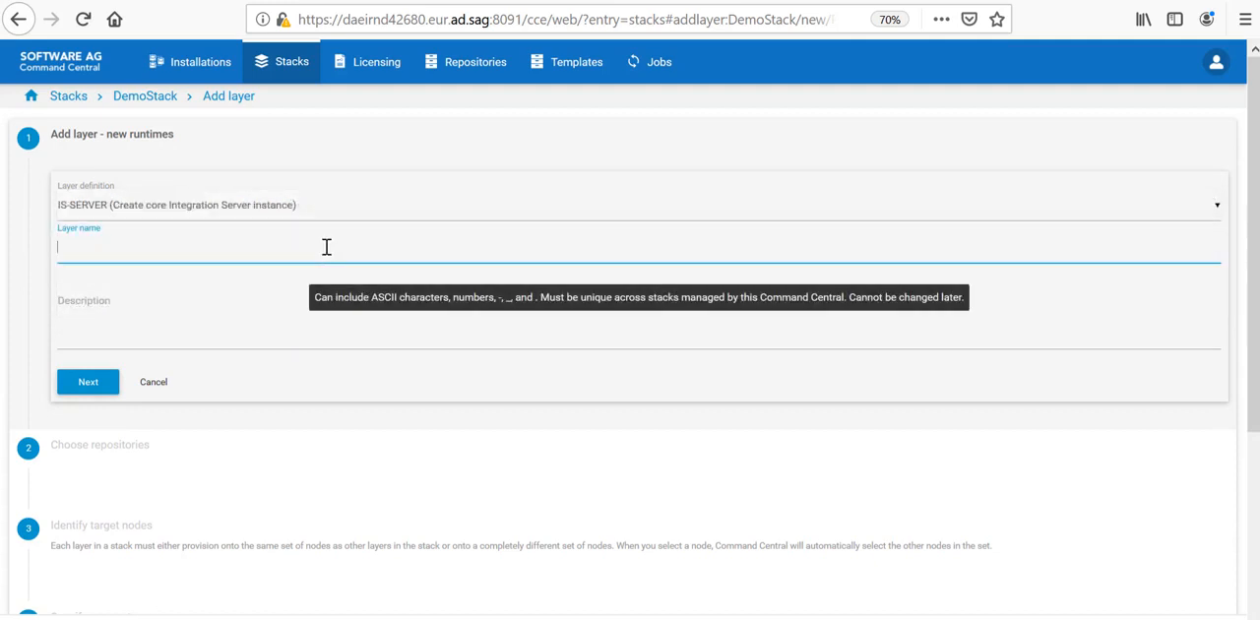
{"action": "type", "text": "Integration"}
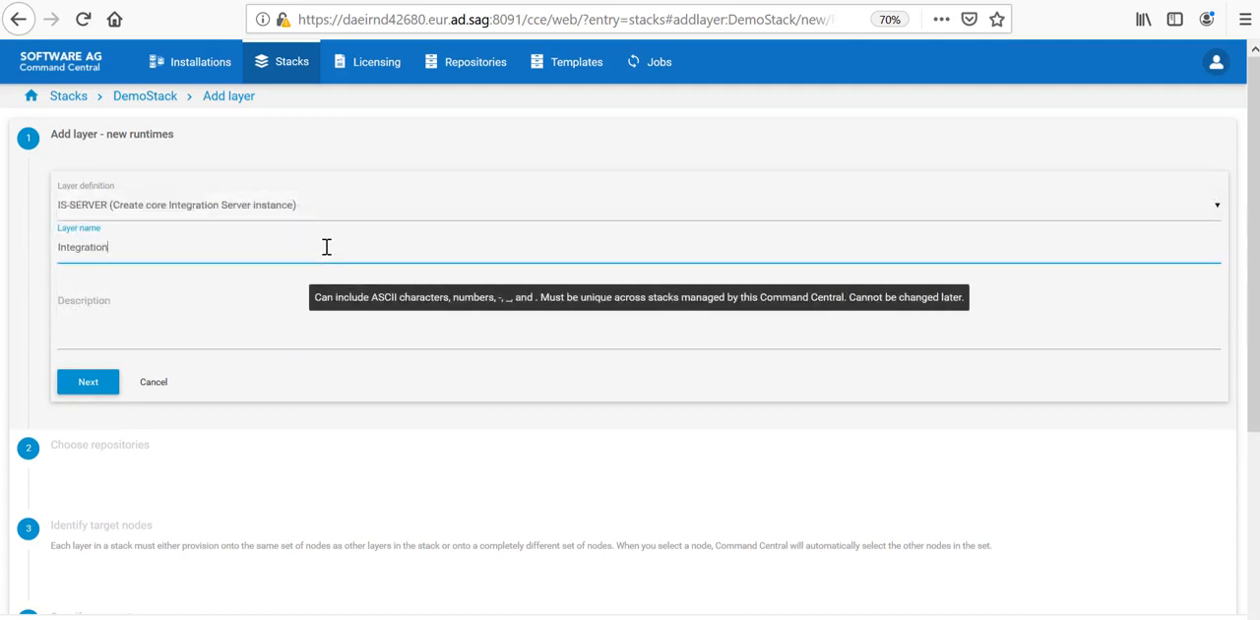
Accept the repositories and target node daeirnd42681, reaching the parameters step.
{"action": "left_click", "coordinate": [88, 382]}
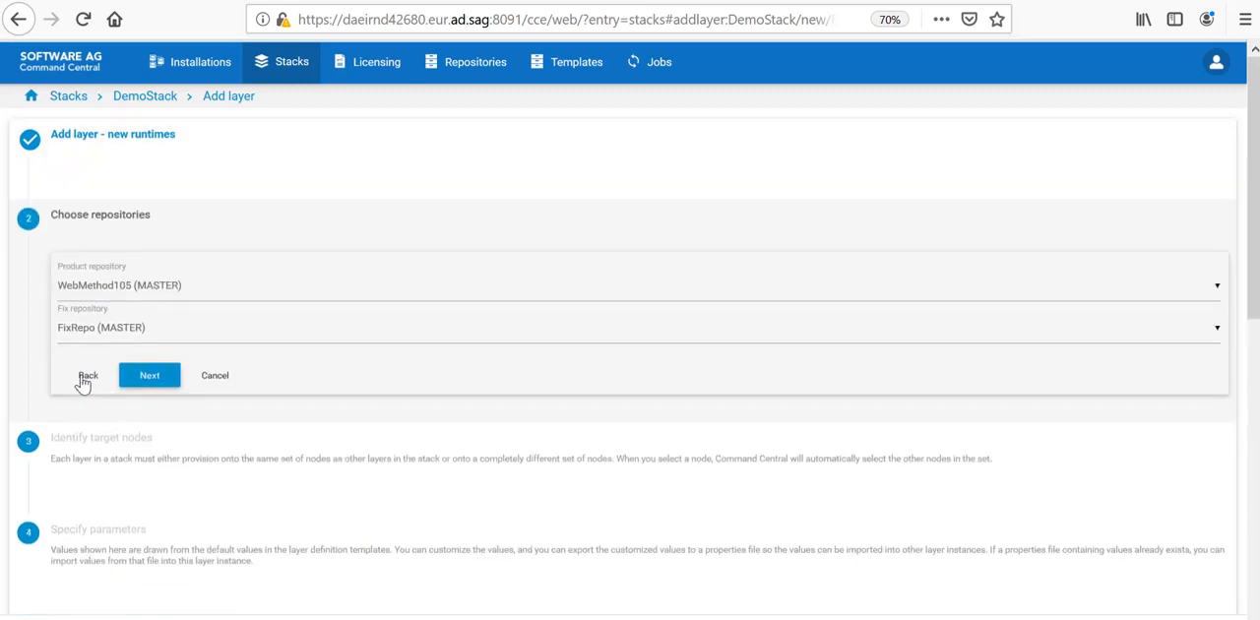
{"action": "mouse_move", "coordinate": [126, 325]}
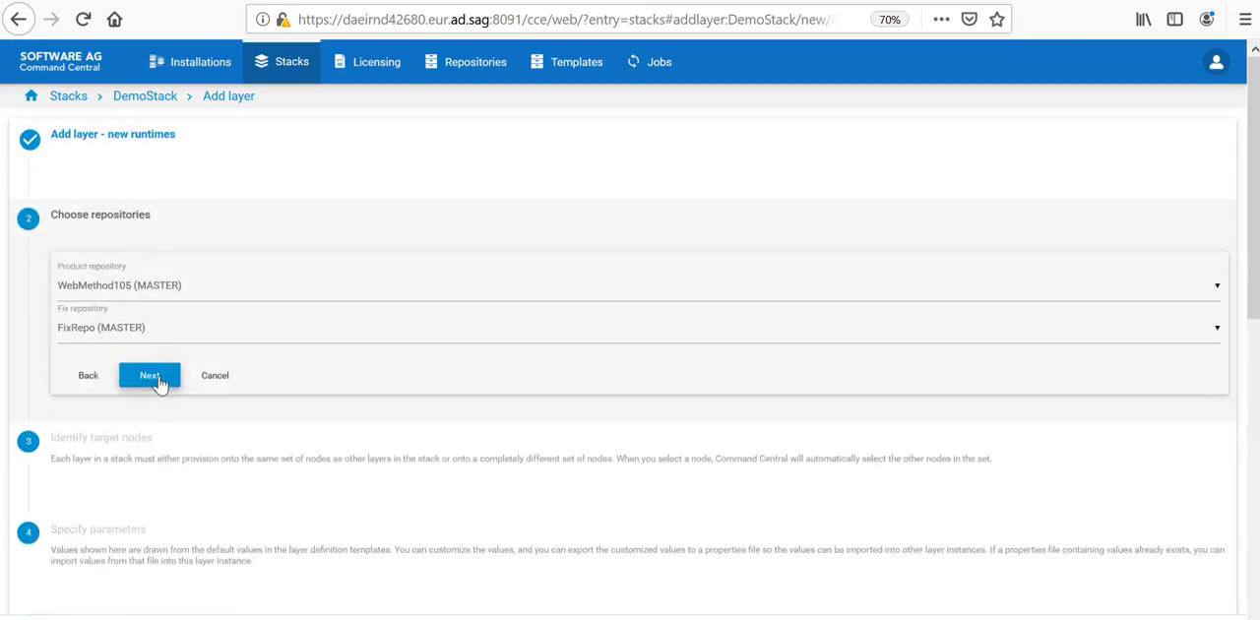
{"action": "left_click", "coordinate": [149, 375]}
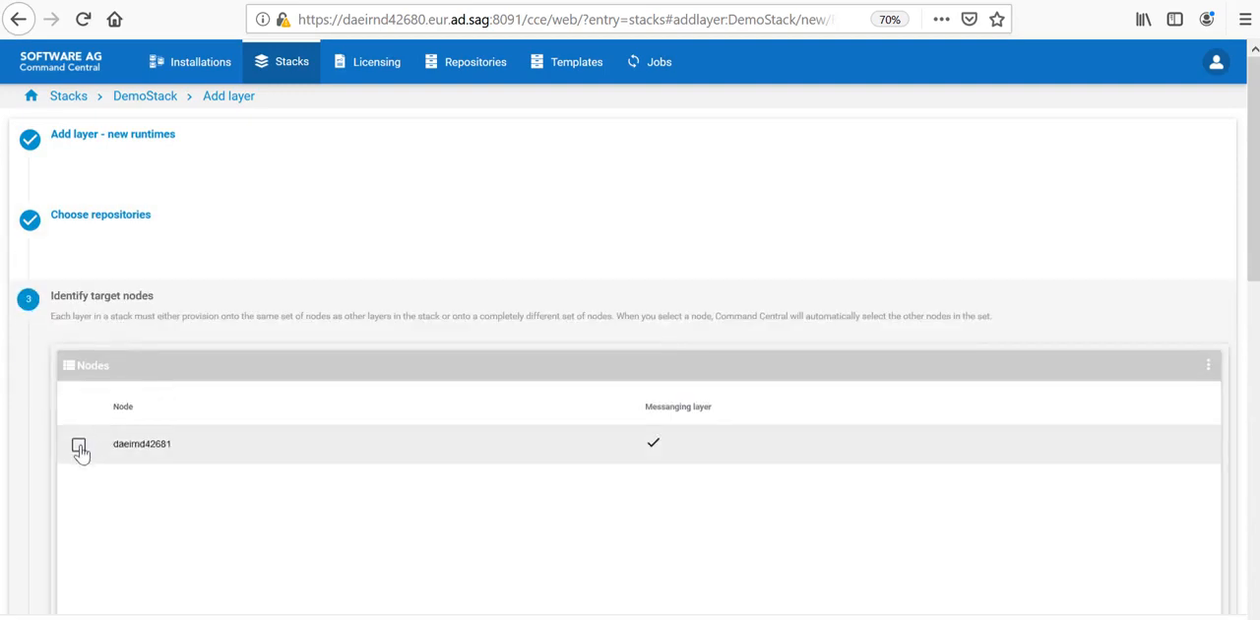
{"action": "left_click", "coordinate": [78, 444]}
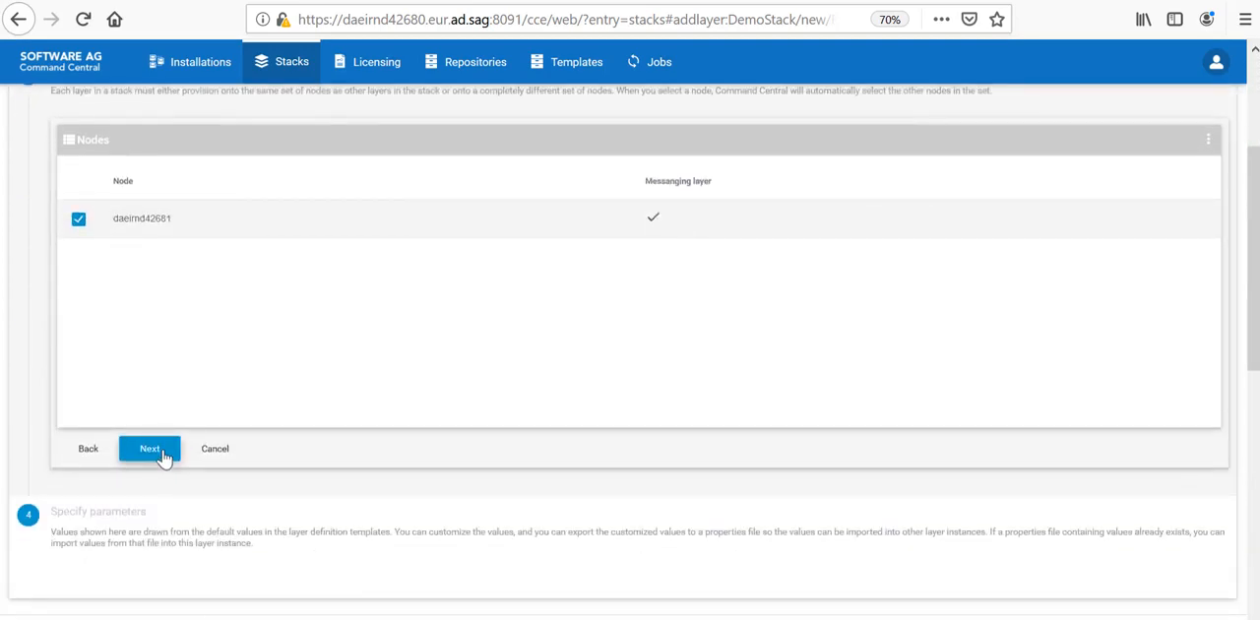
{"action": "left_click", "coordinate": [149, 449]}
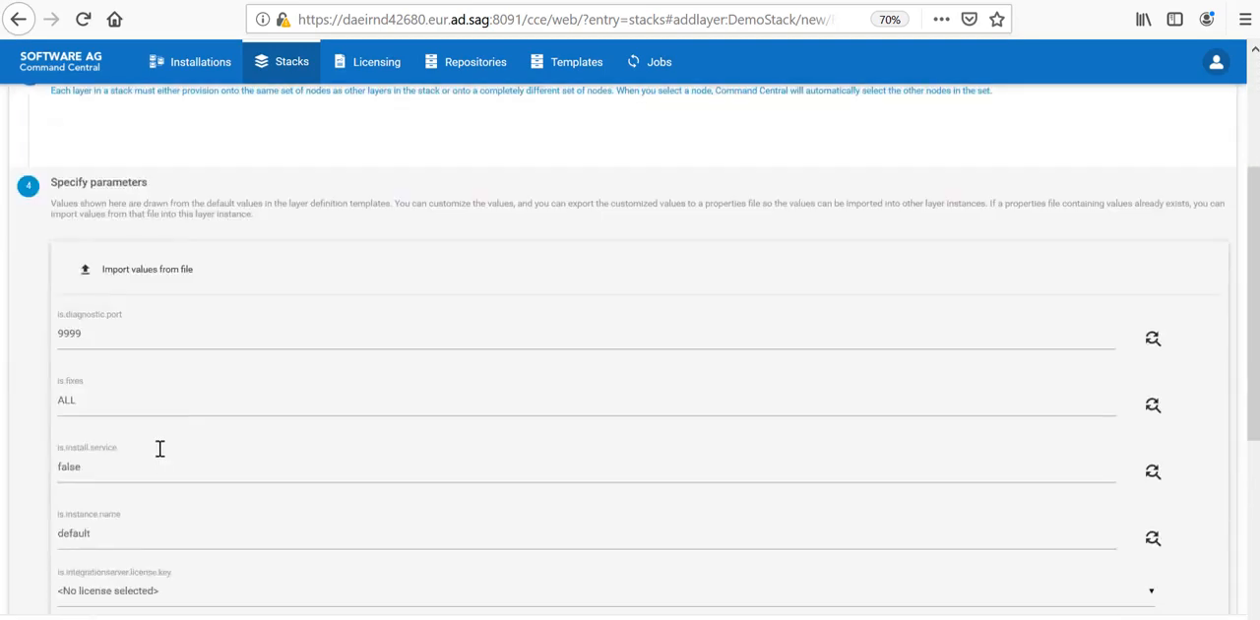
Set is.fixes to [] with the webMethods Integration Server license and finish creating the Integration layer.
{"action": "scroll", "scroll_direction": "down", "scroll_amount": 3}
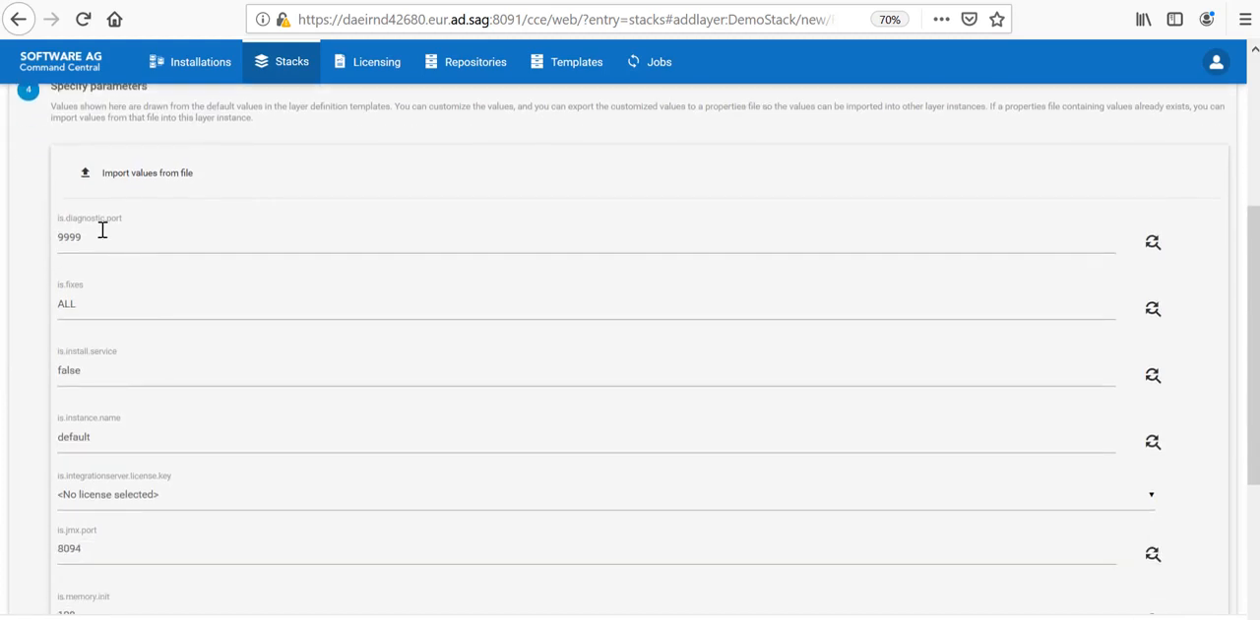
{"action": "mouse_move", "coordinate": [188, 208]}
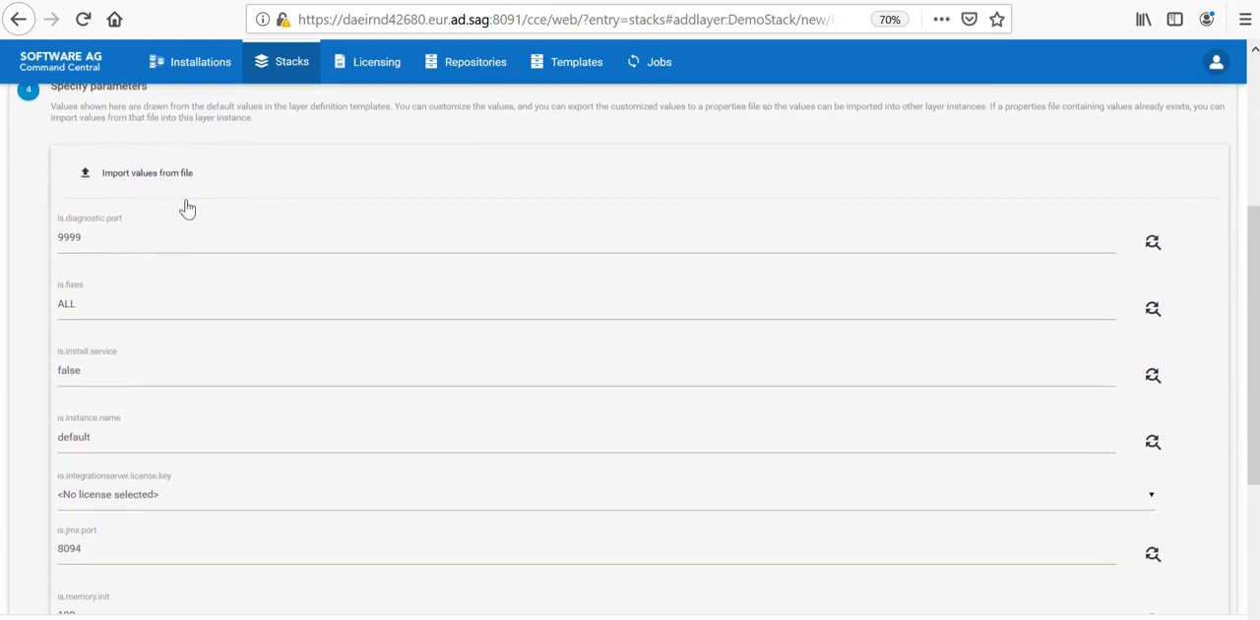
{"action": "scroll", "scroll_direction": "down", "scroll_amount": 3}
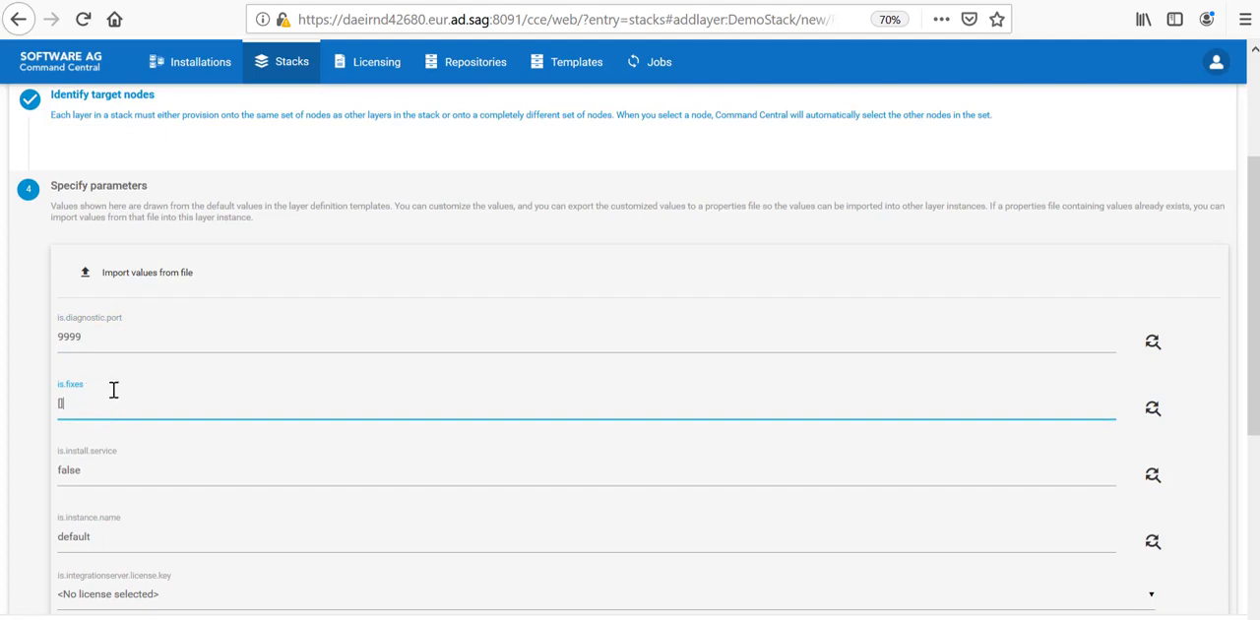
{"action": "scroll", "scroll_direction": "down", "scroll_amount": 3}
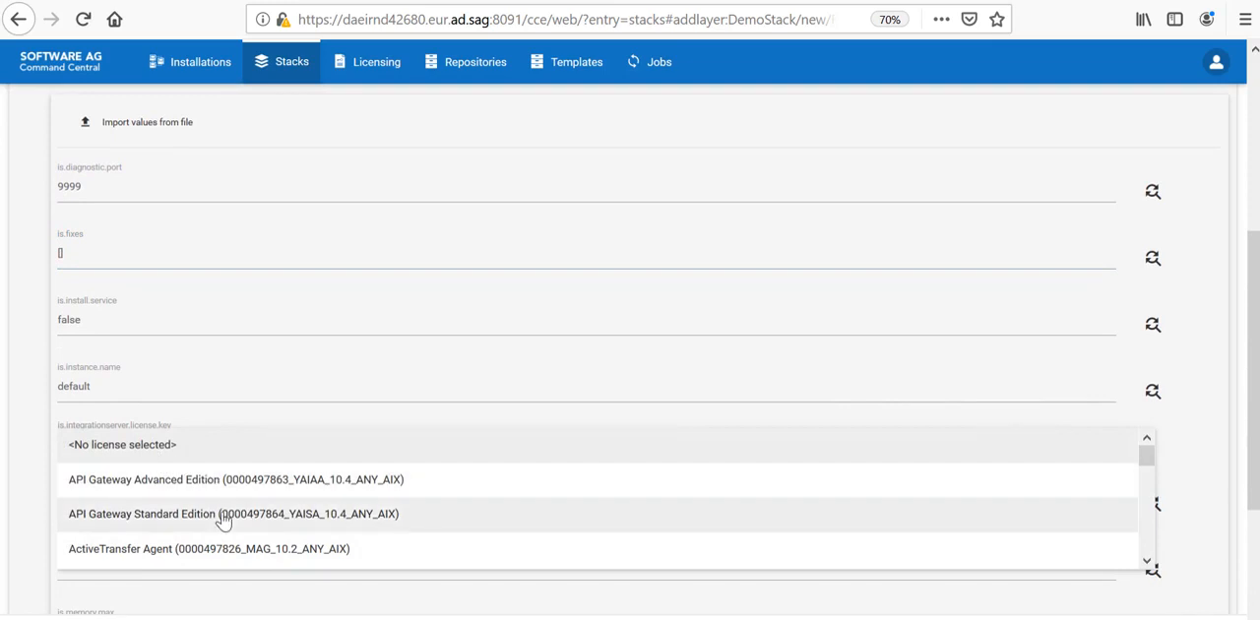
{"action": "mouse_move", "coordinate": [220, 489]}
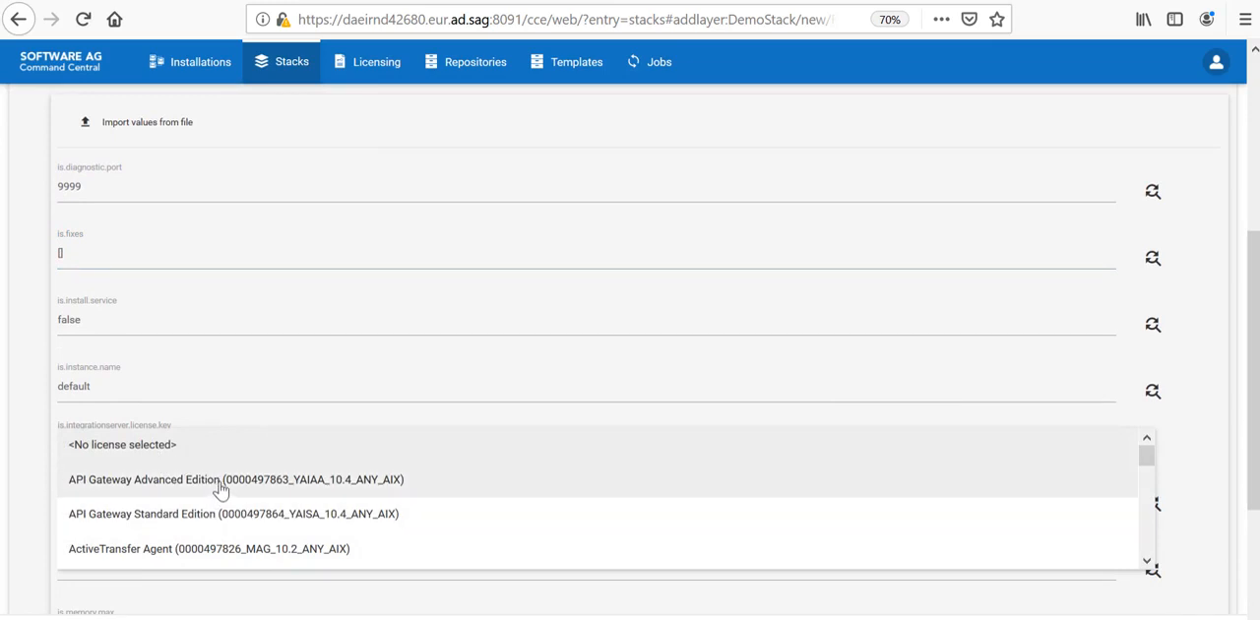
{"action": "scroll", "scroll_direction": "down", "scroll_amount": 3}
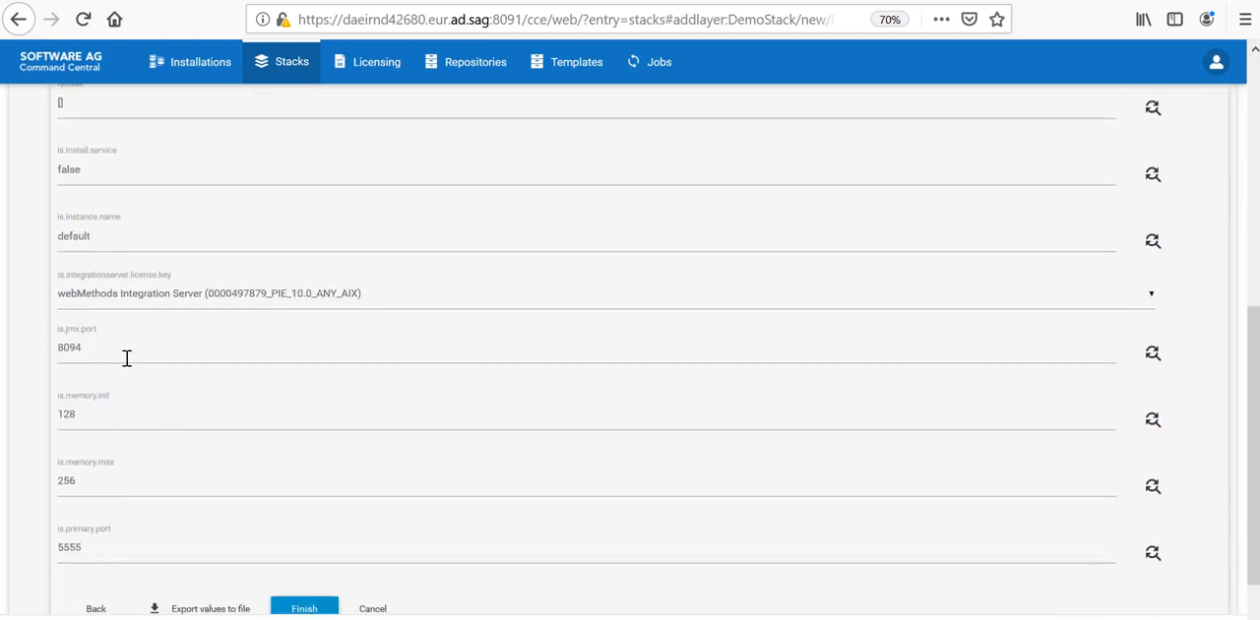
{"action": "scroll", "scroll_direction": "down", "scroll_amount": 3}
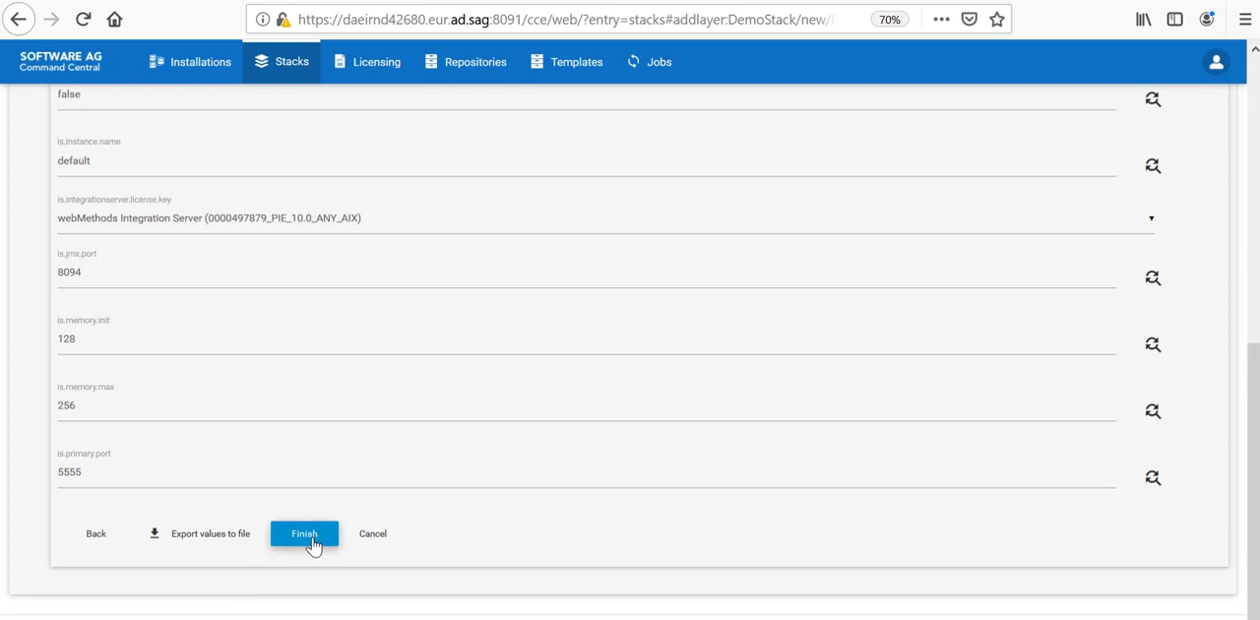
{"action": "left_click", "coordinate": [304, 534]}
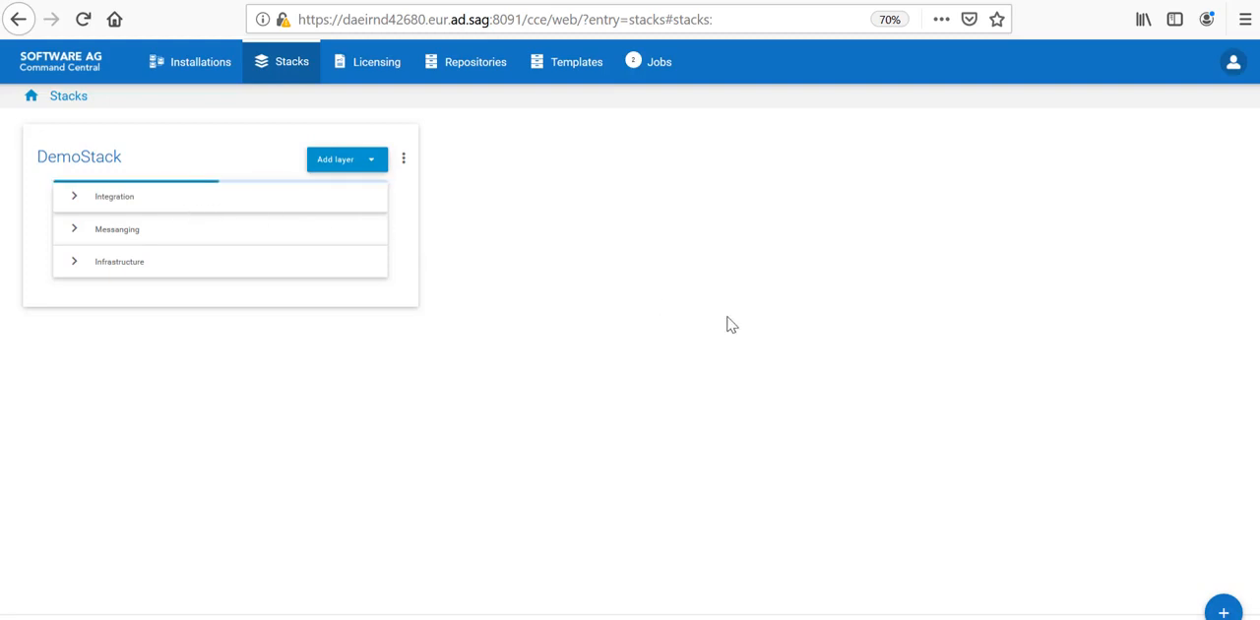
{"action": "left_click", "coordinate": [659, 61]}
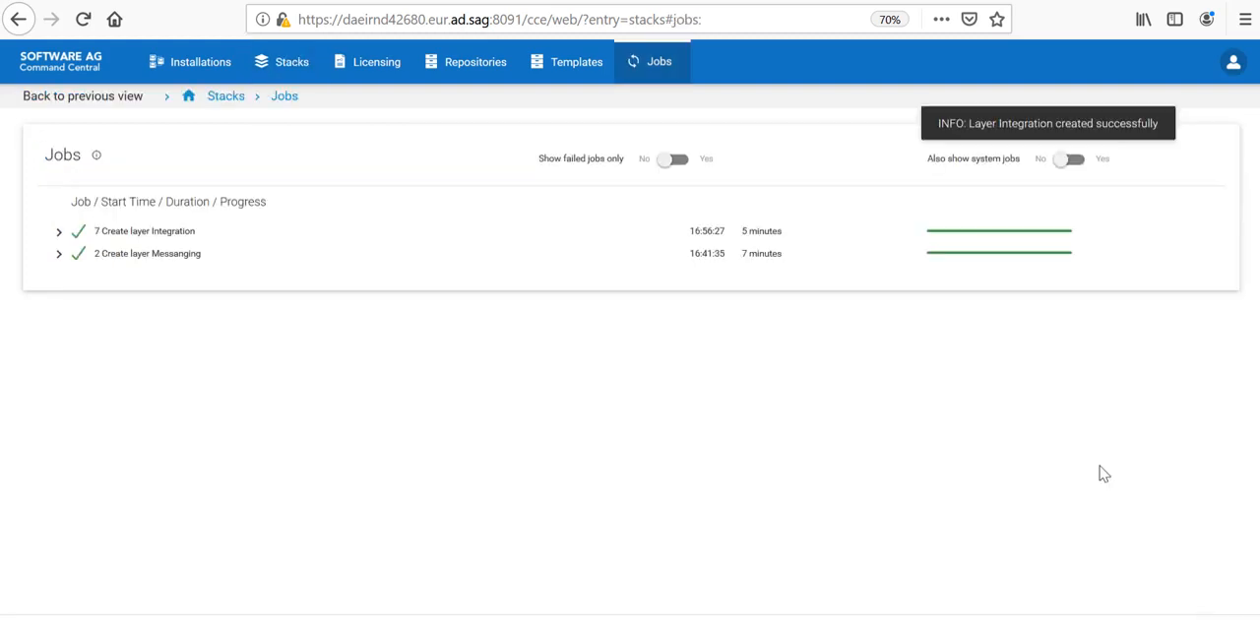
{"action": "mouse_move", "coordinate": [894, 159]}
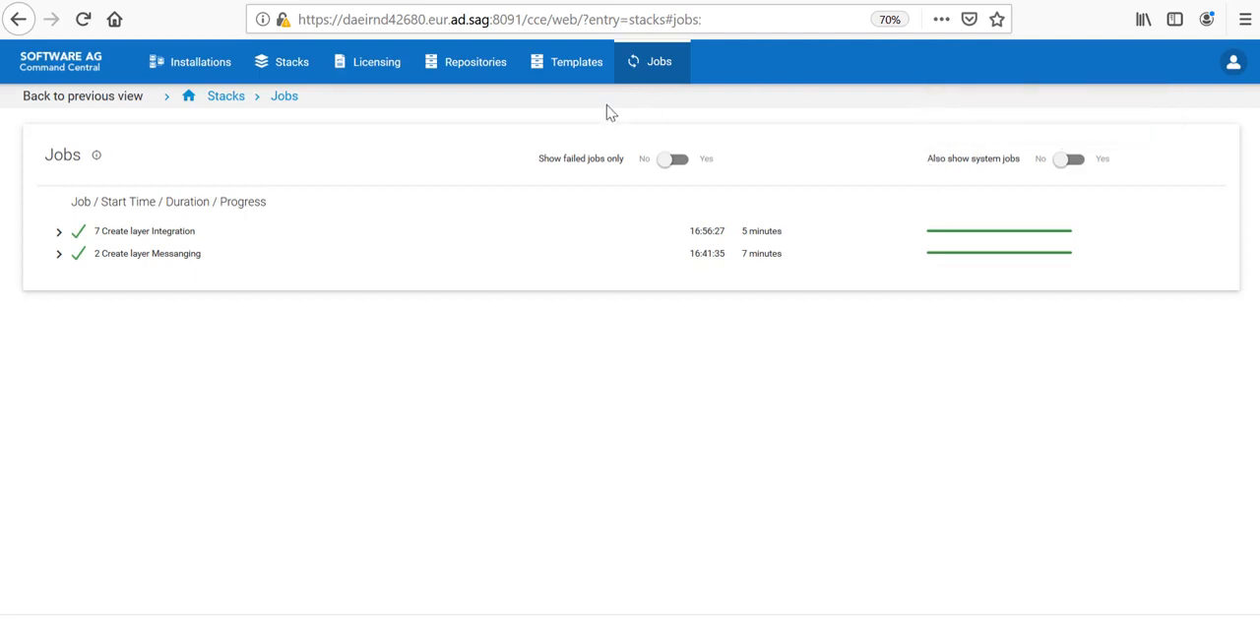
{"action": "mouse_move", "coordinate": [778, 256]}
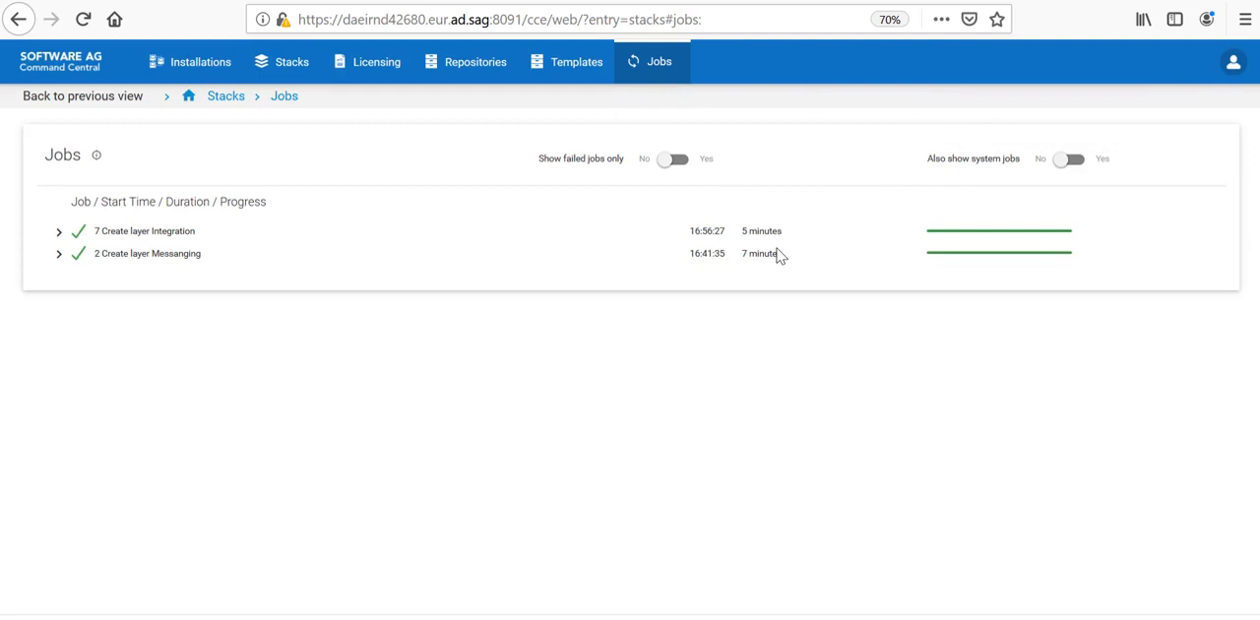
{"action": "mouse_move", "coordinate": [741, 241]}
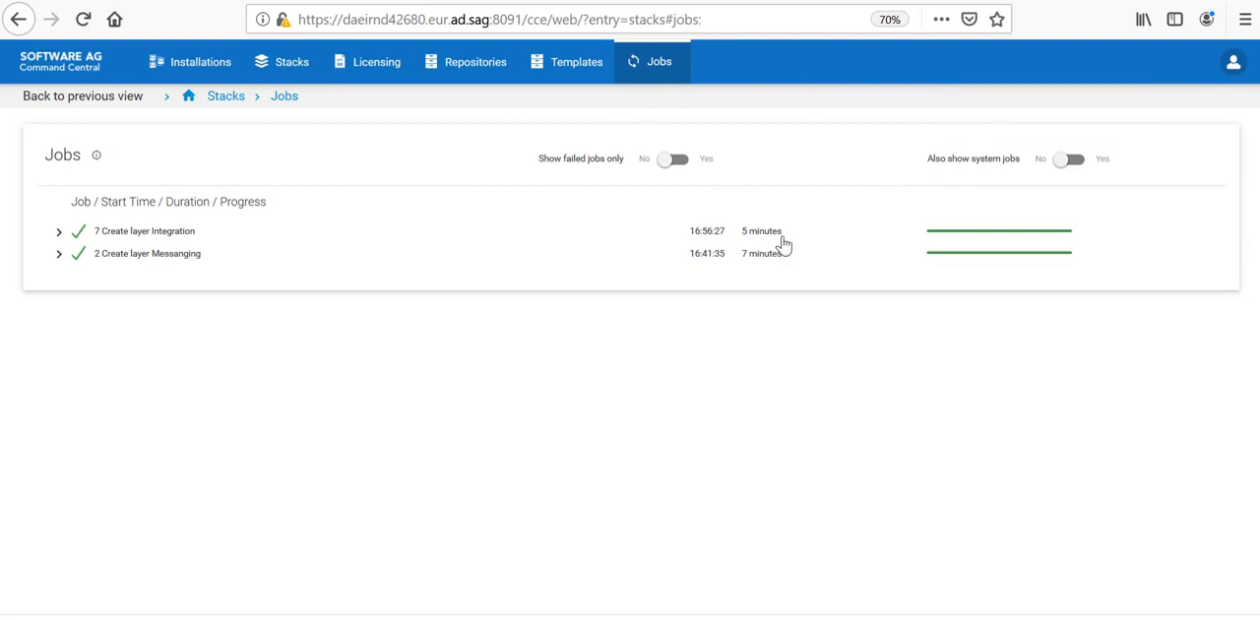
{"action": "left_click", "coordinate": [292, 61]}
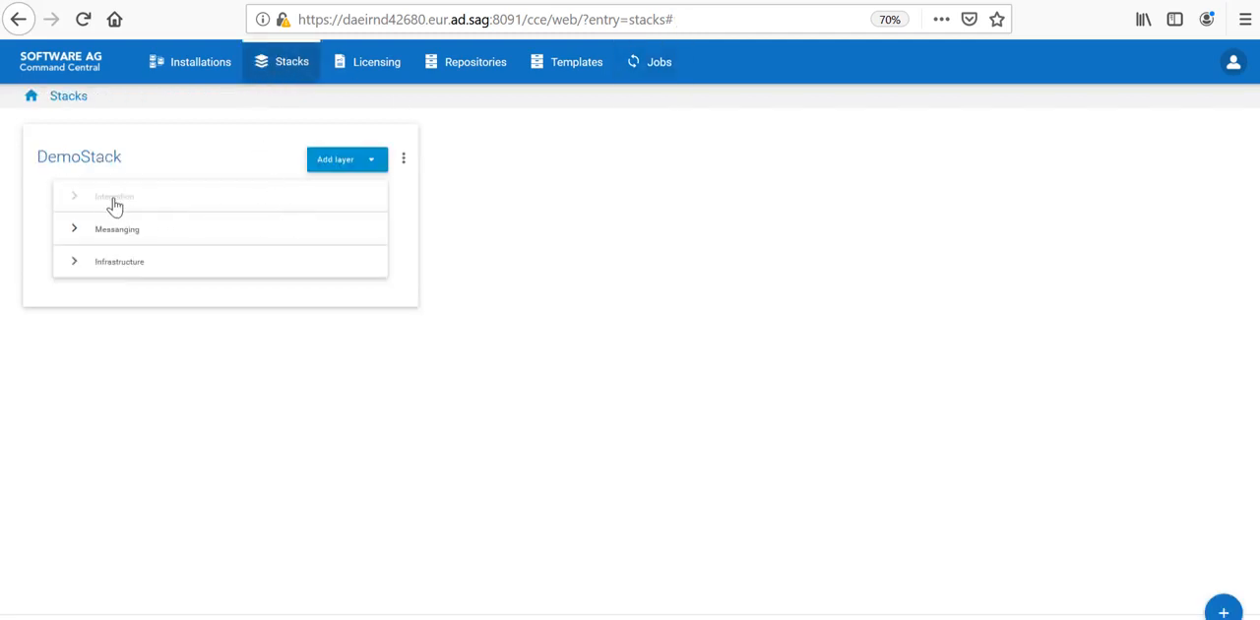
Expand DemoStack's Integration layer to reveal its online IS_default instance.
{"action": "left_click", "coordinate": [97, 199]}
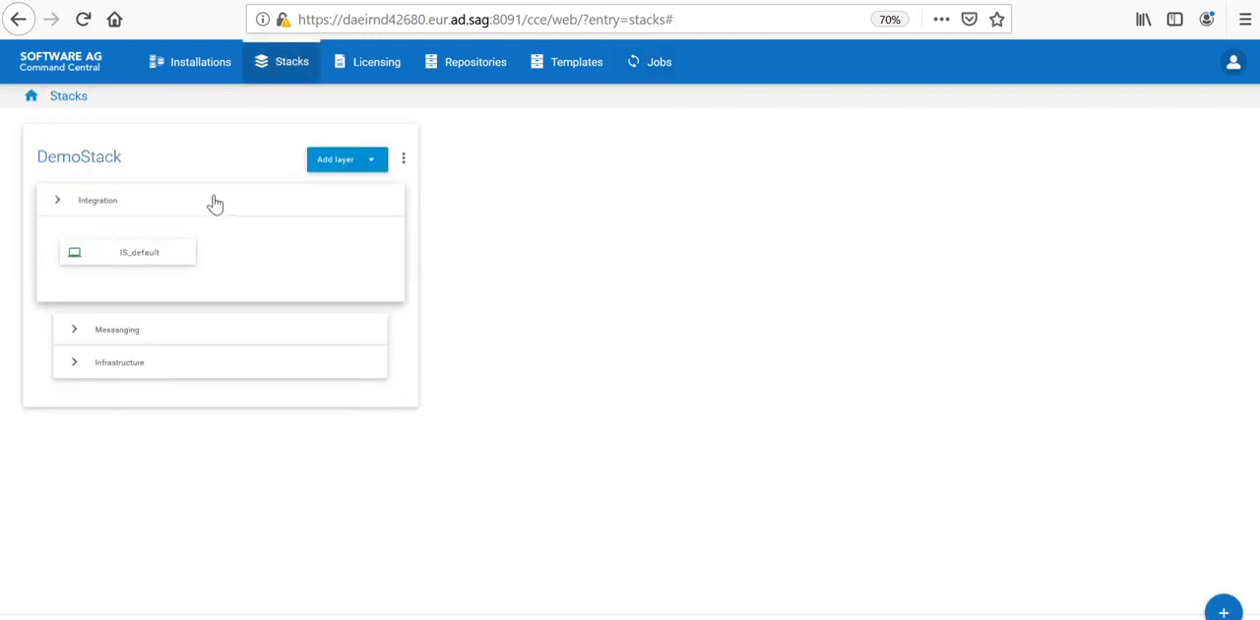
{"action": "mouse_move", "coordinate": [138, 252]}
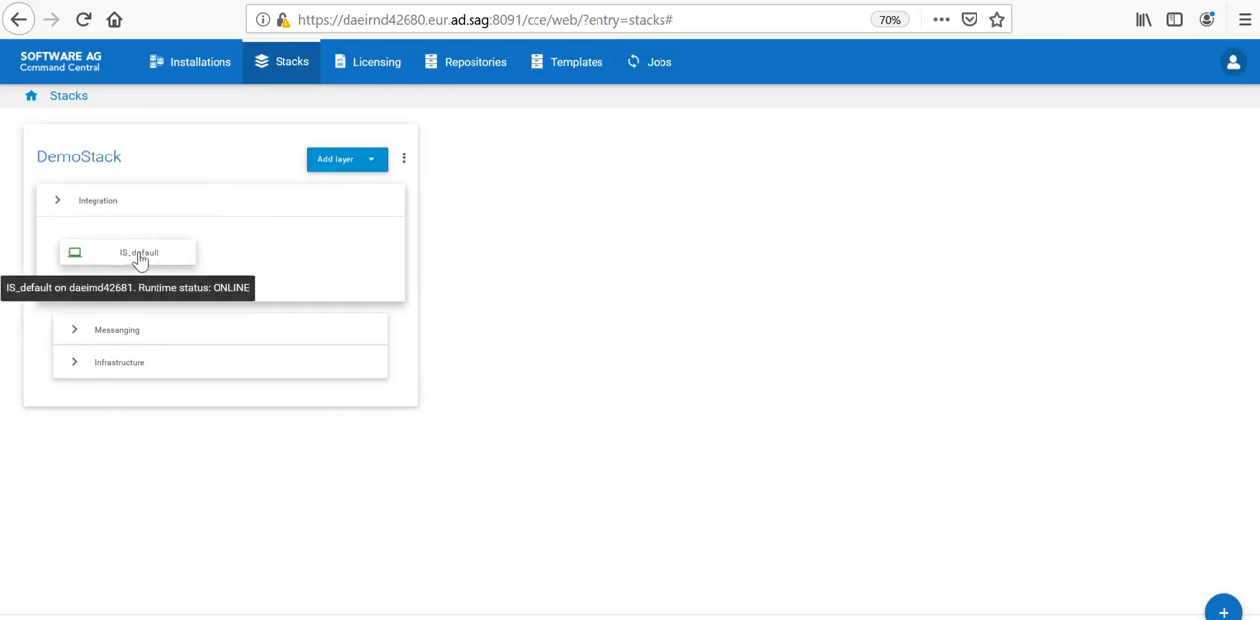
{"action": "mouse_move", "coordinate": [177, 257]}
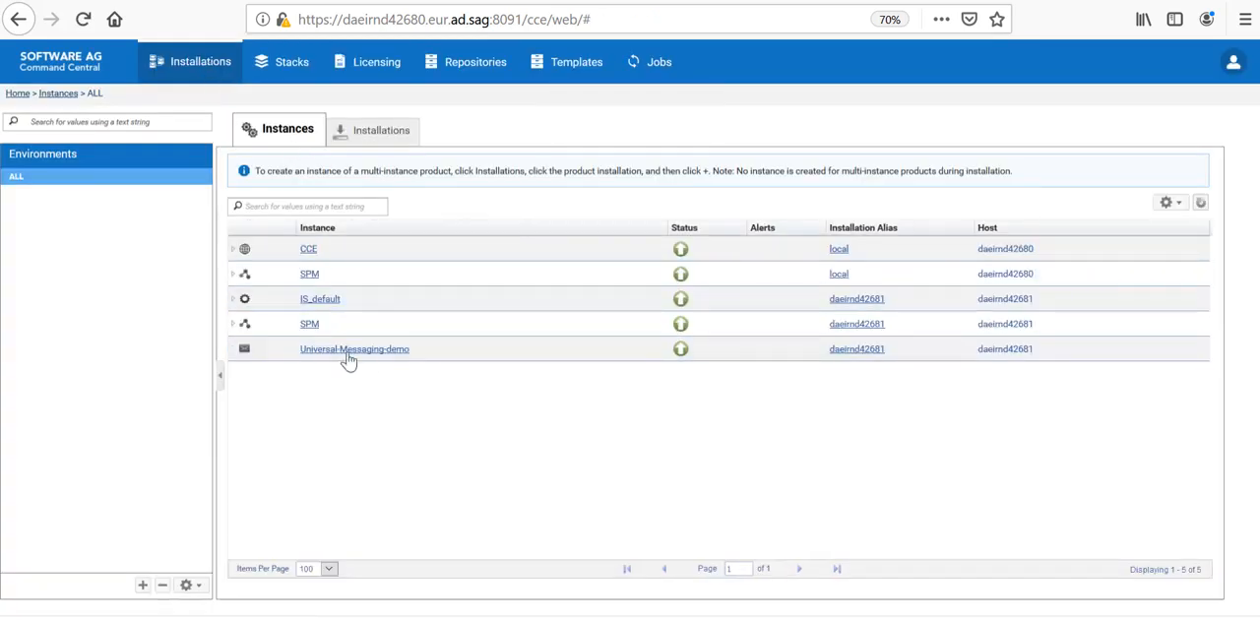
{"action": "mouse_move", "coordinate": [319, 298]}
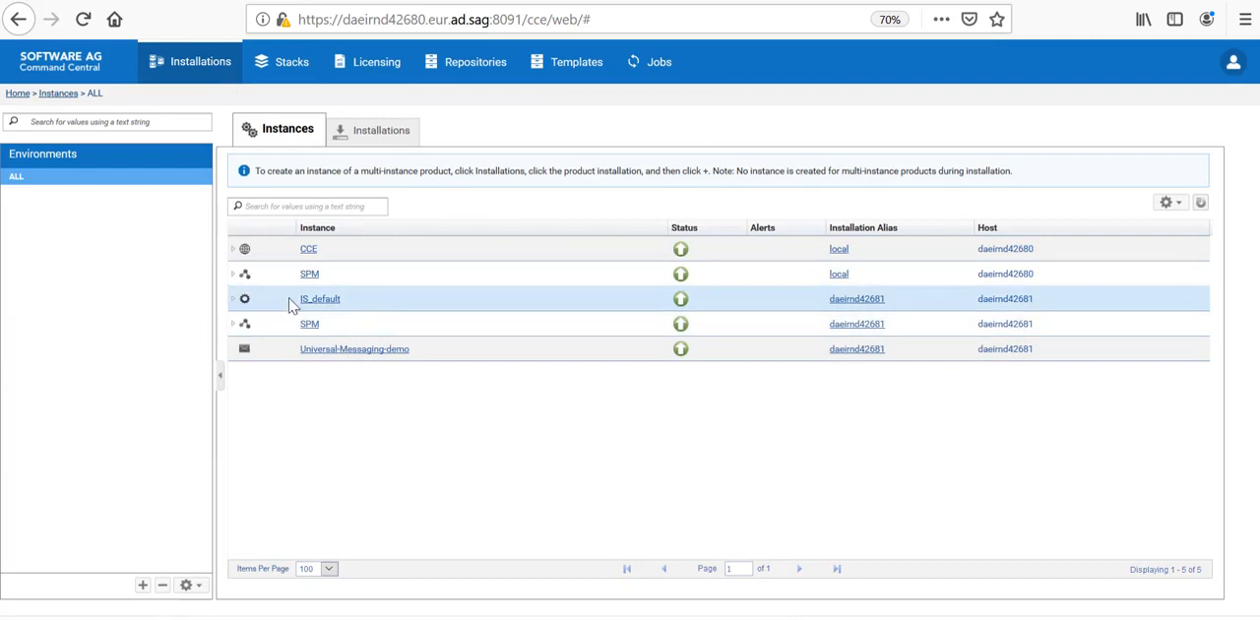
{"action": "mouse_move", "coordinate": [681, 298]}
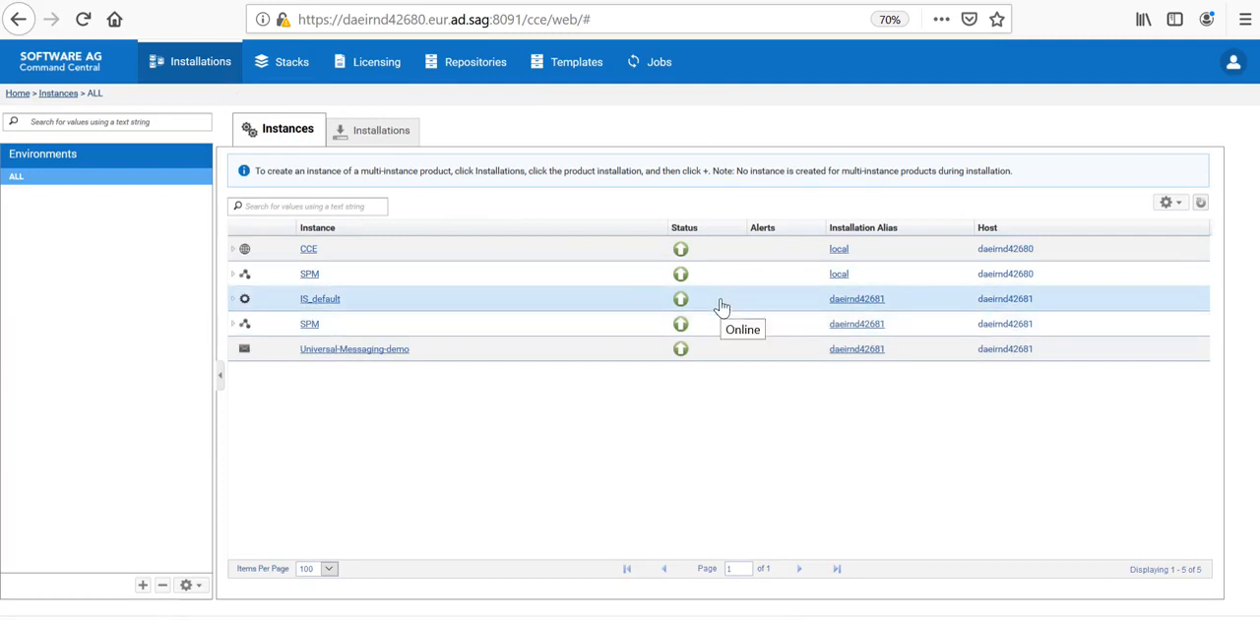
{"action": "mouse_move", "coordinate": [689, 464]}
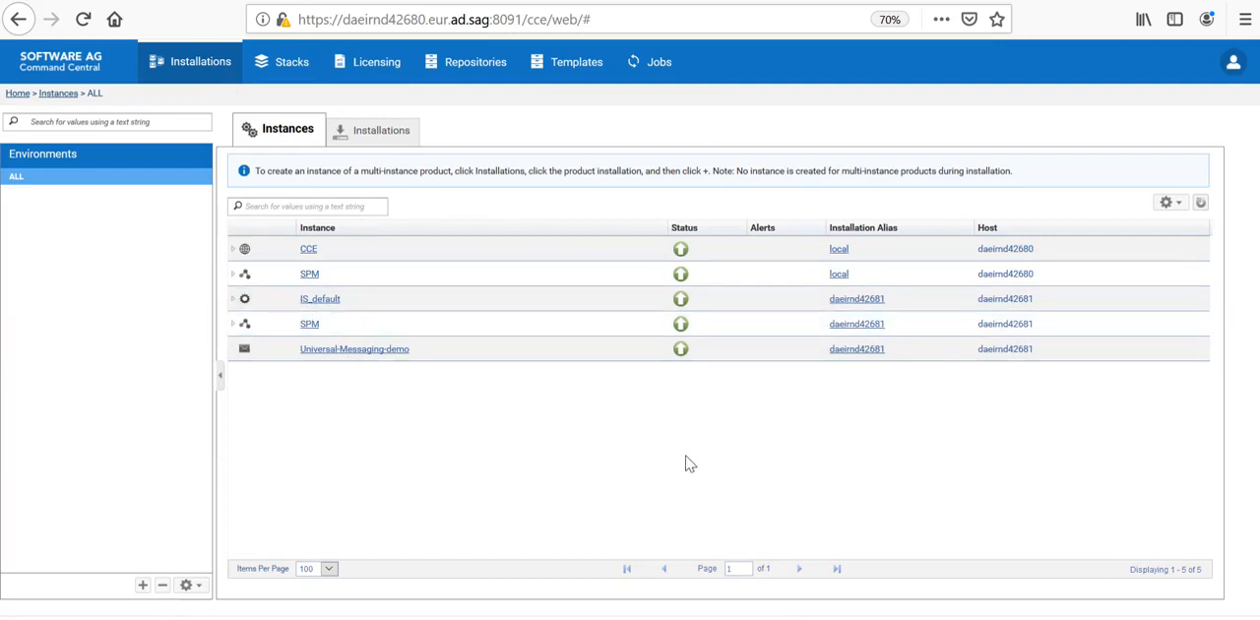
{"action": "left_click", "coordinate": [292, 61]}
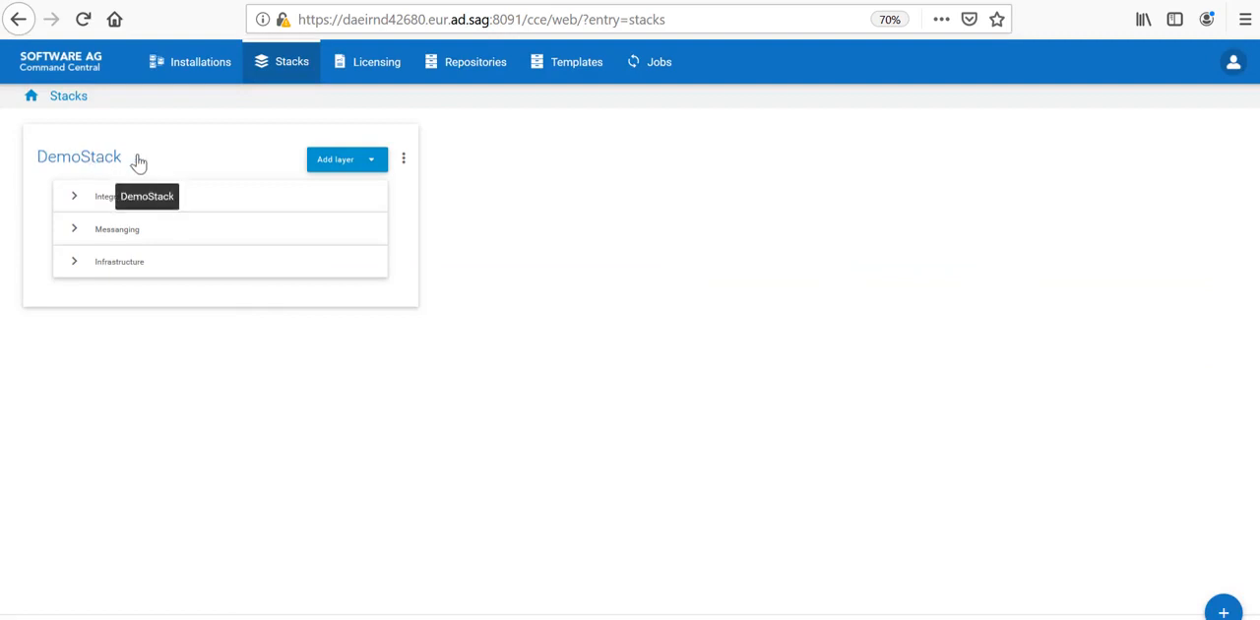
{"action": "mouse_move", "coordinate": [174, 273]}
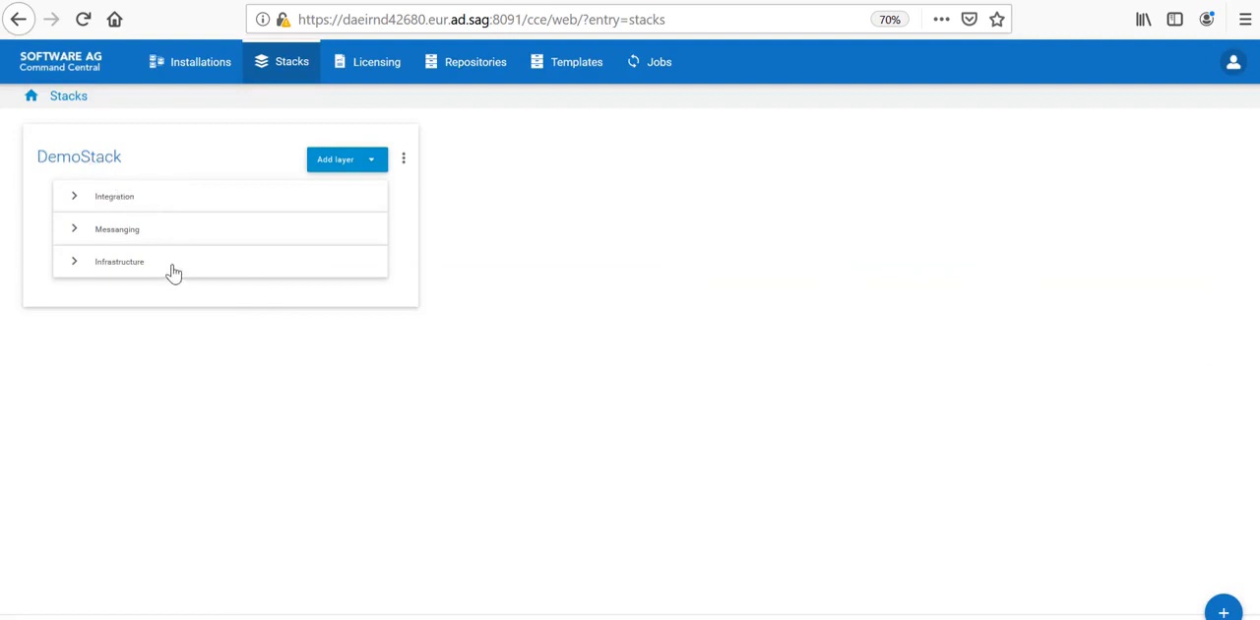
{"action": "mouse_move", "coordinate": [214, 271]}
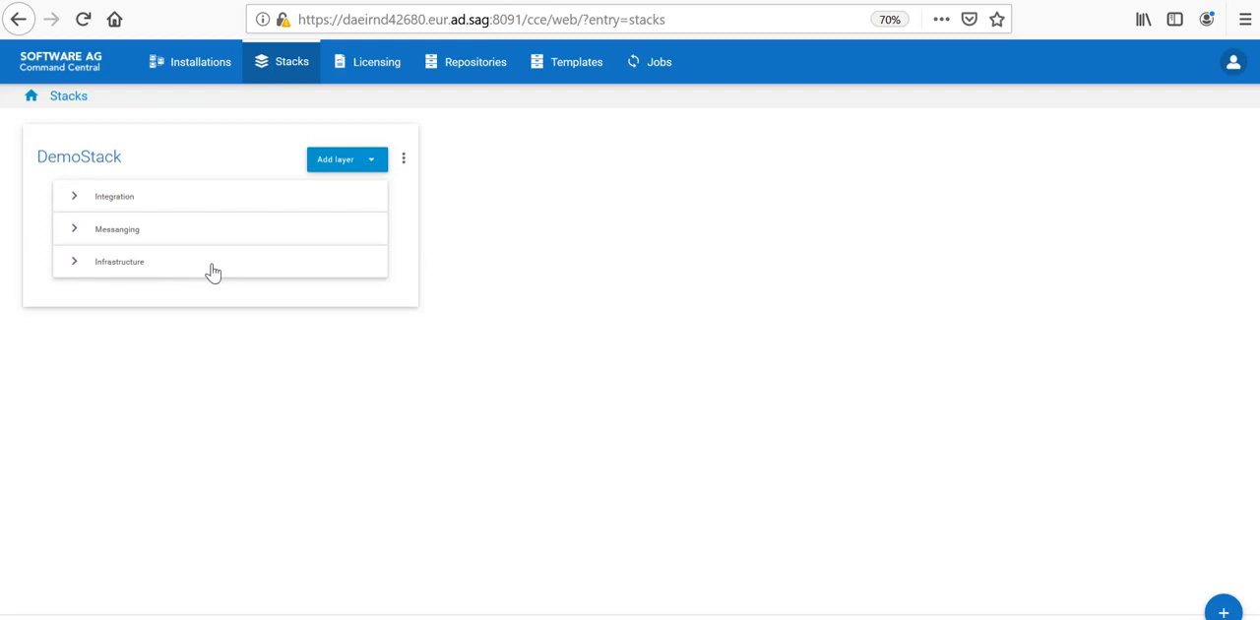
{"action": "mouse_move", "coordinate": [169, 236]}
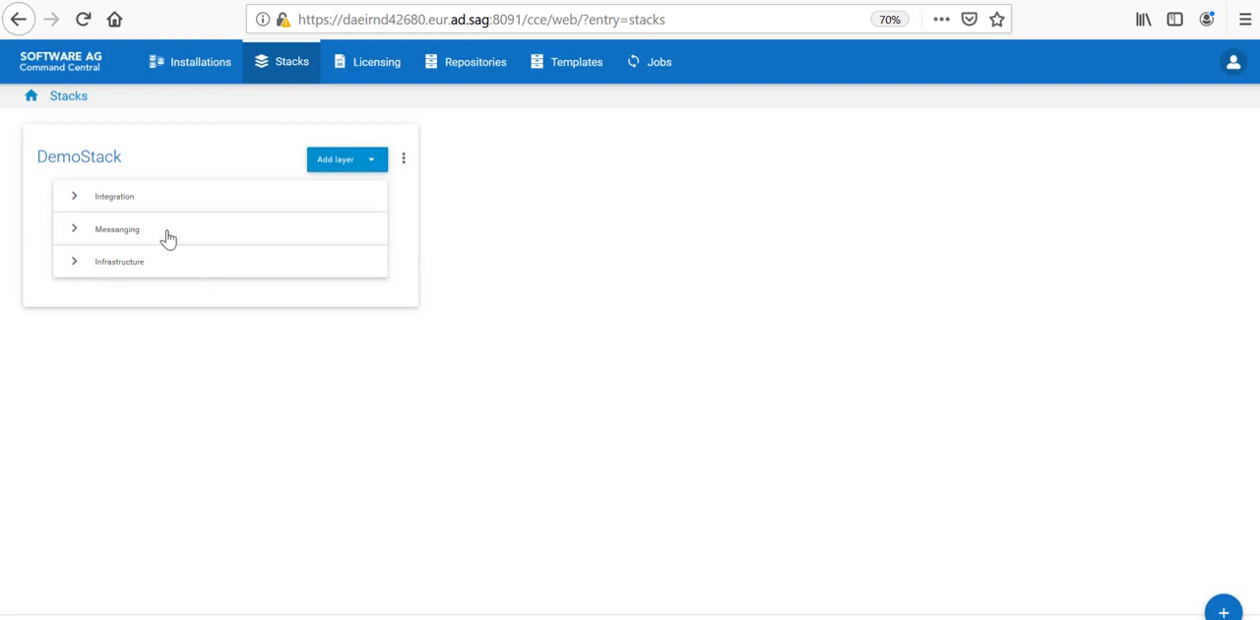
{"action": "mouse_move", "coordinate": [194, 207]}
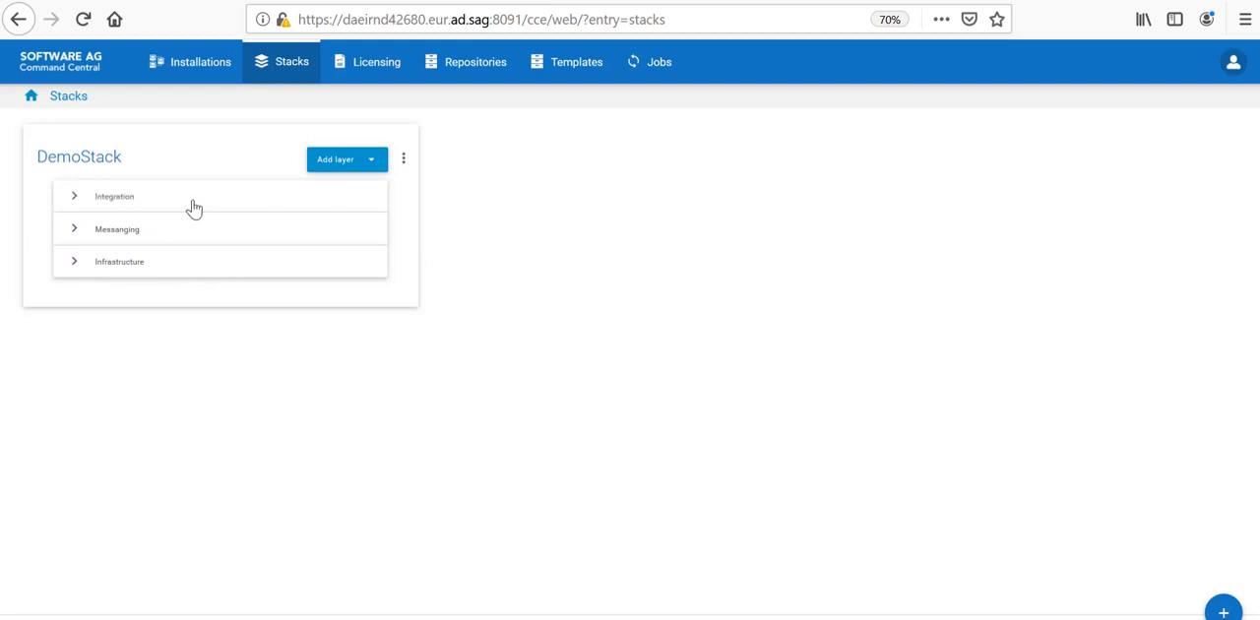